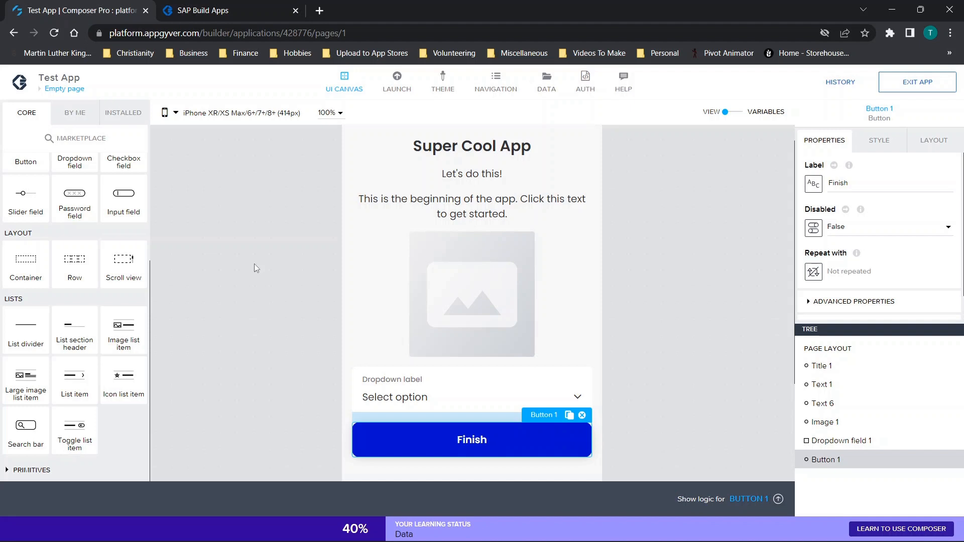
mouse_move(175, 157)
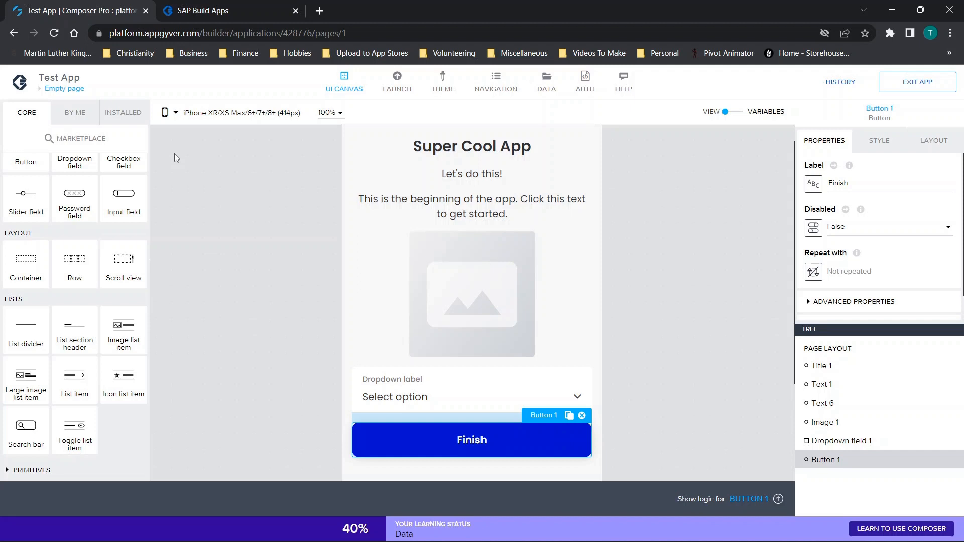
mouse_move(73, 330)
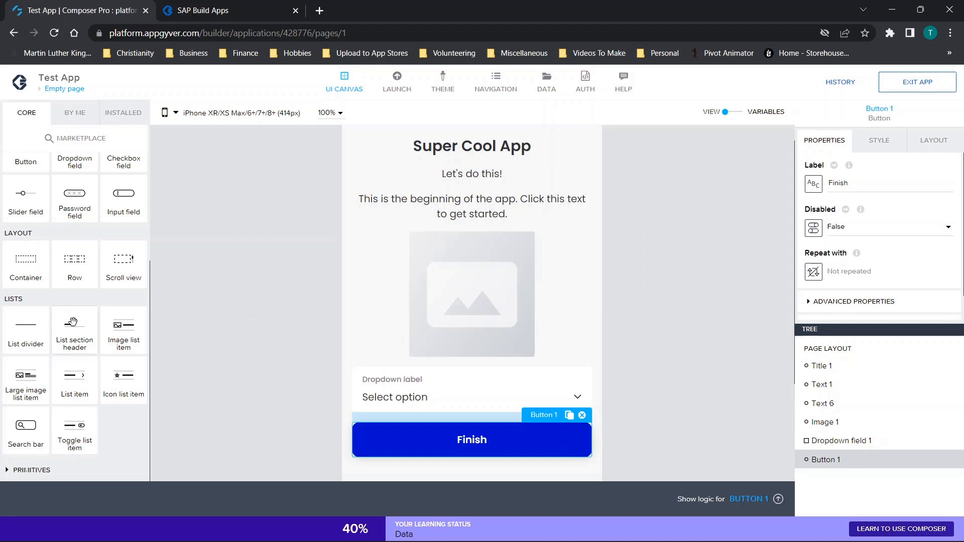
mouse_move(73, 331)
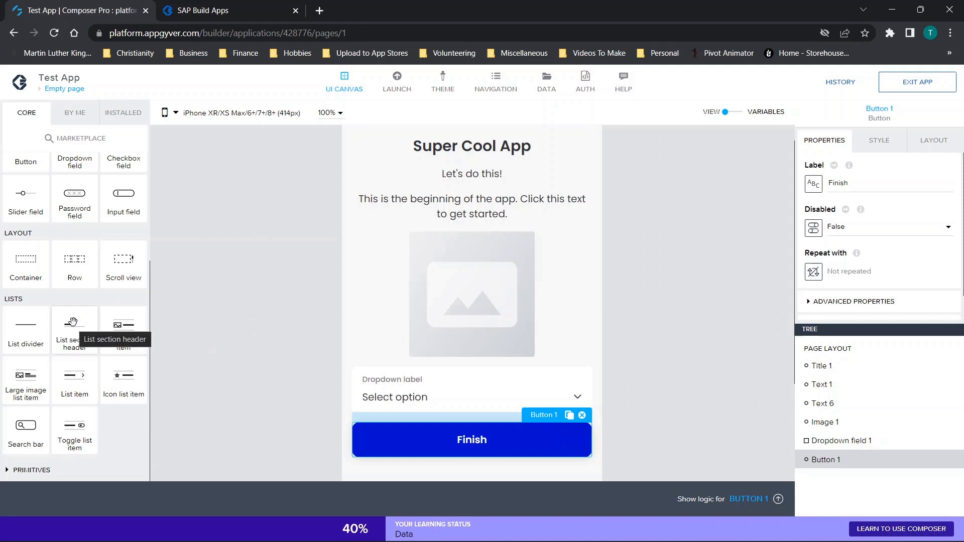
mouse_move(205, 271)
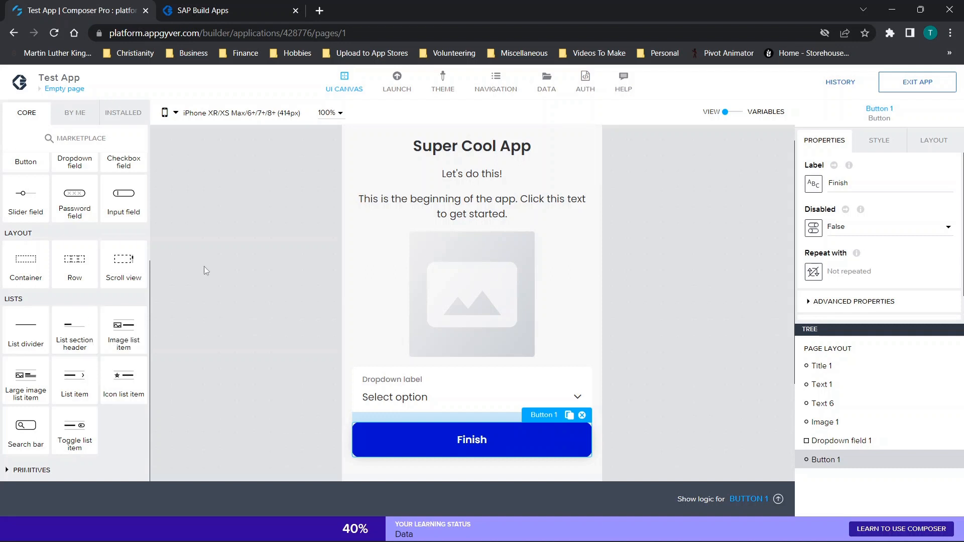
mouse_move(382, 257)
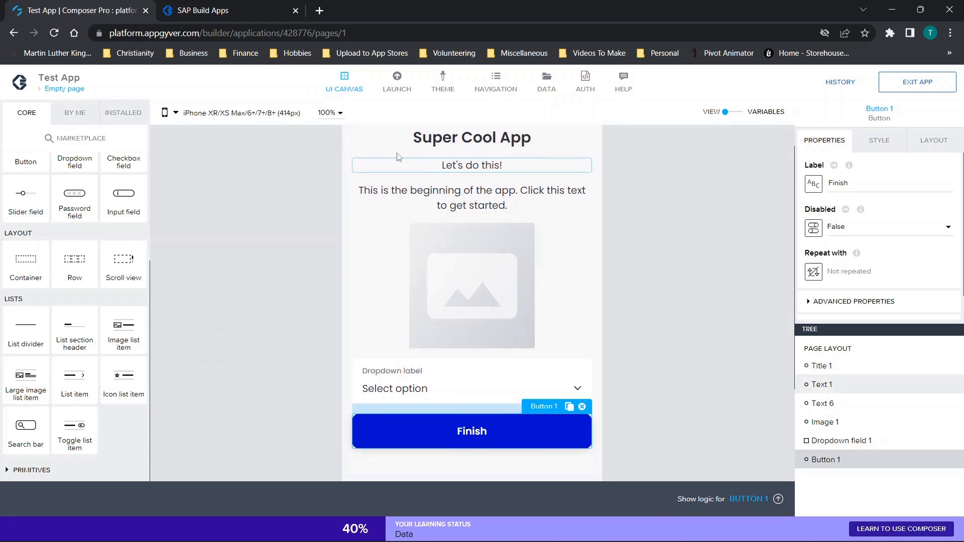
- Dismiss the tutorial suggestion and review the dropdown, Finish button, image and get-started text on the page
click(472, 286)
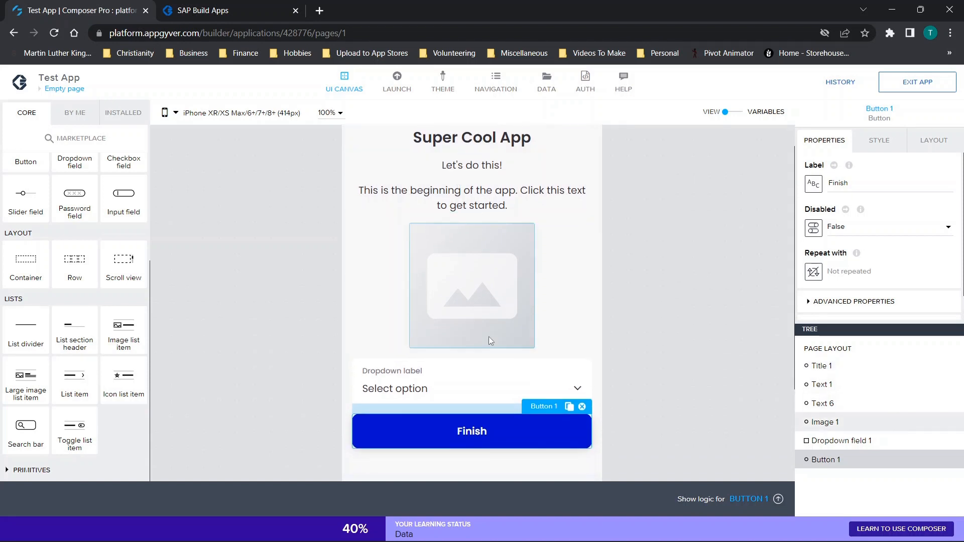
mouse_move(454, 313)
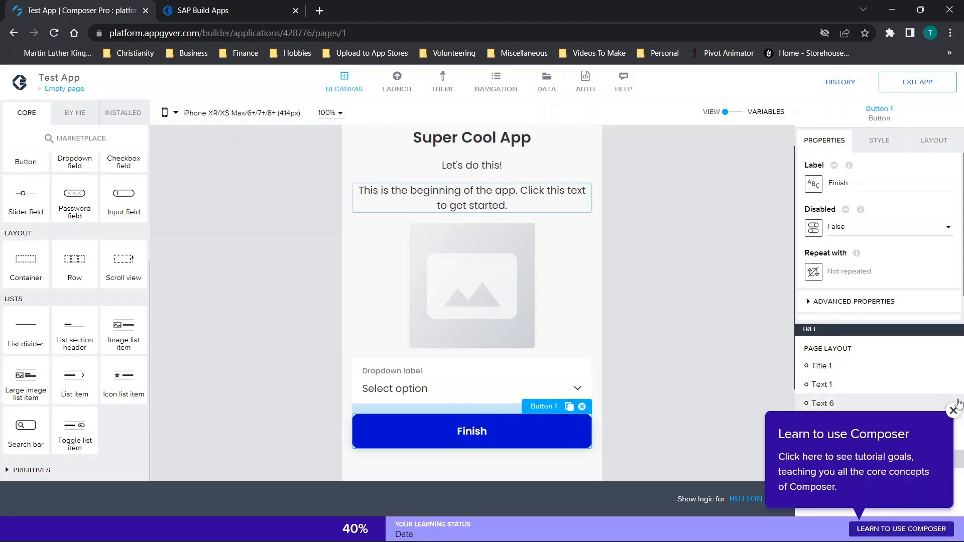
click(953, 409)
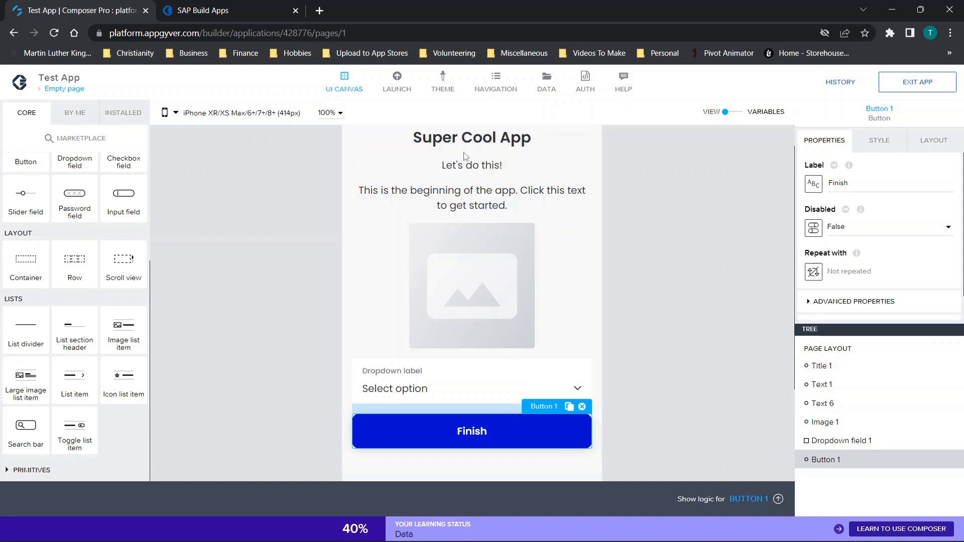
scroll(up, 3)
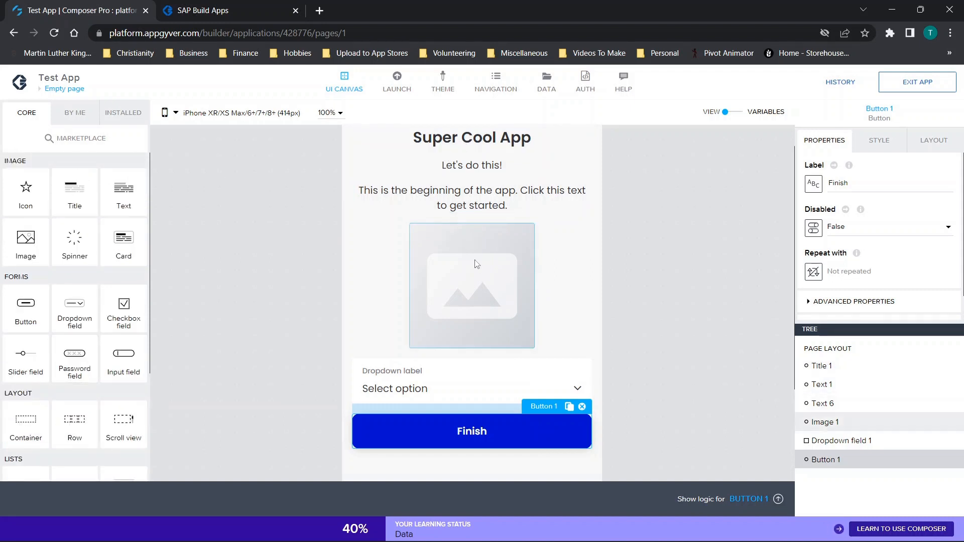
click(472, 388)
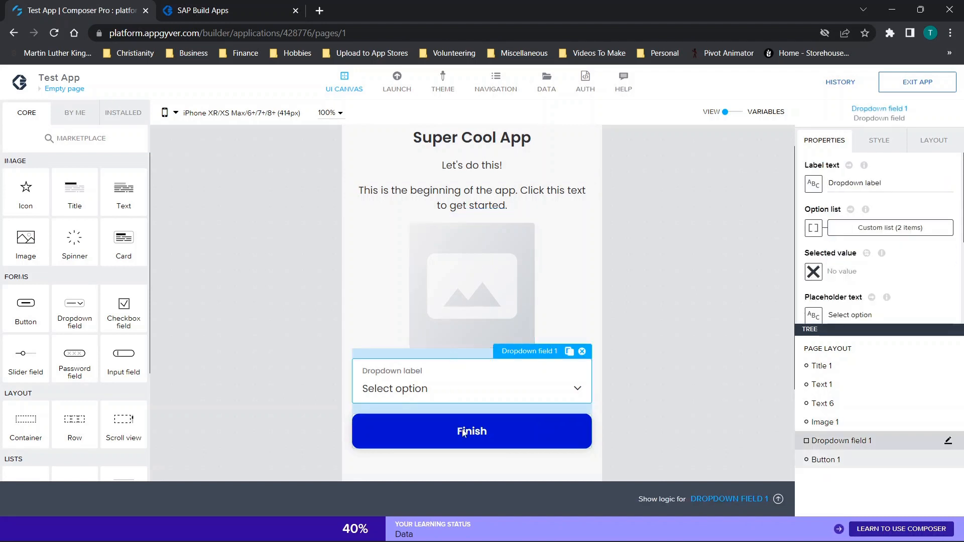
click(472, 431)
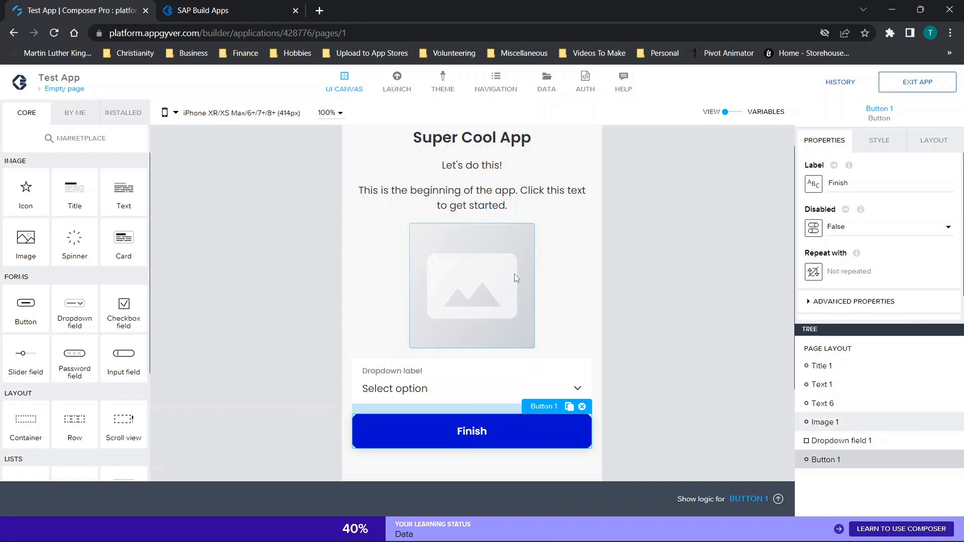
click(471, 198)
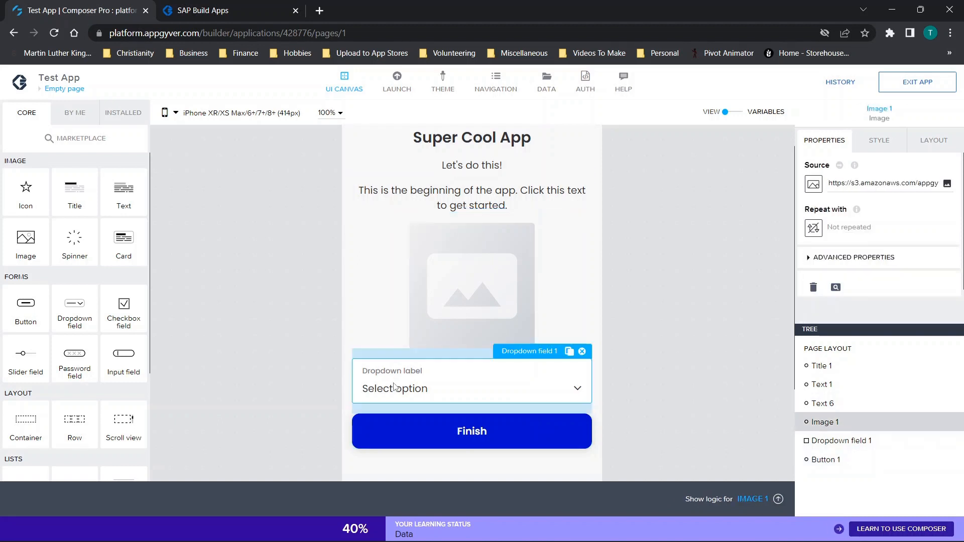
click(472, 431)
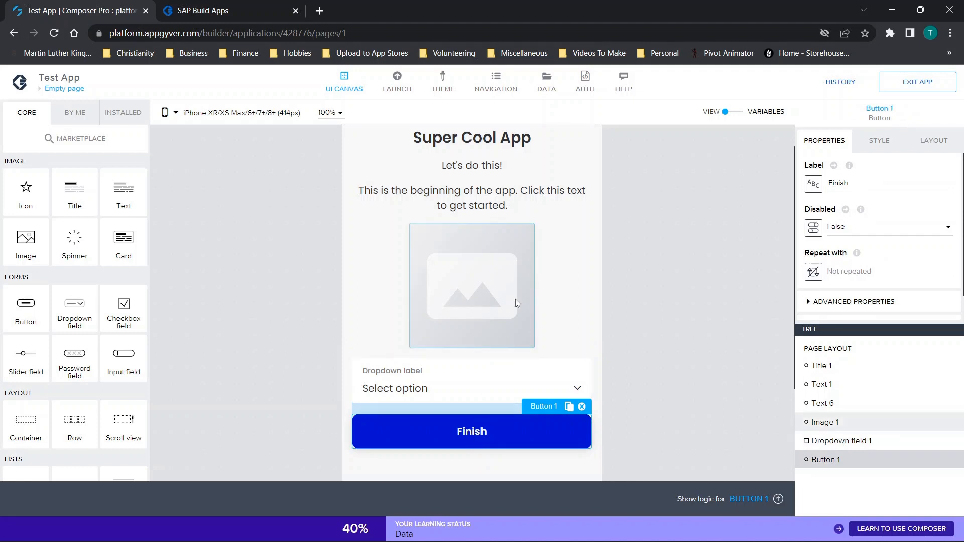
click(472, 194)
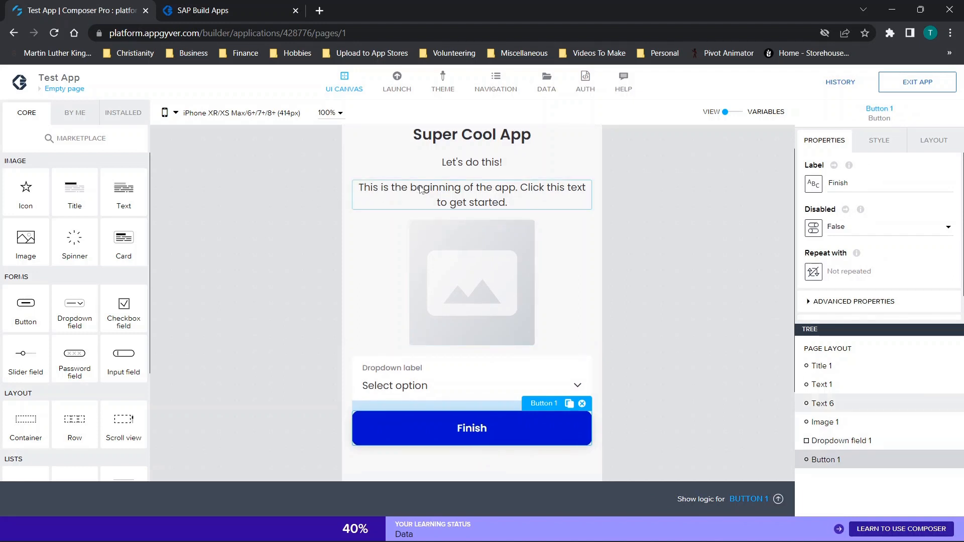
click(472, 194)
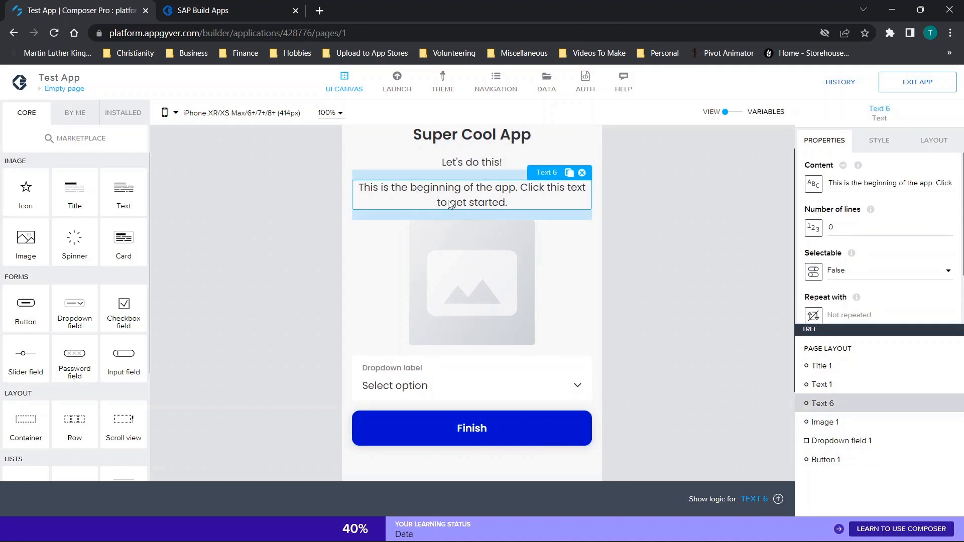
mouse_move(754, 499)
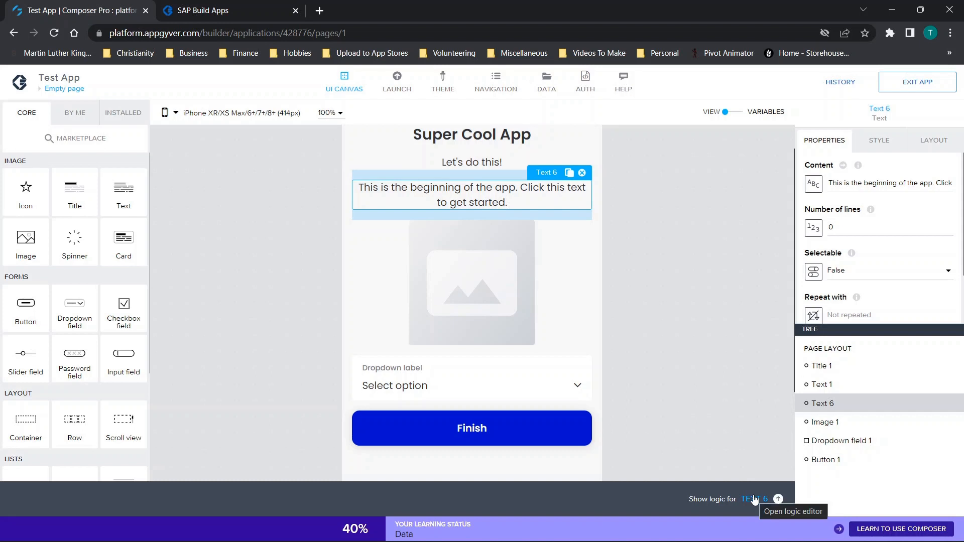
mouse_move(399, 318)
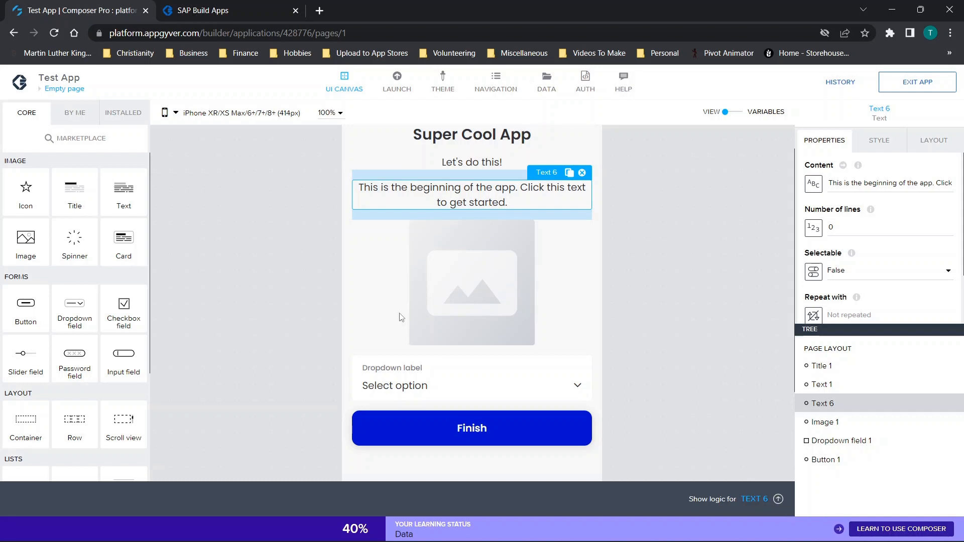
- From the get-started text's logic, install the Hide, Show and Animate component flow functions via the Marketplace
click(778, 499)
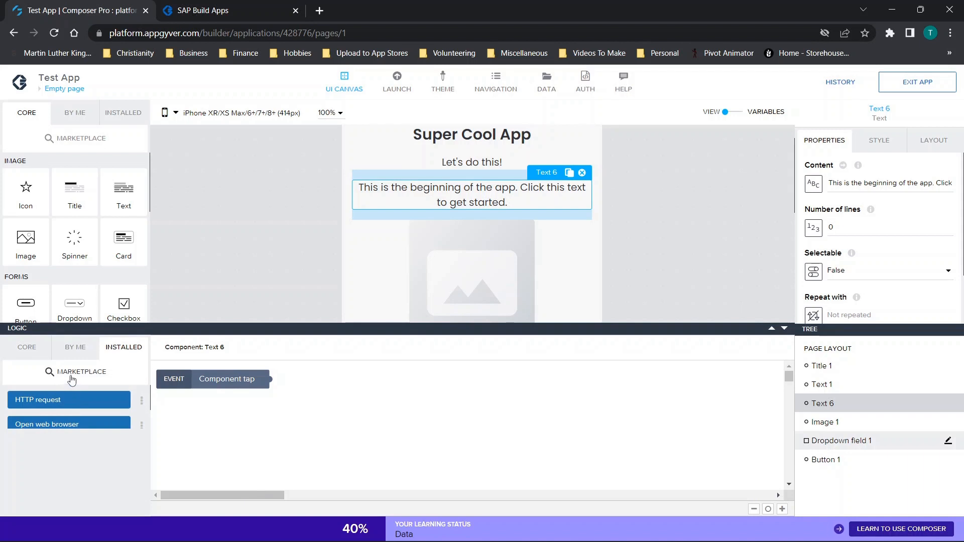
click(79, 372)
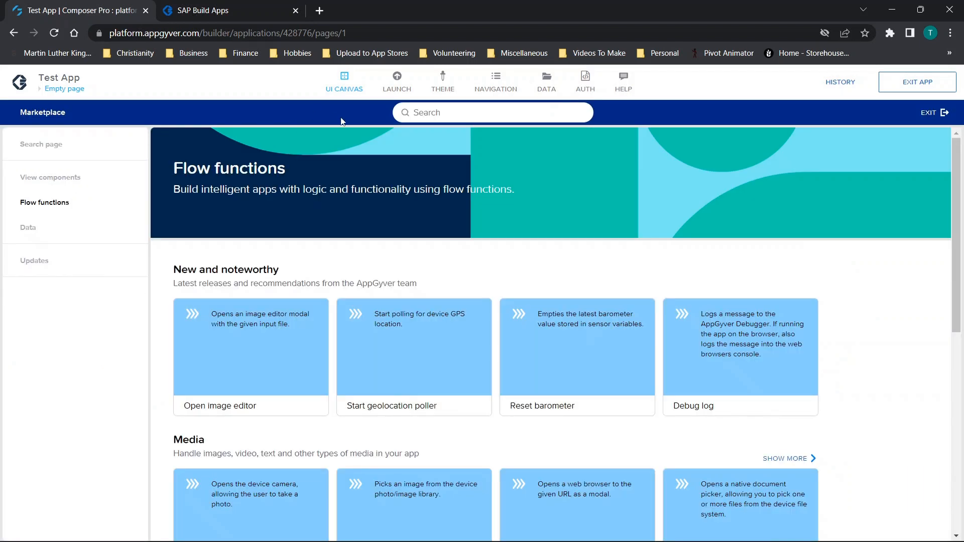
click(492, 111)
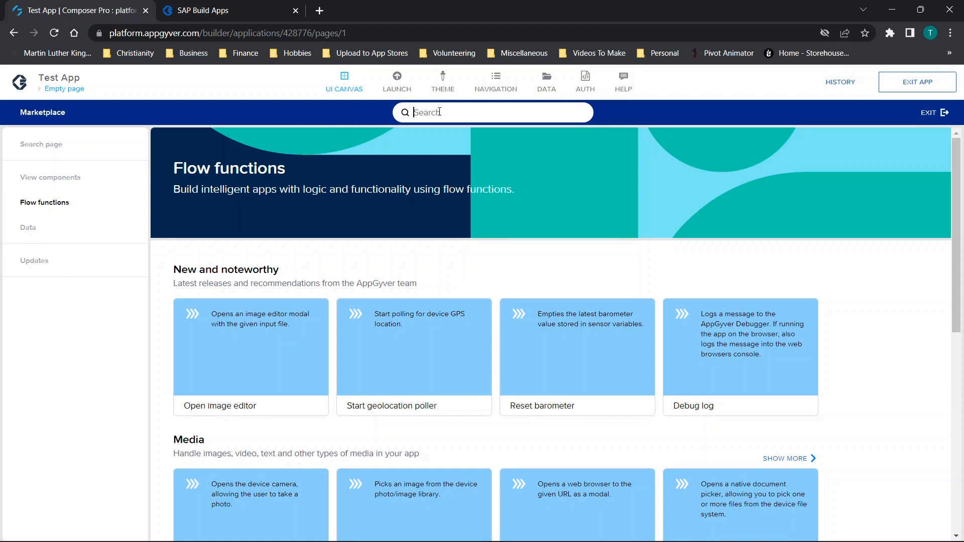
text(hide)
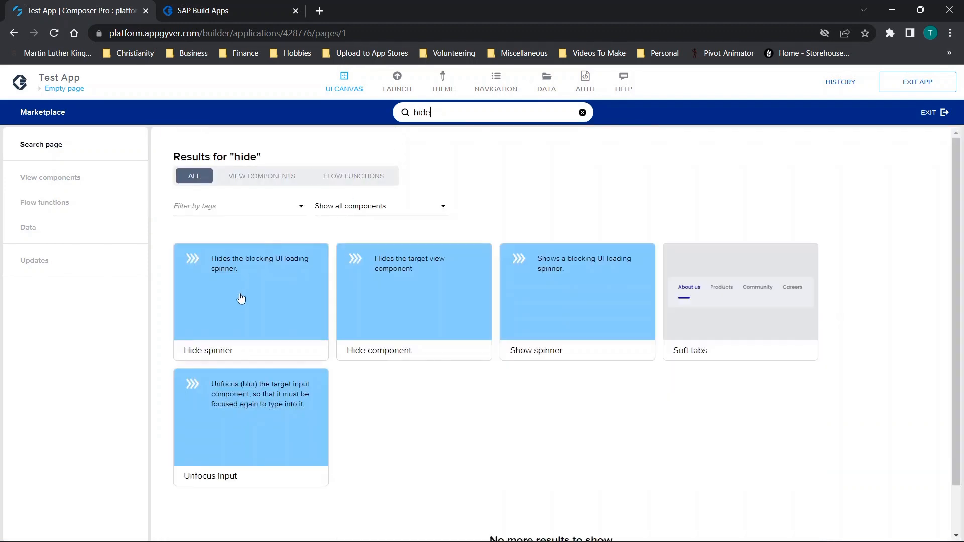
click(413, 293)
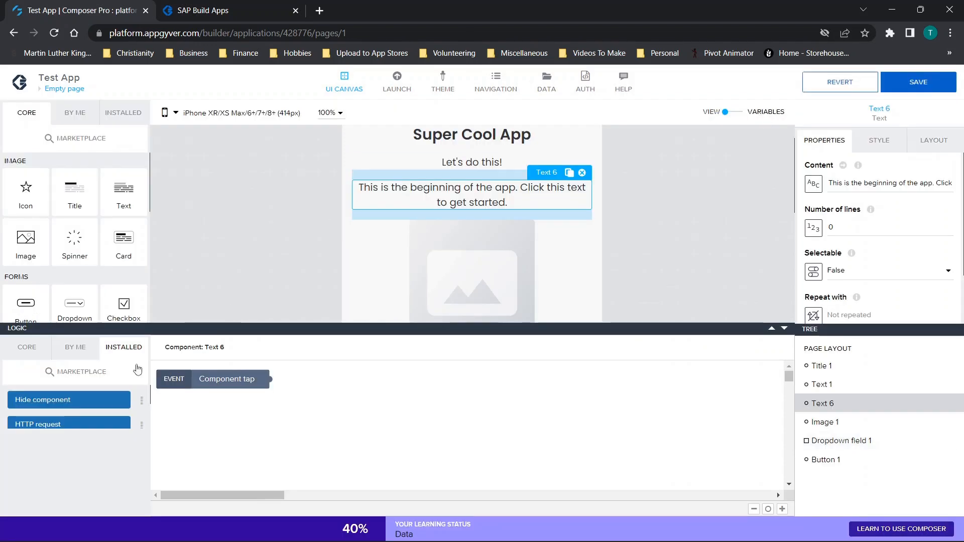
click(77, 371)
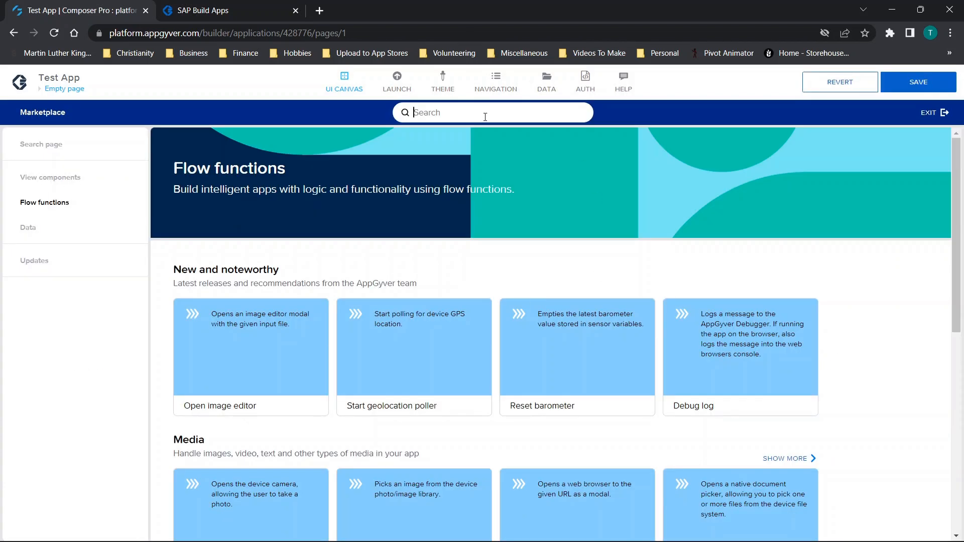
text(show)
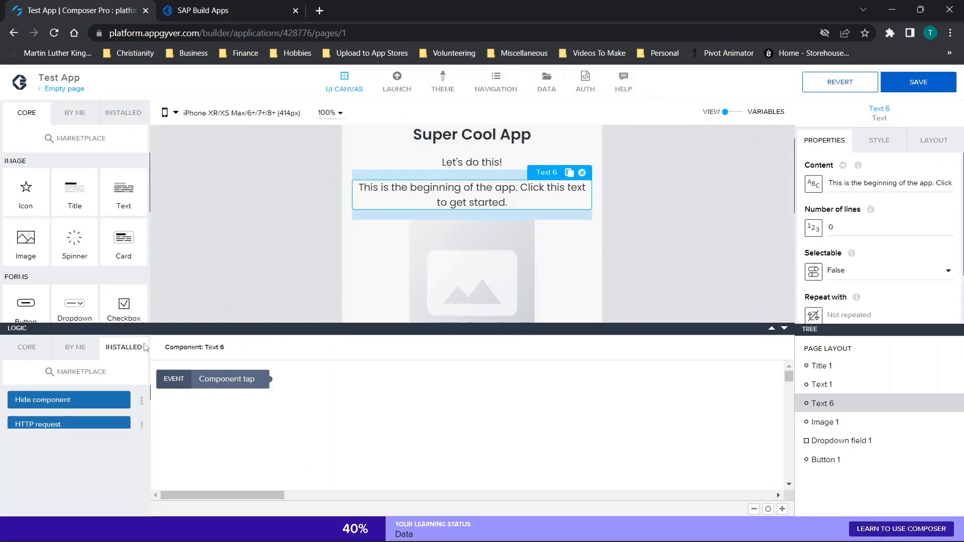
click(81, 371)
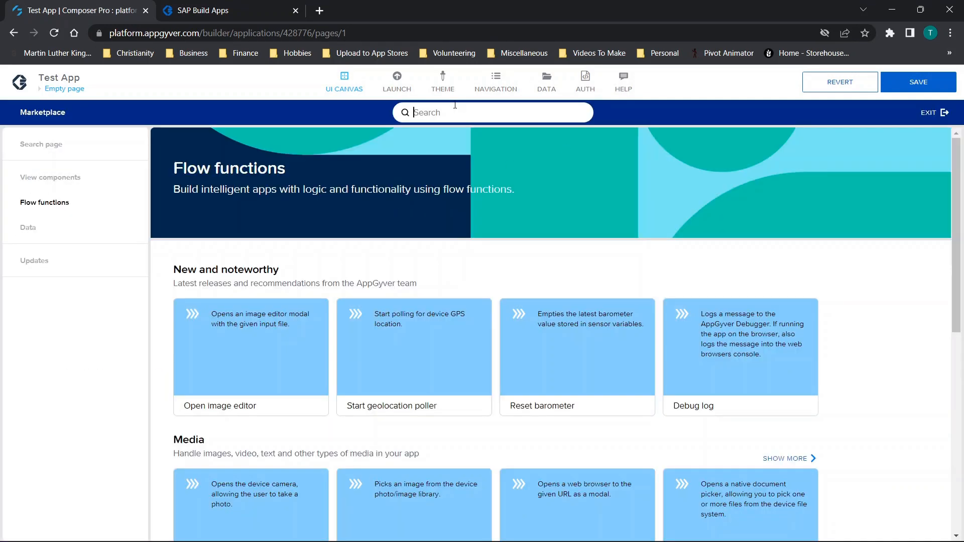
text(animate)
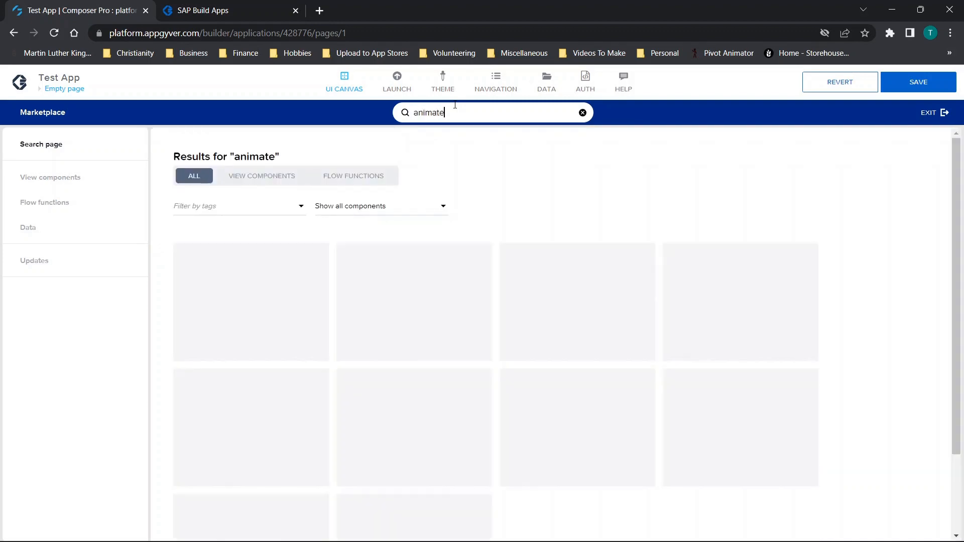
click(250, 301)
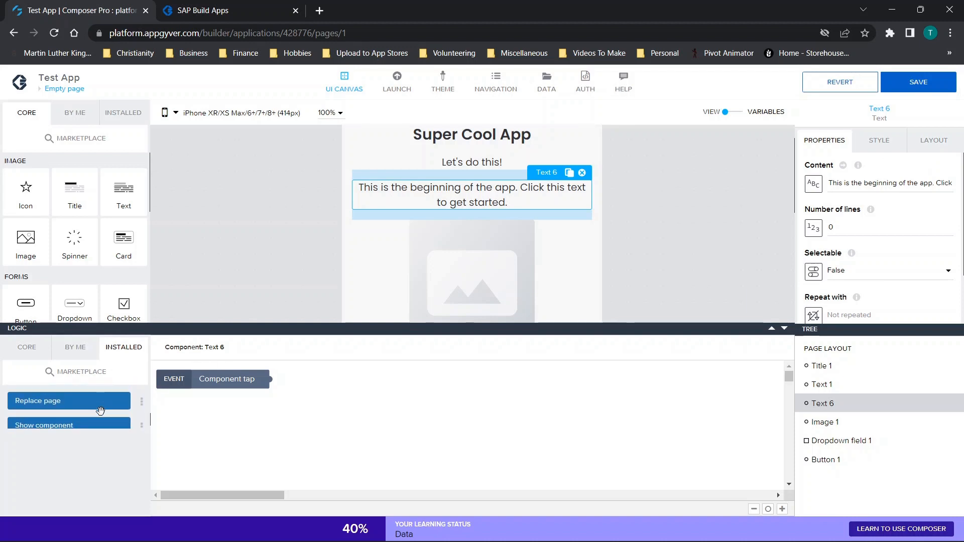
scroll(down, 3)
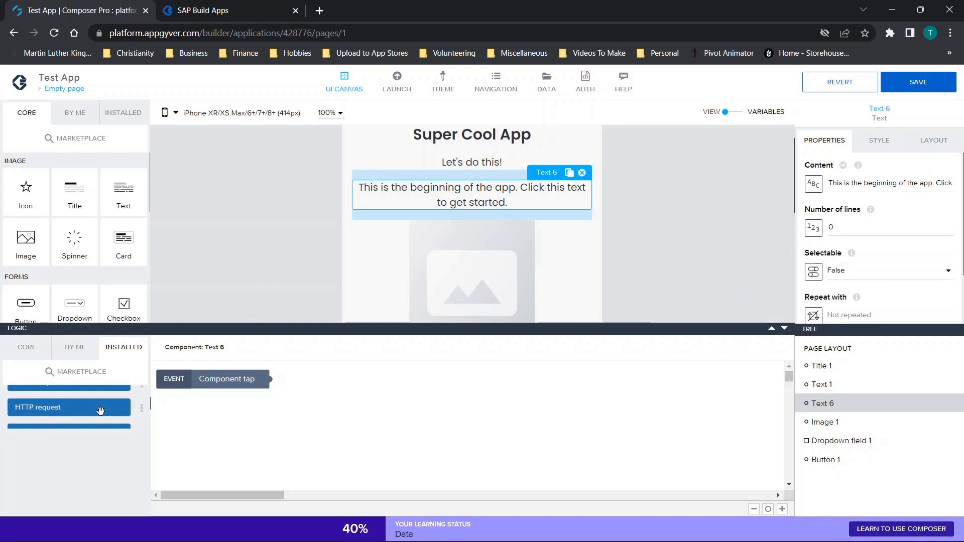
- Collapse the logic editor and look over the page and the installed flow functions
click(785, 449)
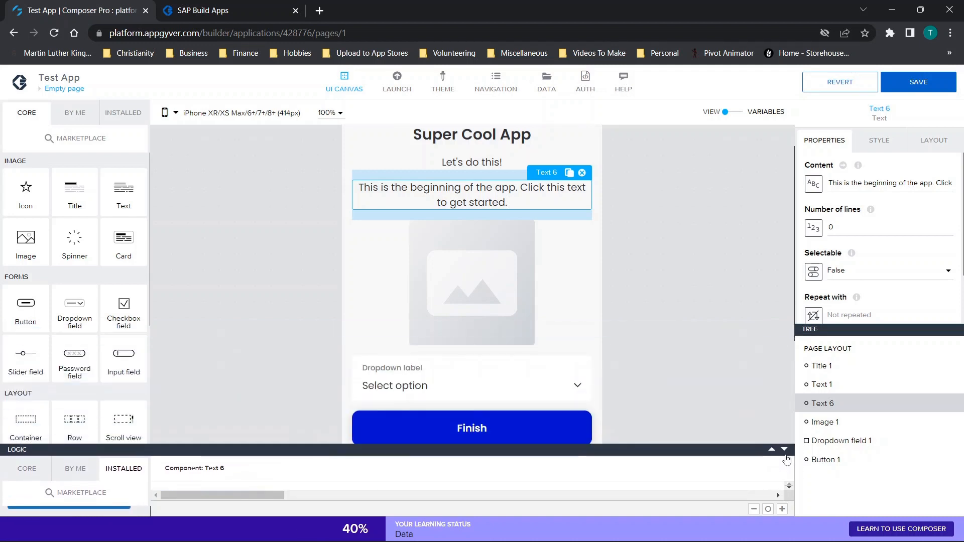
mouse_move(736, 409)
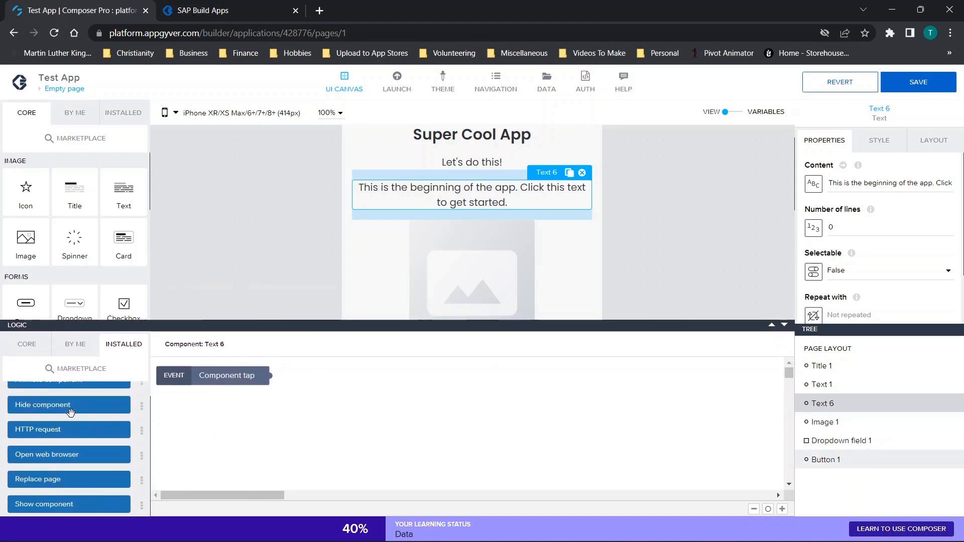
scroll(up, 3)
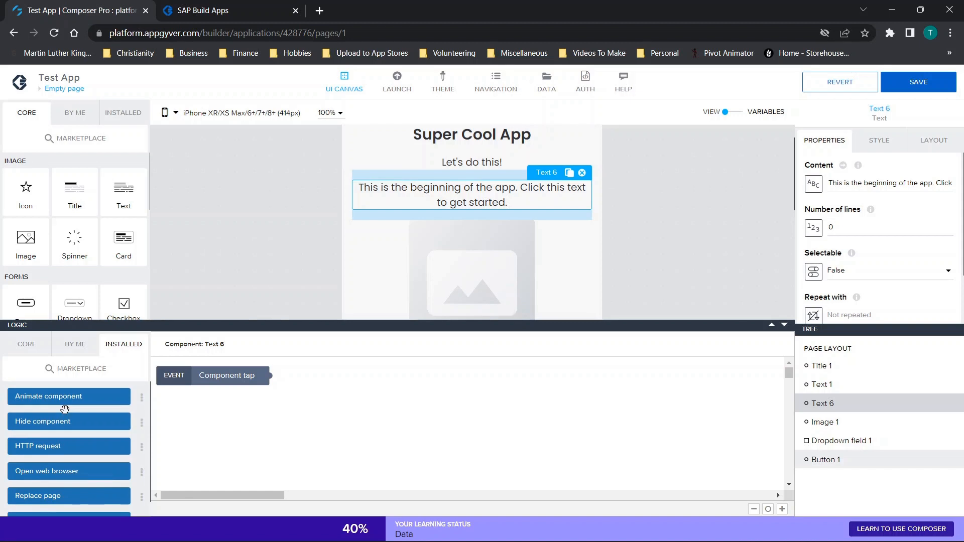
scroll(down, 3)
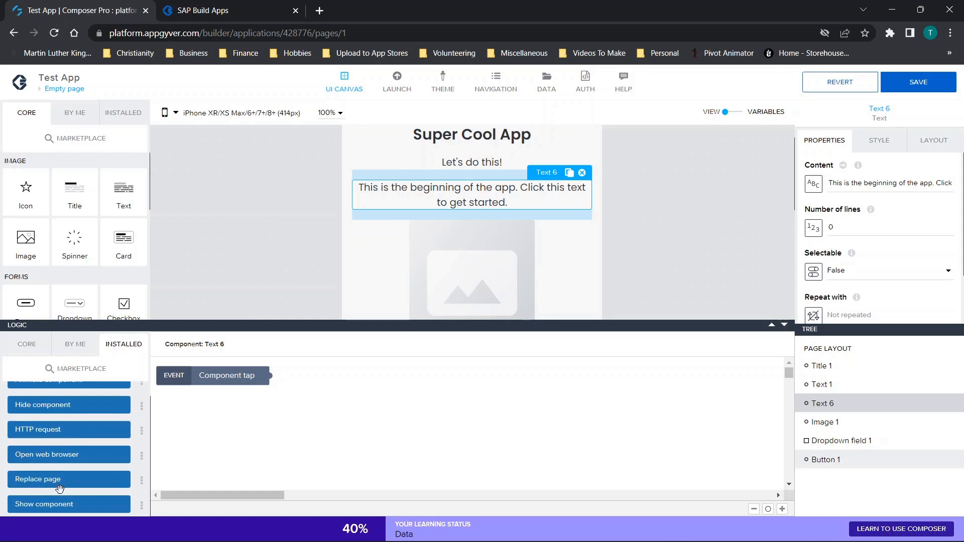
scroll(up, 3)
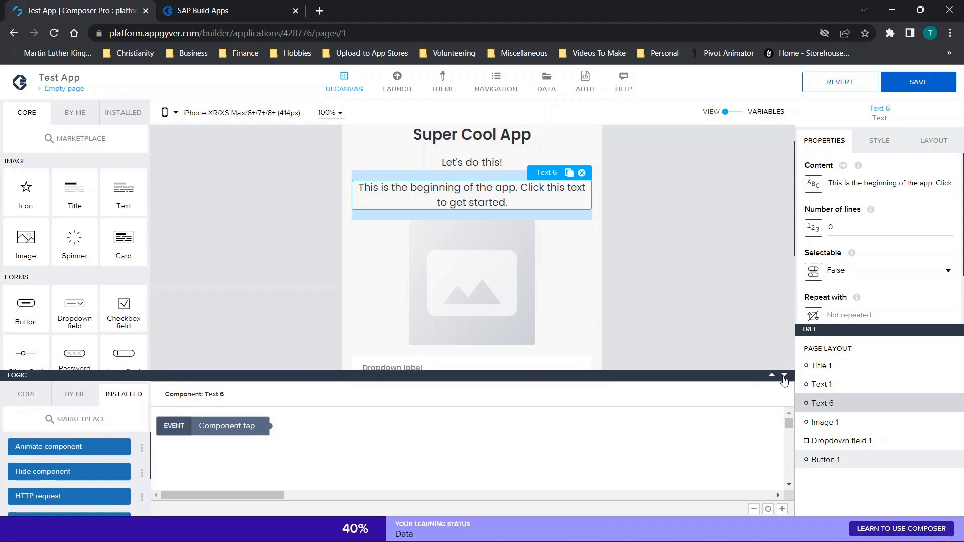
mouse_move(661, 346)
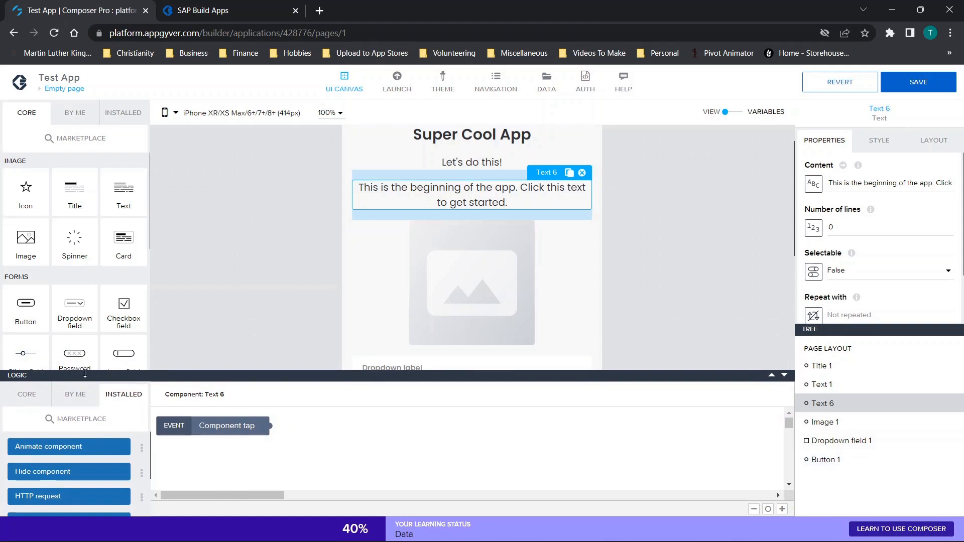
- Start the new text above the image inside the container with the content 'Now click t'
scroll(down, 3)
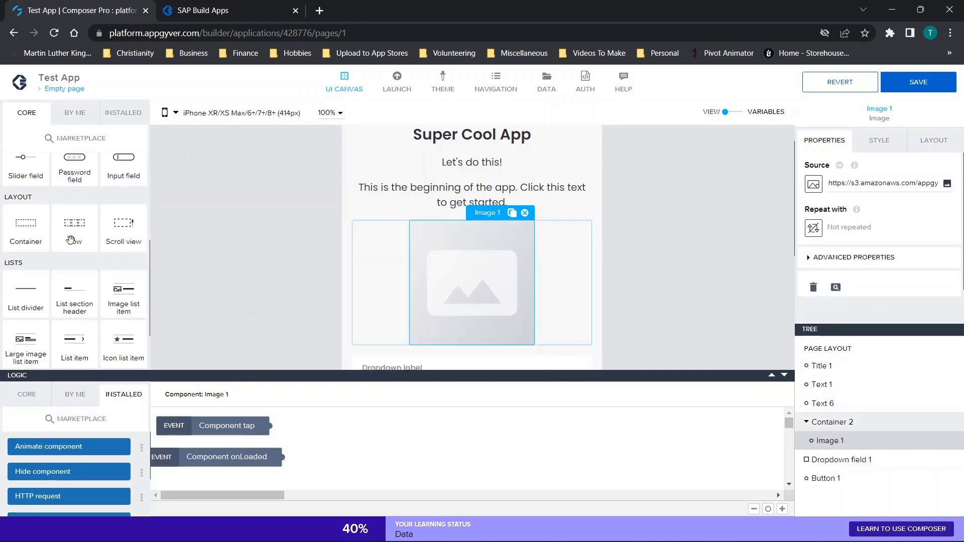
scroll(up, 3)
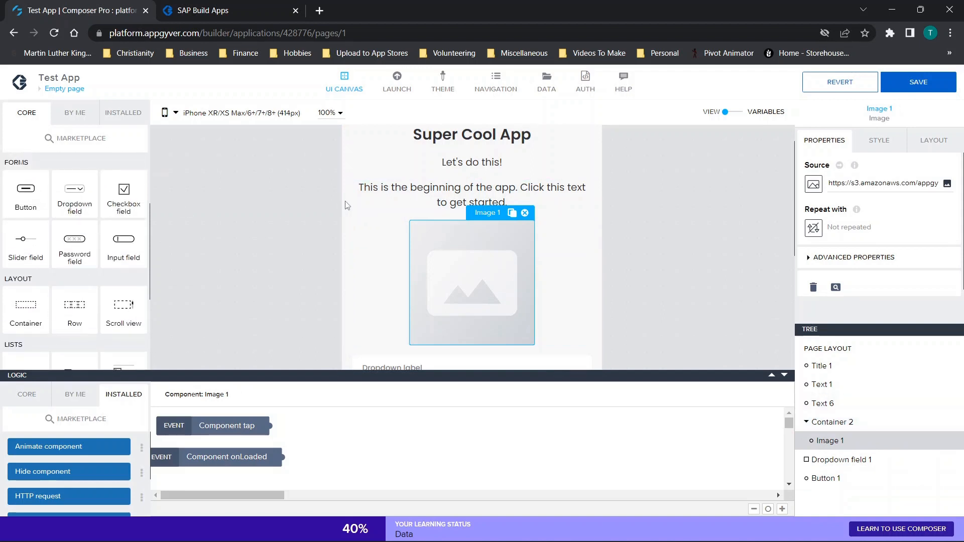
scroll(up, 3)
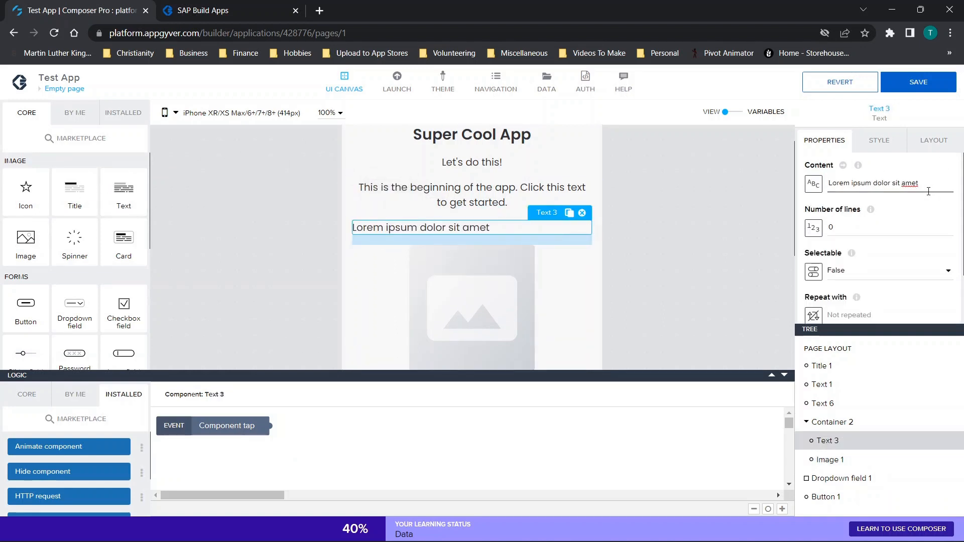
text(Now click t)
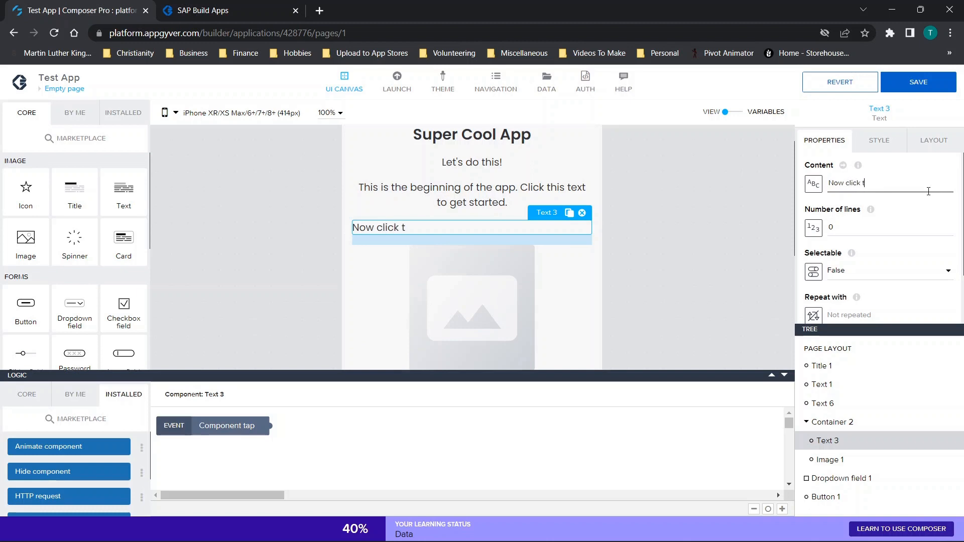
- Complete the text to 'Now click this image', centre-align it and select its Container 2
text(his ima)
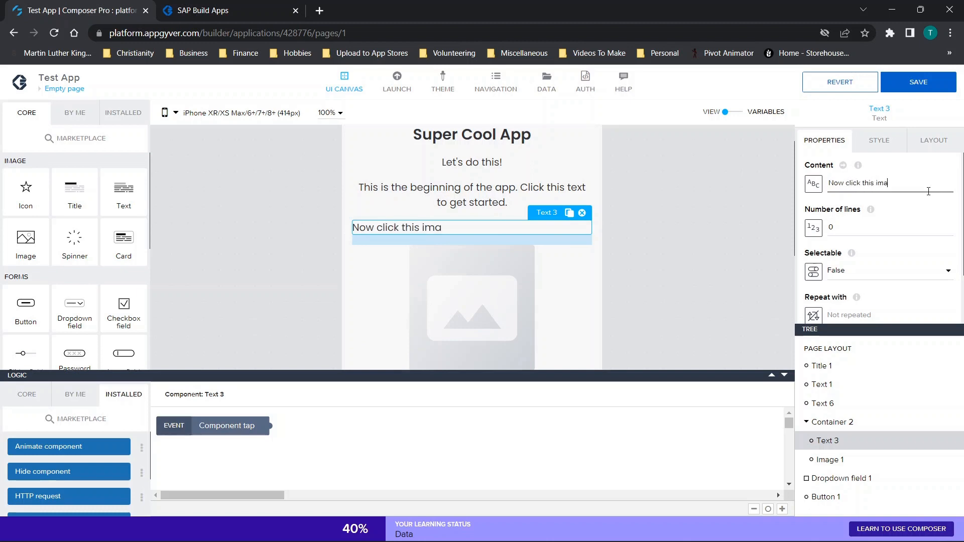
click(933, 140)
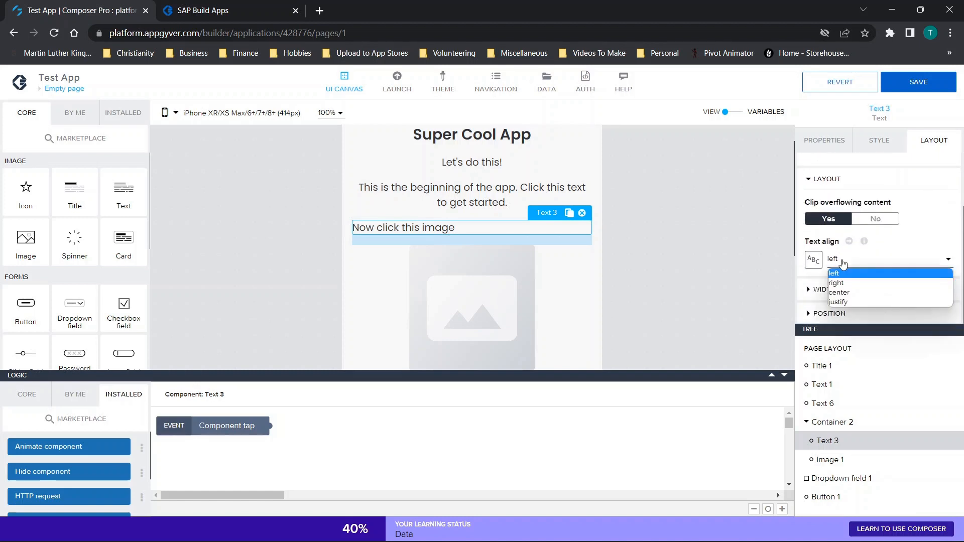
click(838, 293)
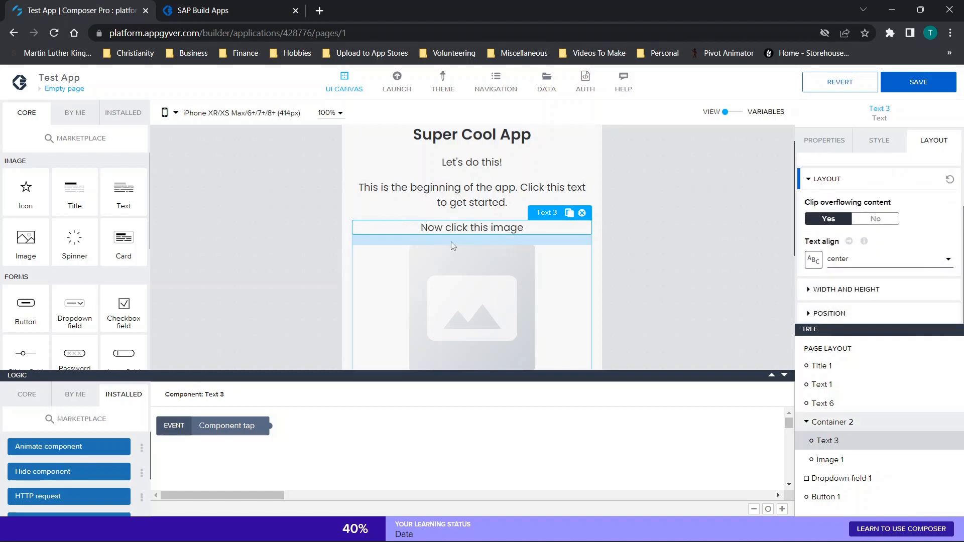
click(834, 422)
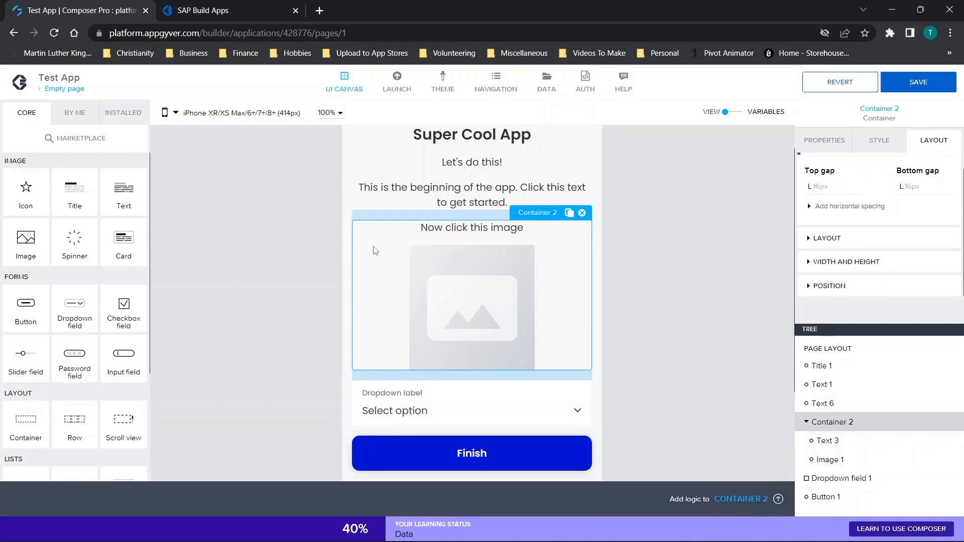
- Set Container 2's Visible property to False so it starts hidden
click(824, 140)
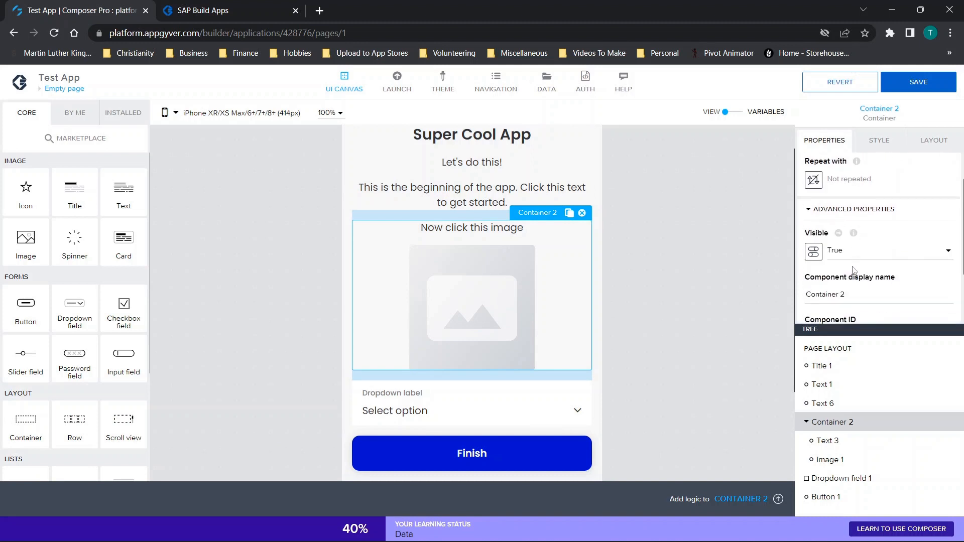
click(886, 250)
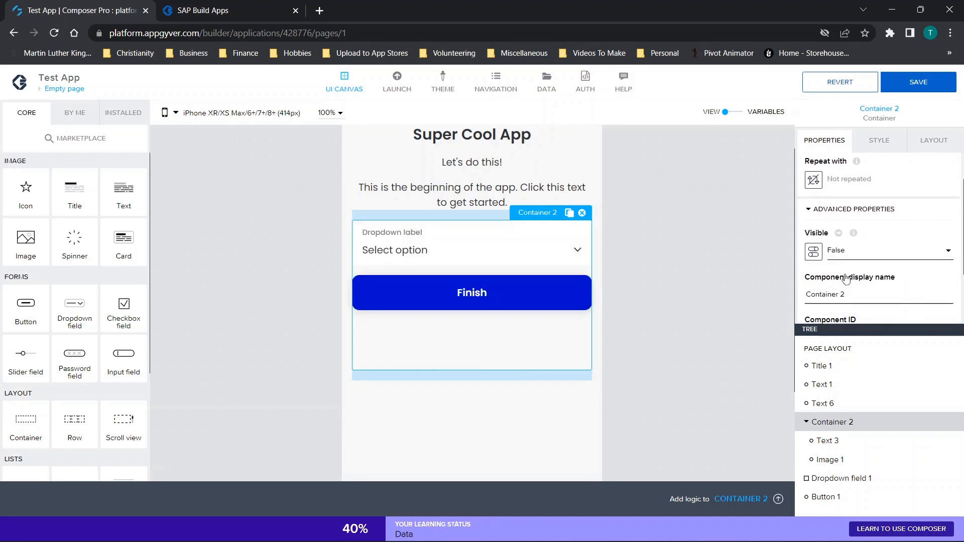
mouse_move(752, 277)
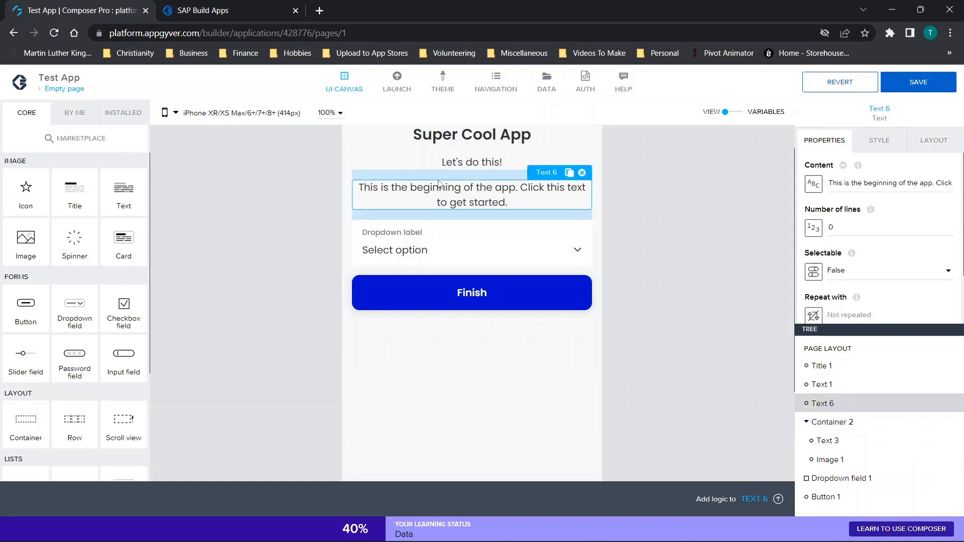
mouse_move(416, 215)
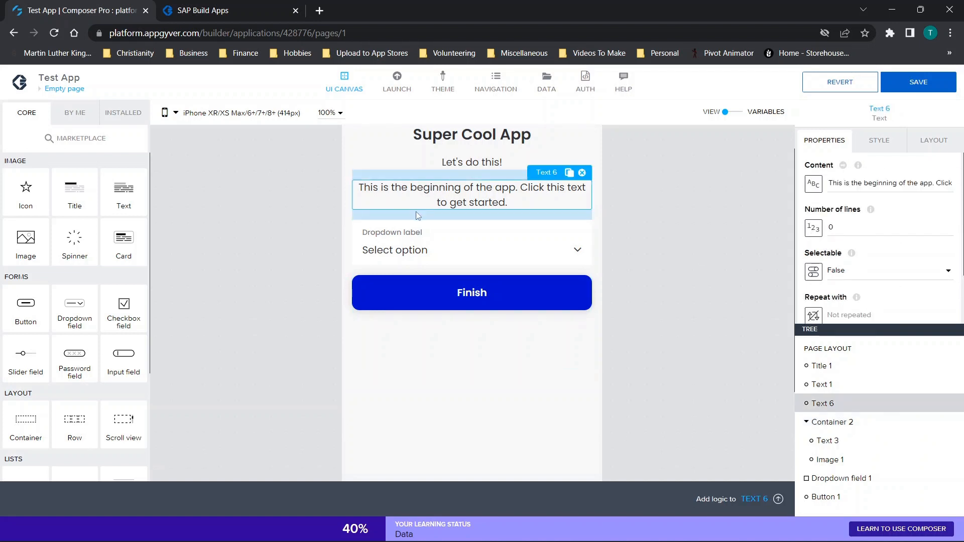
mouse_move(623, 302)
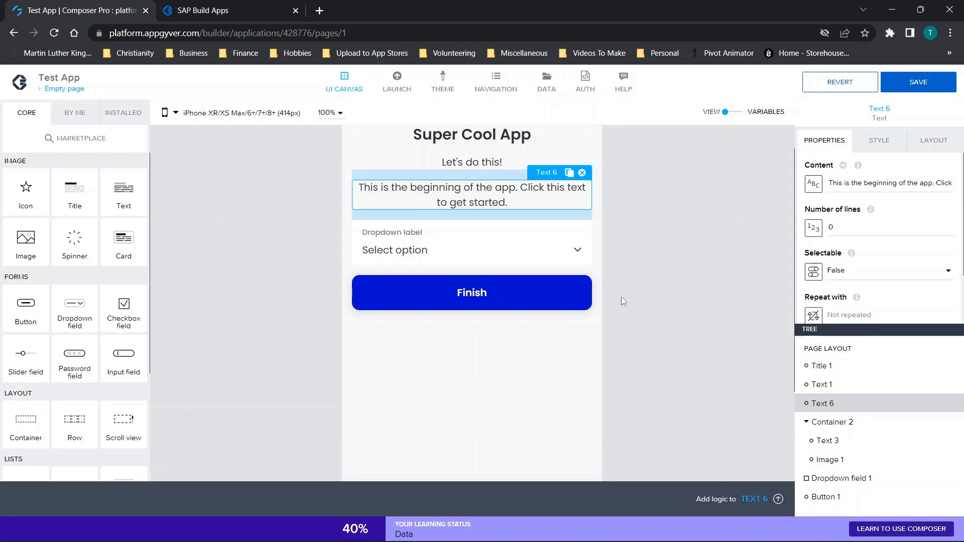
- Make the intro text's tap run Show component on Container 2, then save the app
click(778, 499)
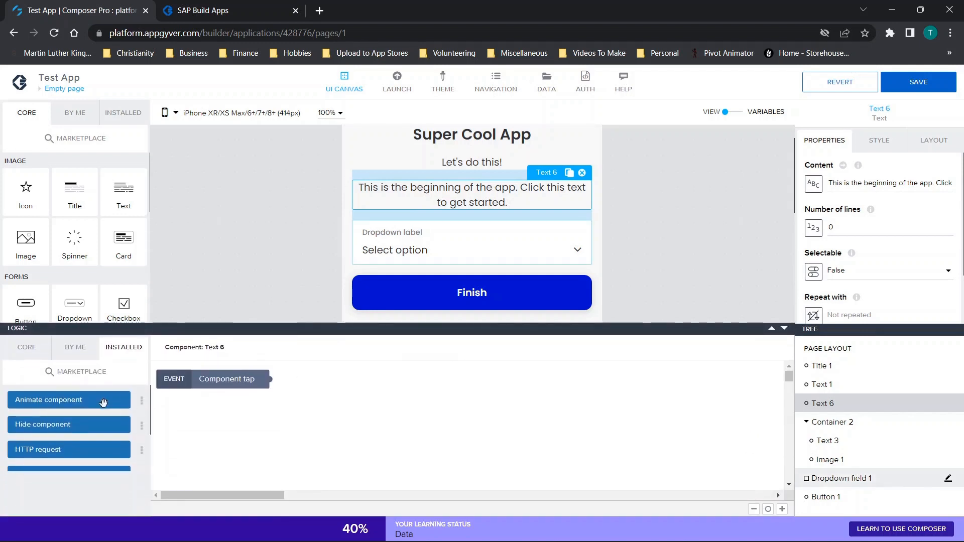
scroll(down, 3)
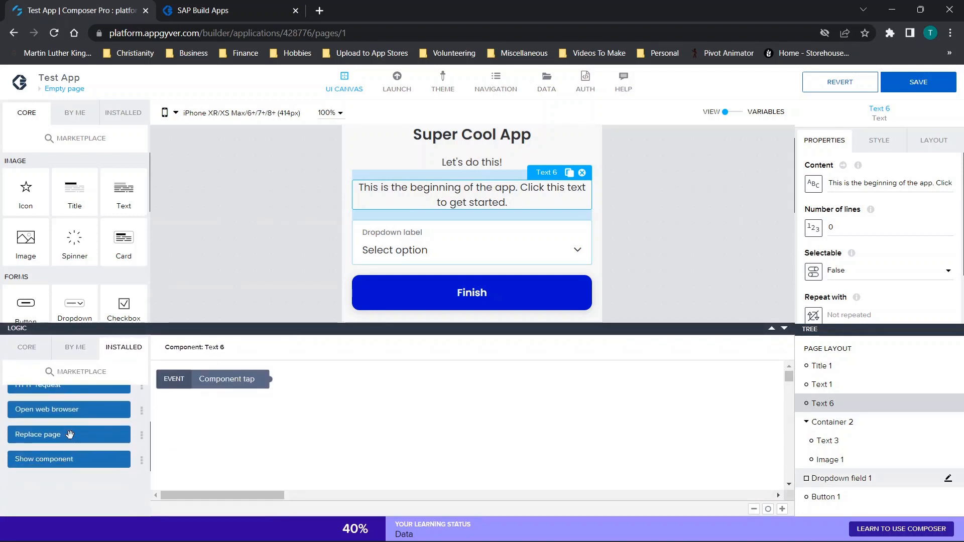
click(43, 459)
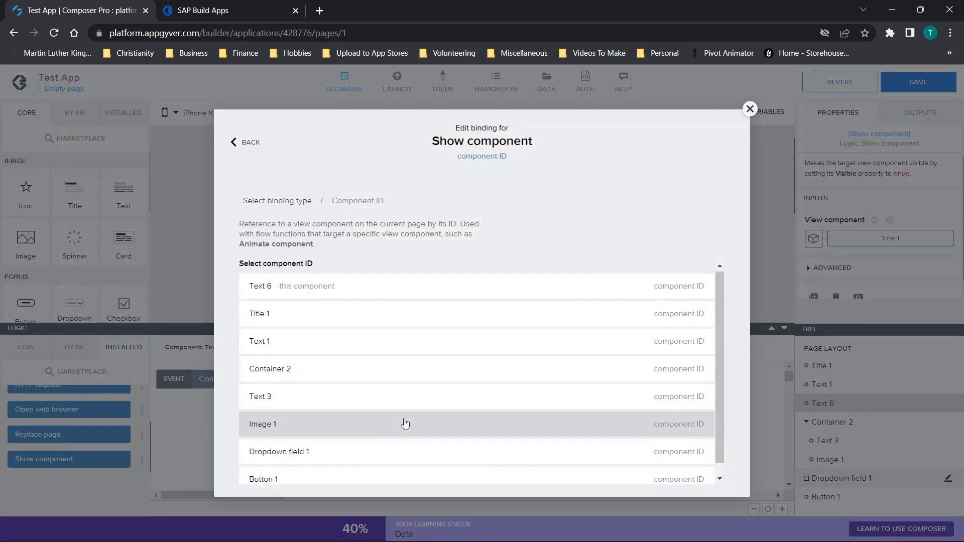
click(270, 369)
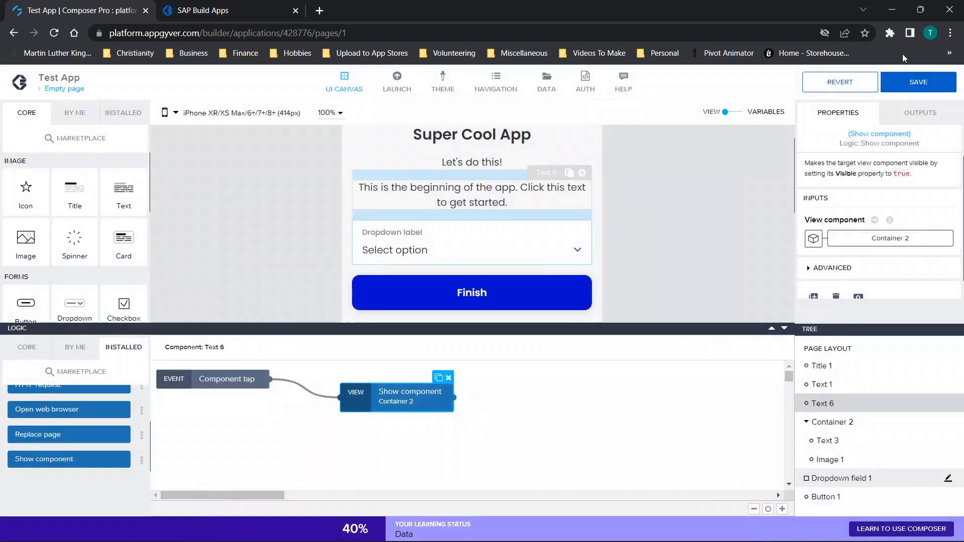
click(919, 81)
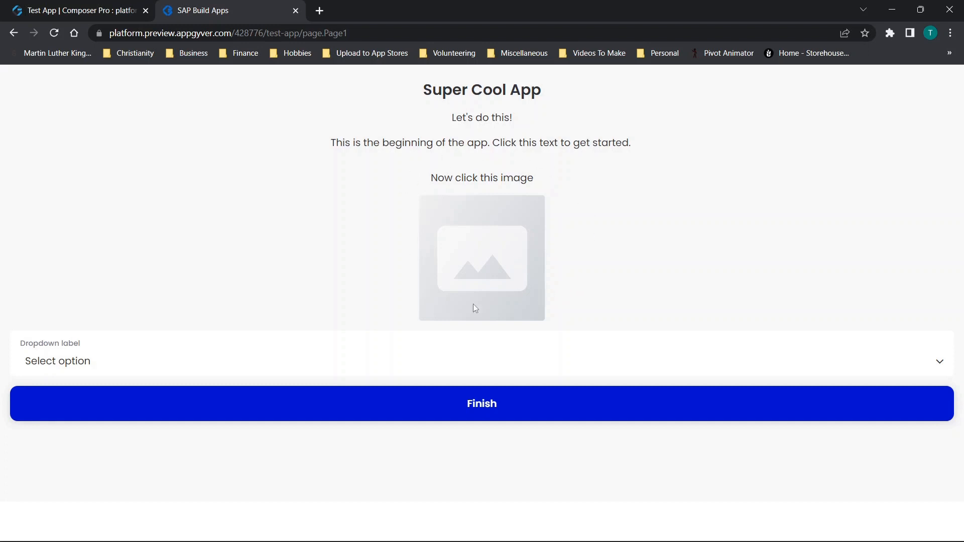
mouse_move(534, 191)
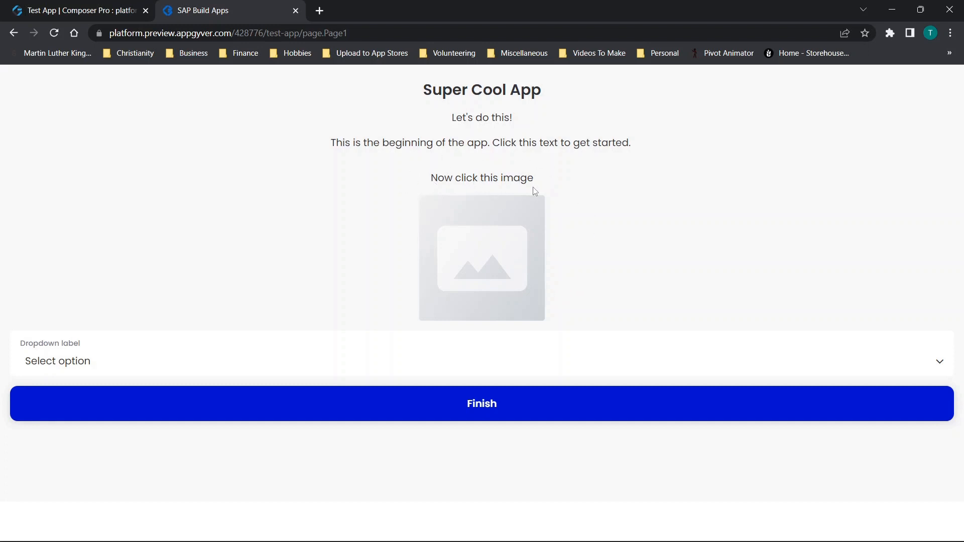
mouse_move(84, 26)
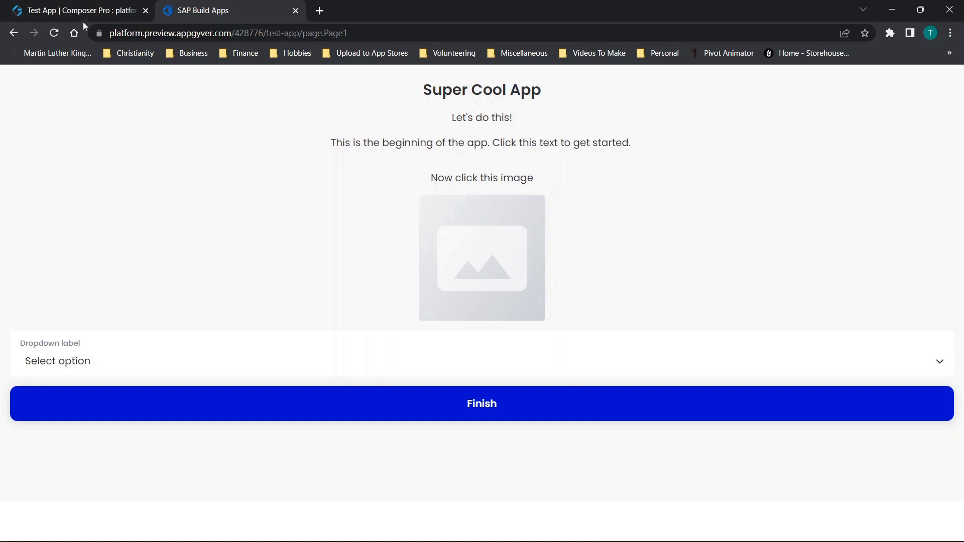
mouse_move(584, 288)
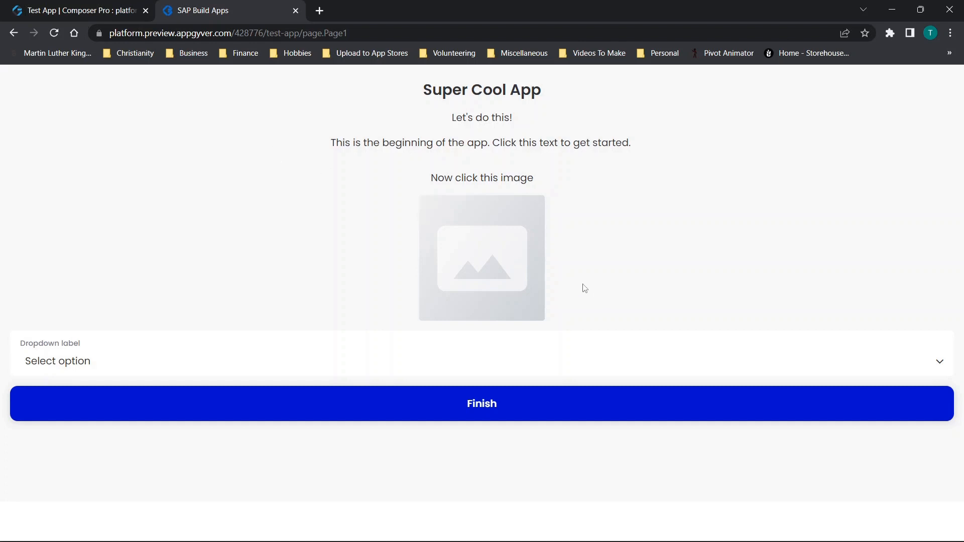
mouse_move(77, 10)
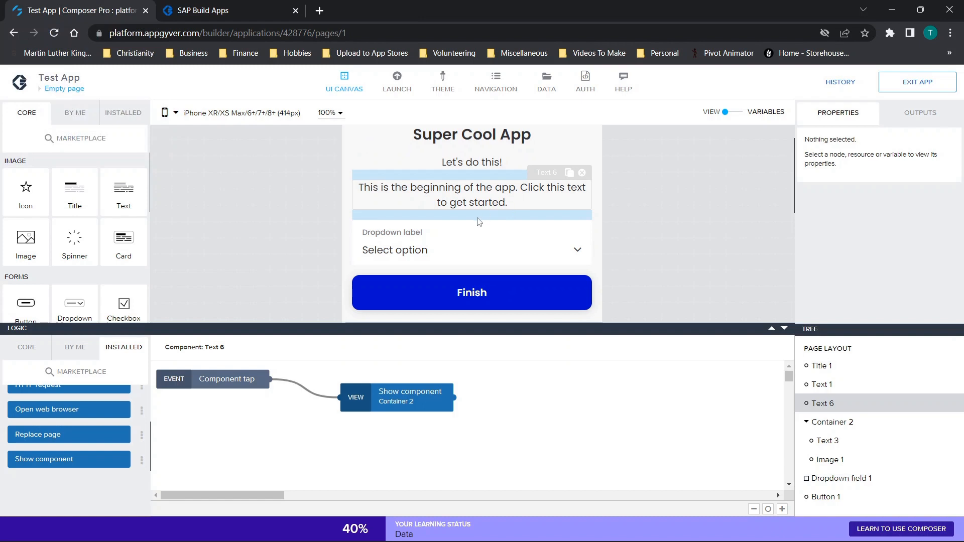
mouse_move(828, 440)
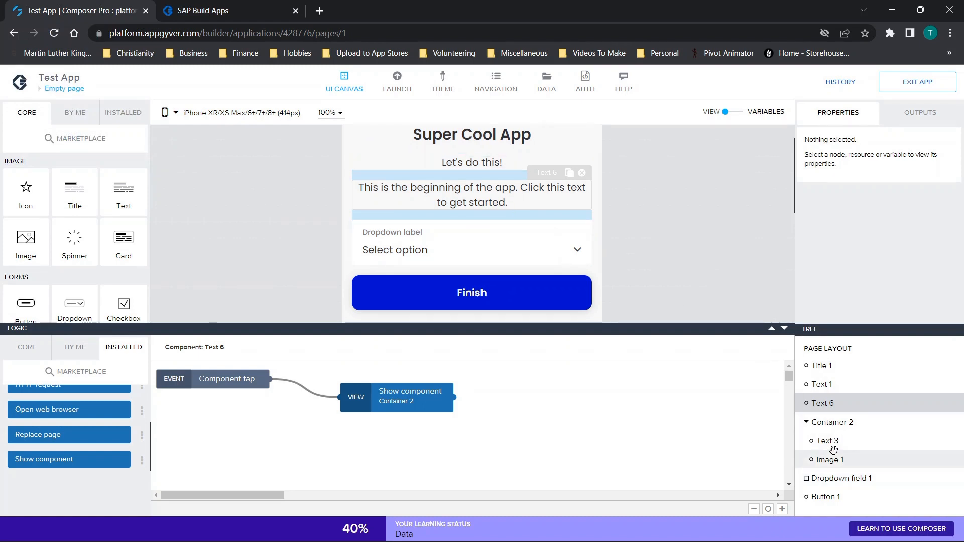
- Bind the image's Animate component step to Dropdown field 1 and save
click(829, 459)
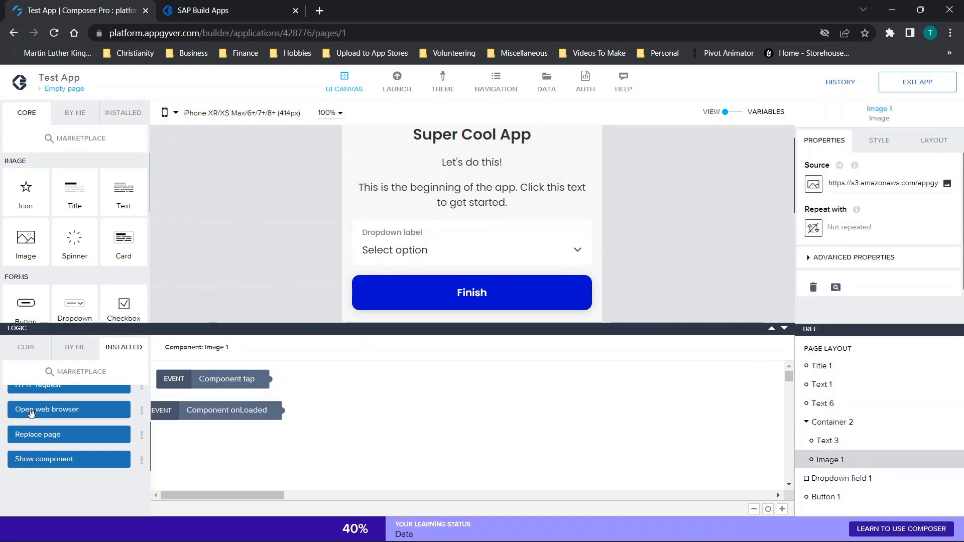
scroll(up, 3)
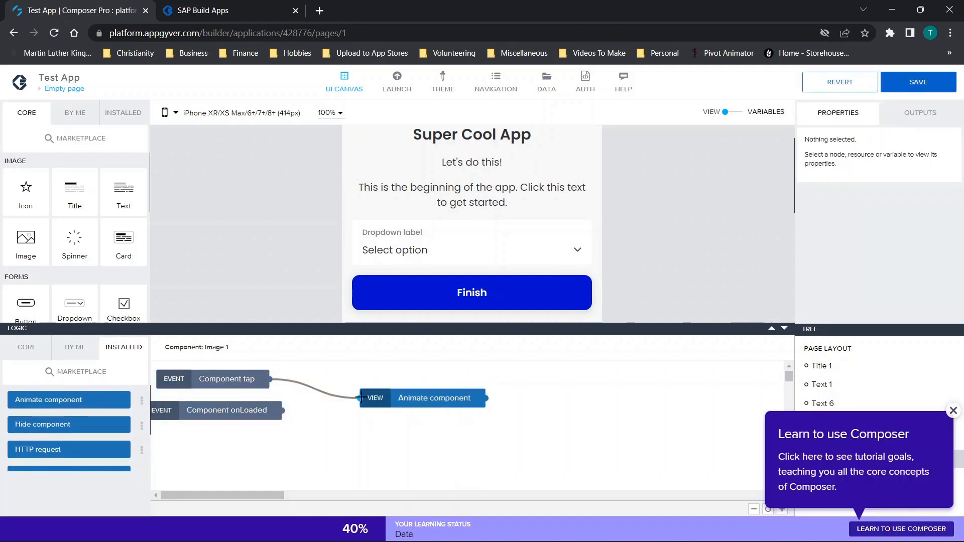
click(434, 397)
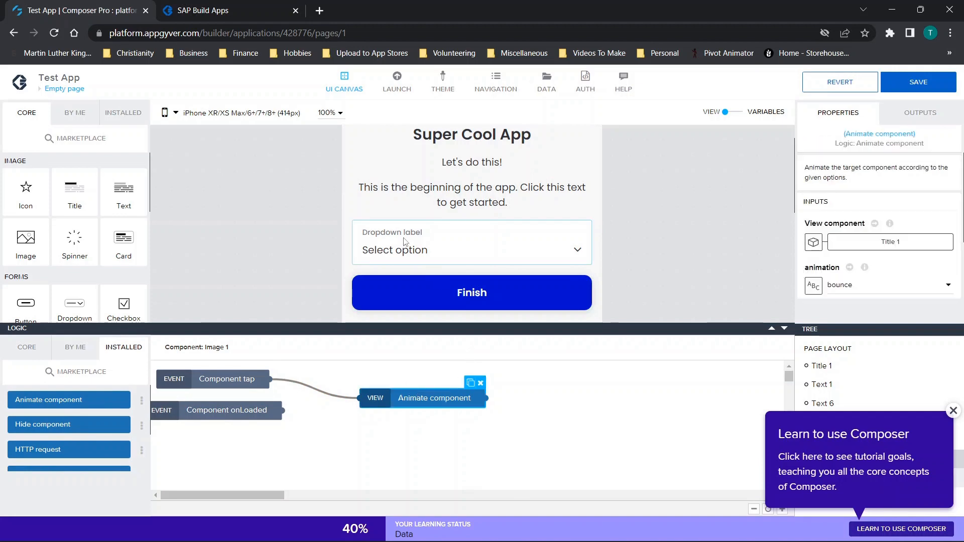
mouse_move(886, 270)
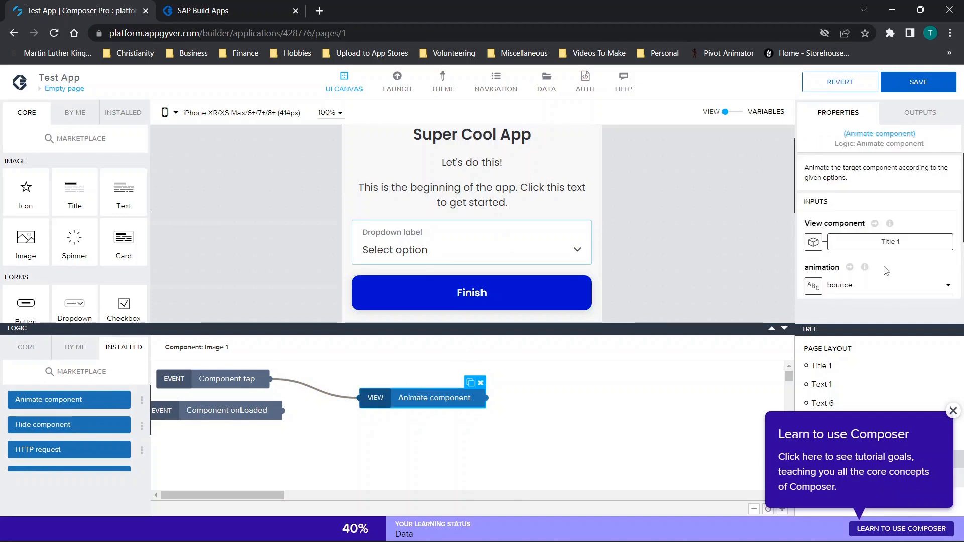
click(889, 242)
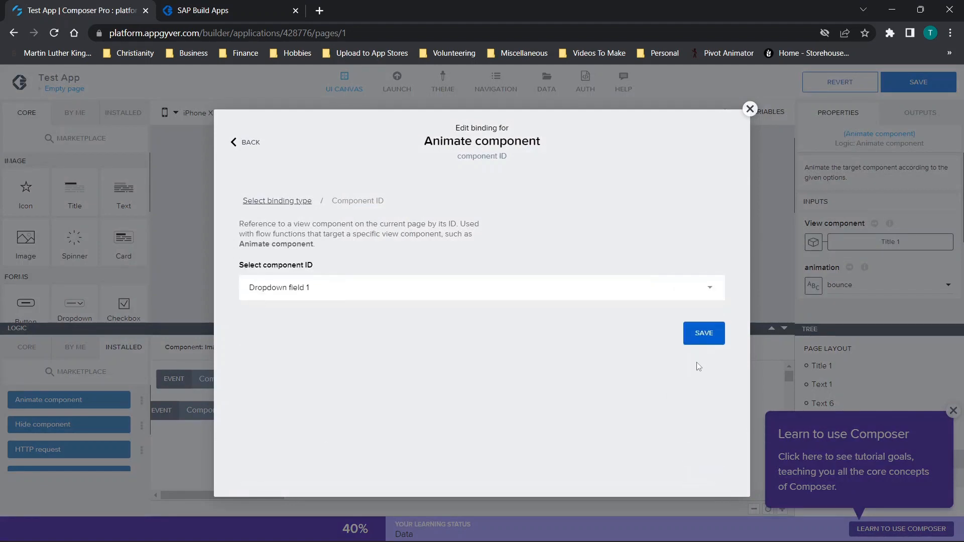
click(703, 332)
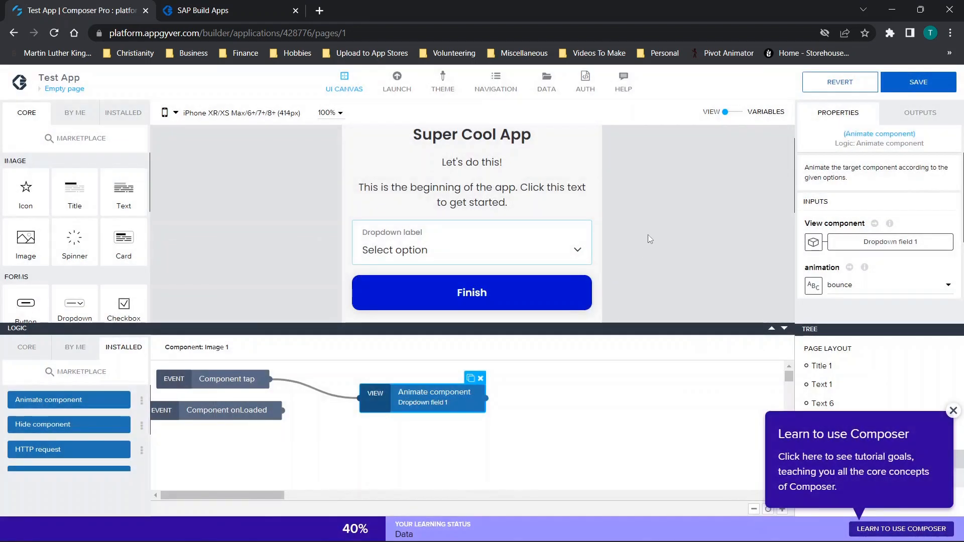
click(917, 82)
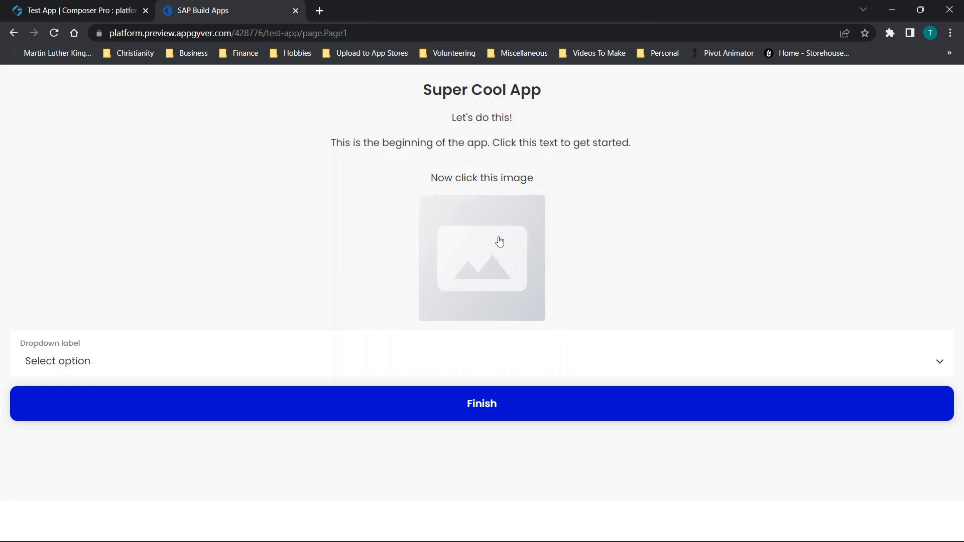
mouse_move(96, 367)
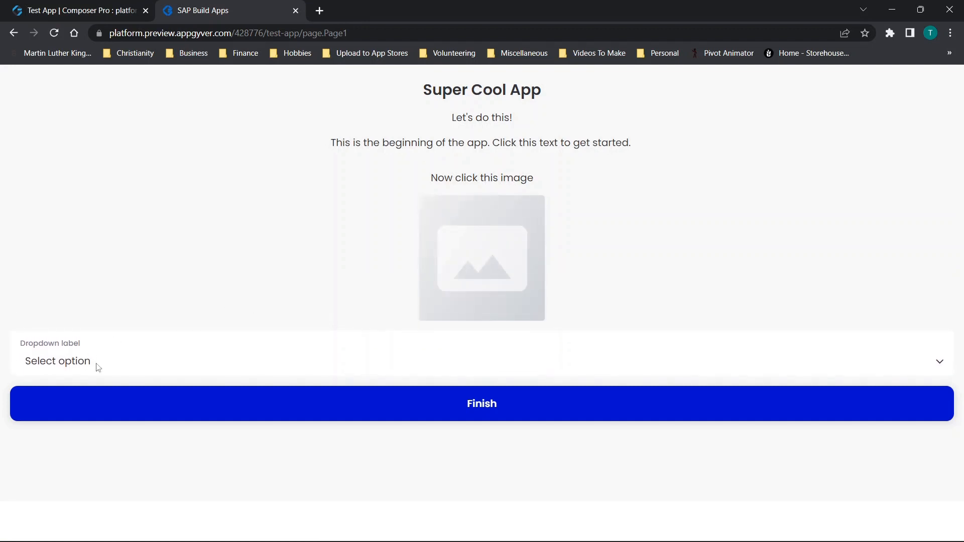
- Return from the preview tab to the Composer editor
click(77, 10)
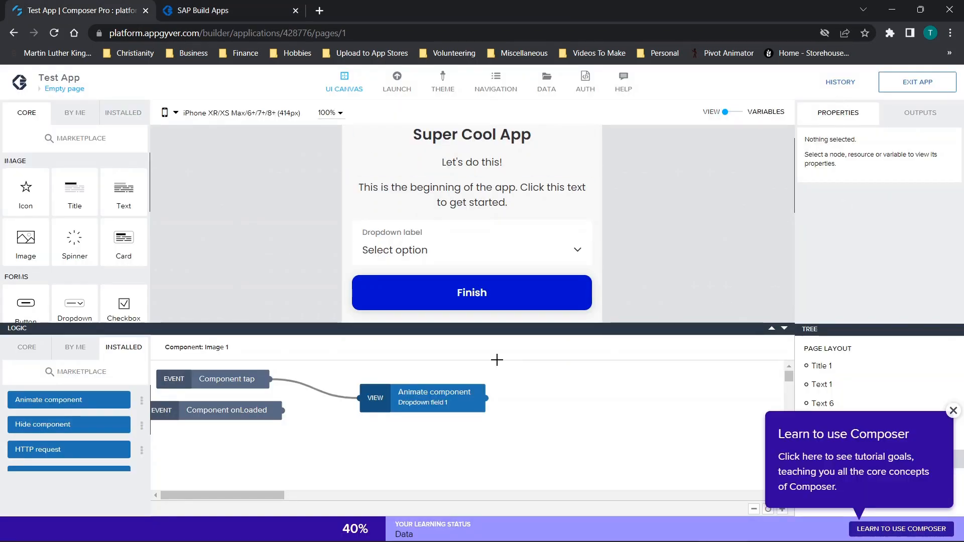
- Change the Dropdown field 1 animation to fadeIn, then to flipInX
click(423, 397)
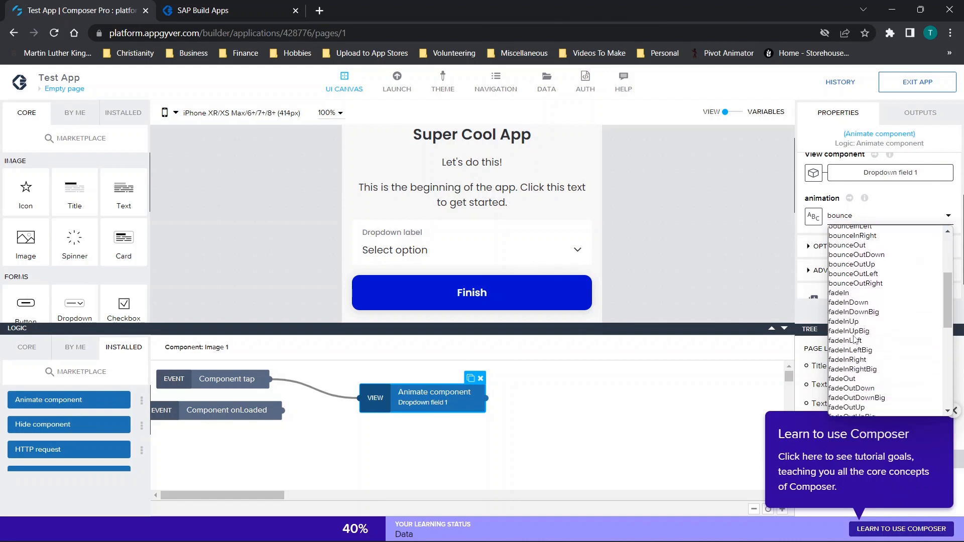
click(839, 292)
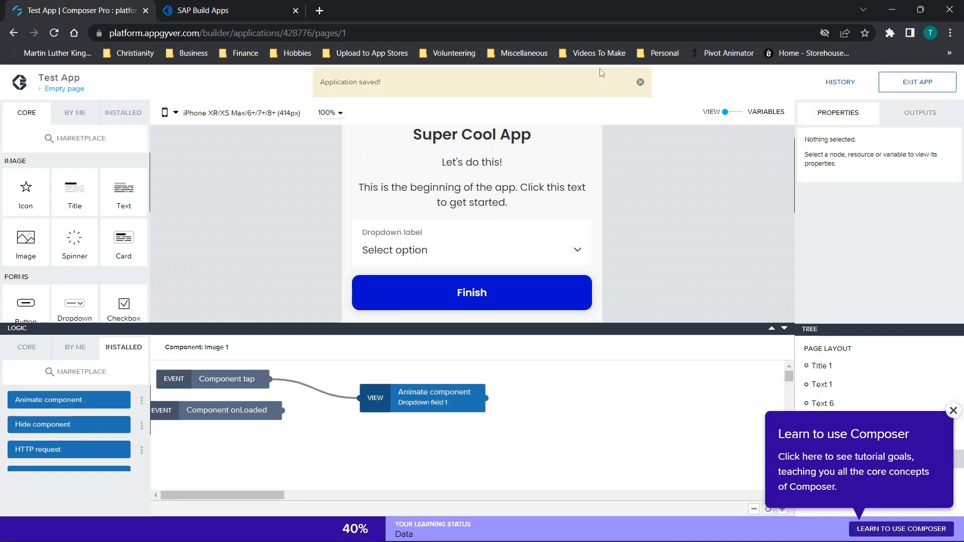
click(434, 397)
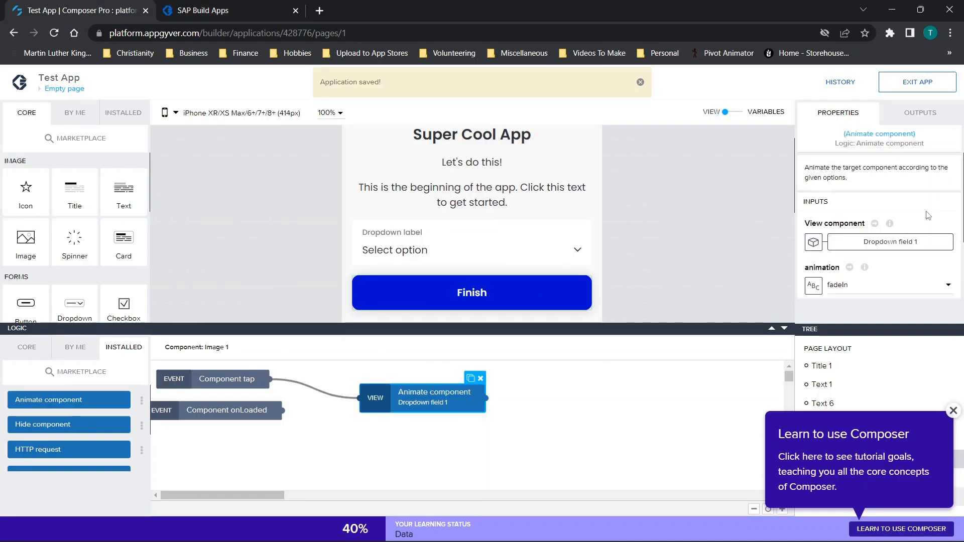
click(889, 242)
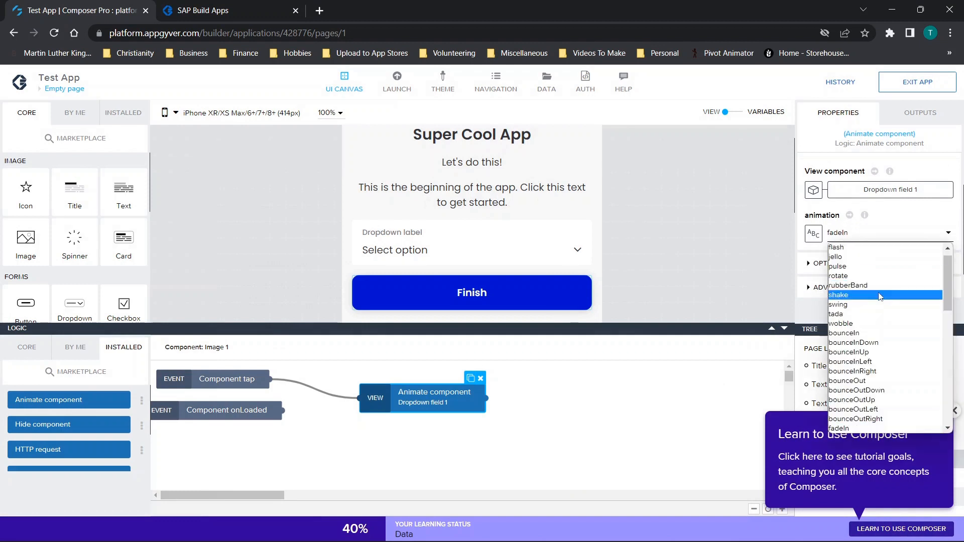
mouse_move(883, 305)
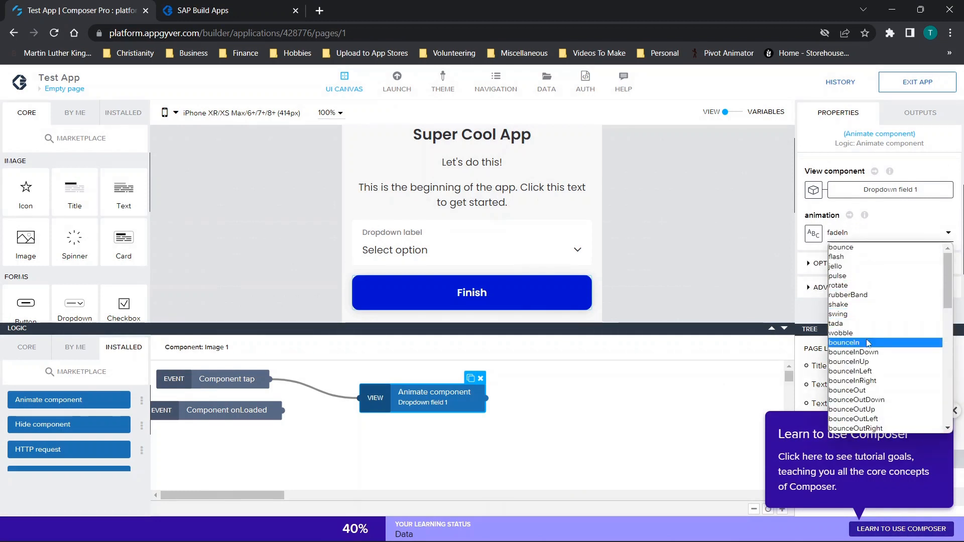
scroll(down, 3)
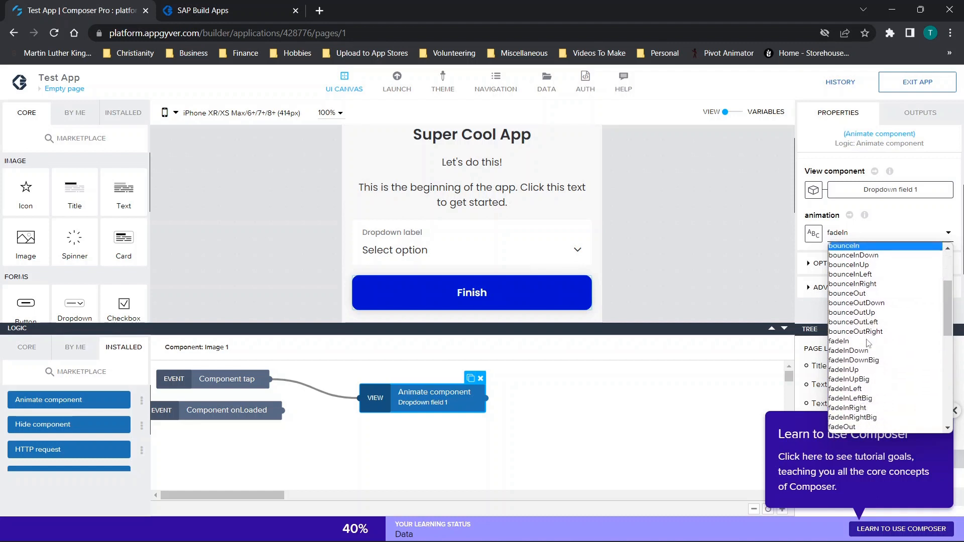
scroll(down, 3)
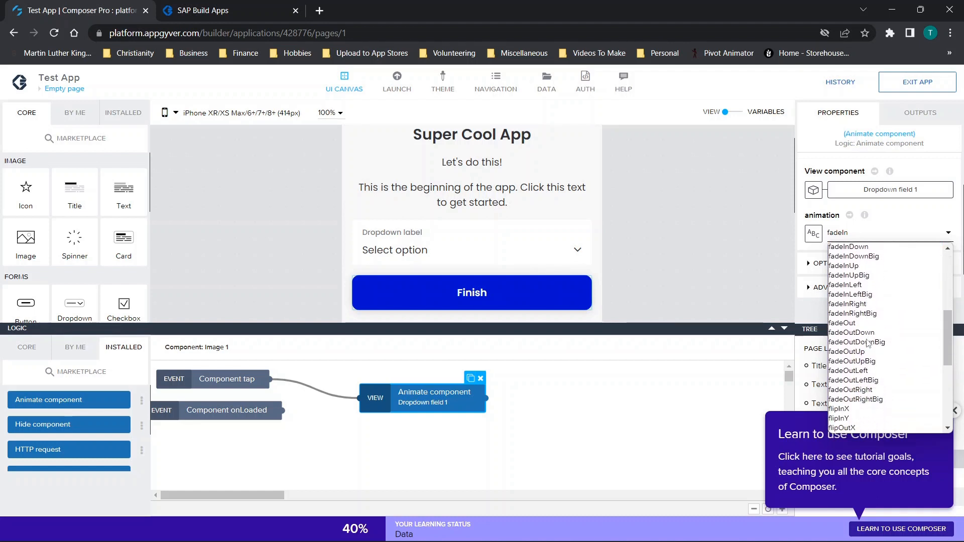
scroll(down, 3)
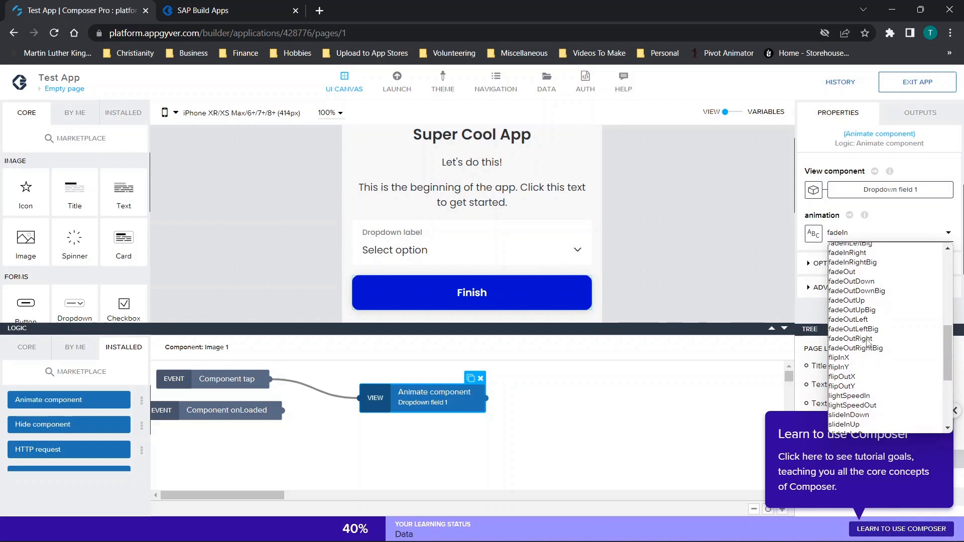
click(851, 358)
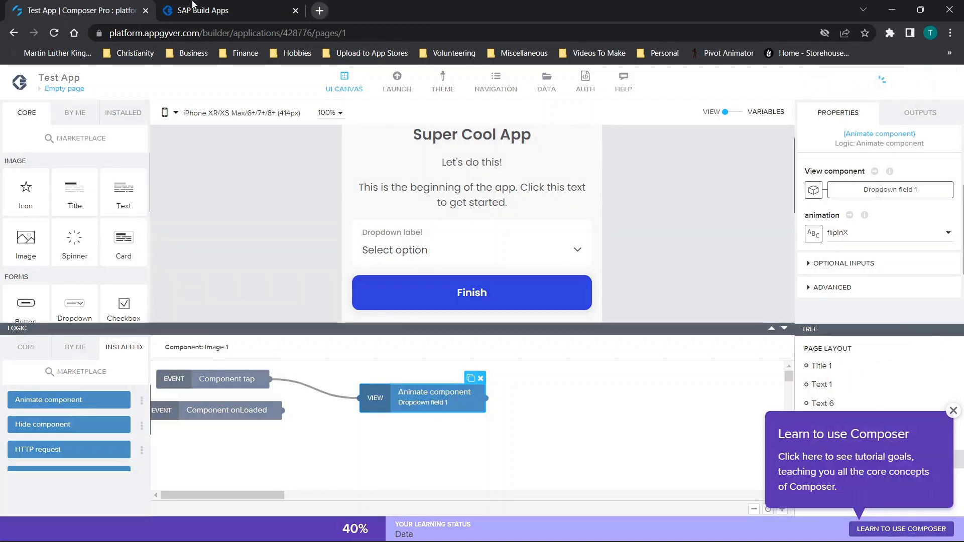
- Test the intro-text tap in the app preview, return to the editor and dismiss the learning tip
click(397, 81)
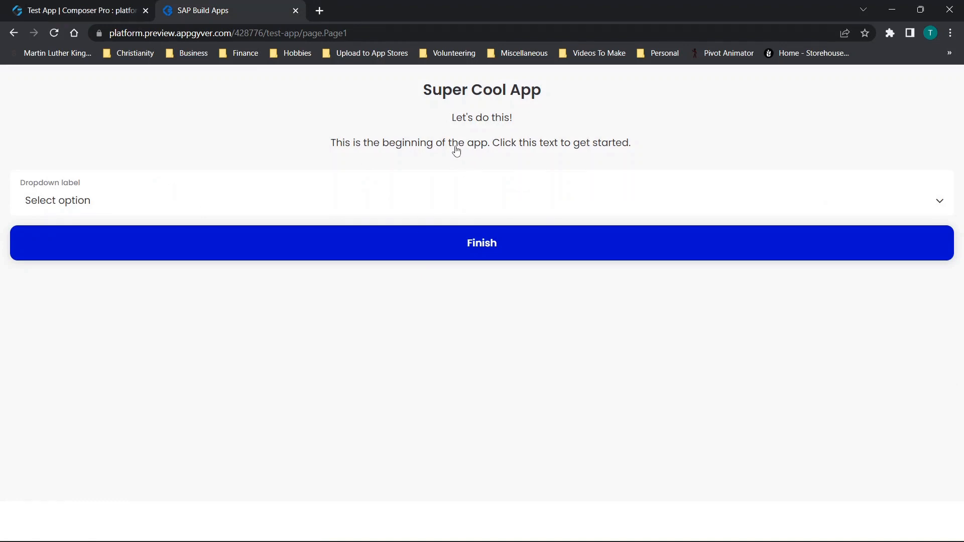
click(480, 142)
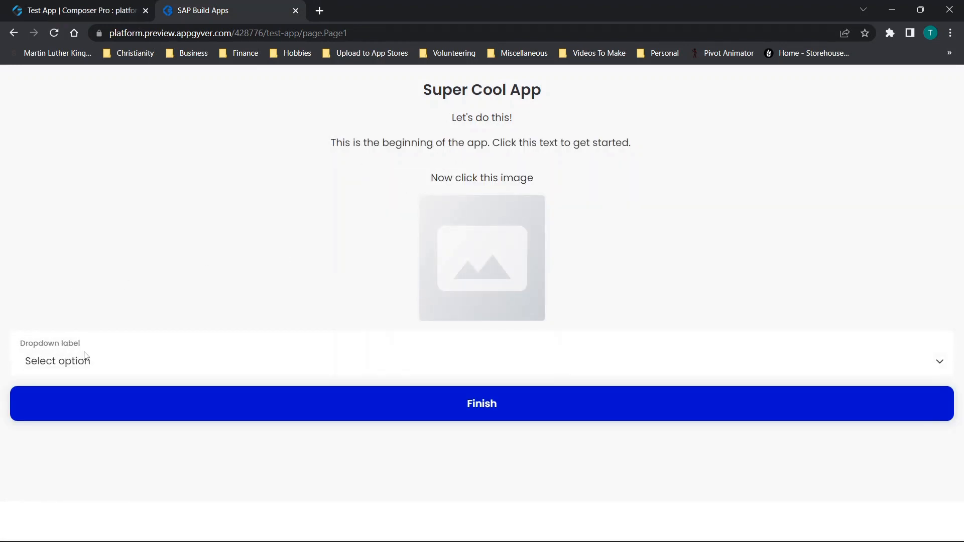
mouse_move(73, 10)
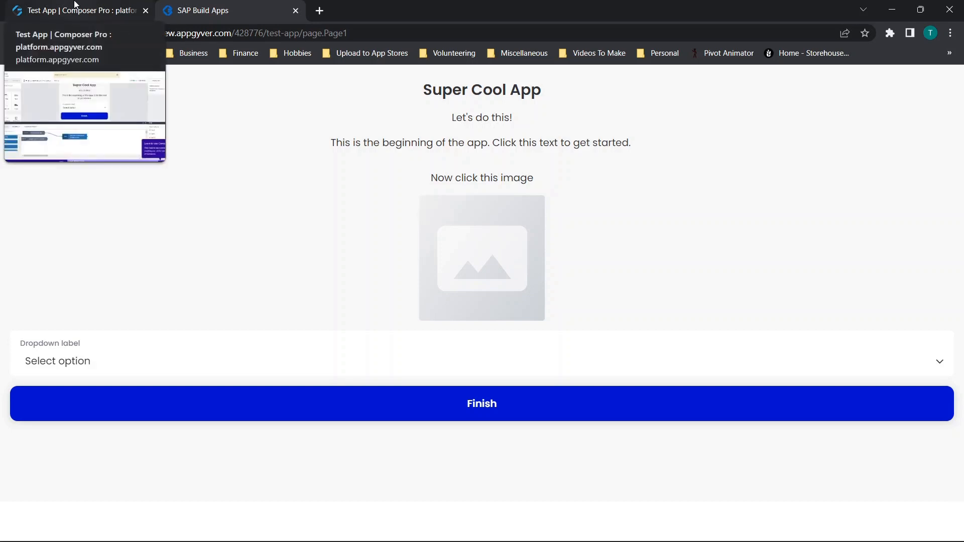
click(73, 10)
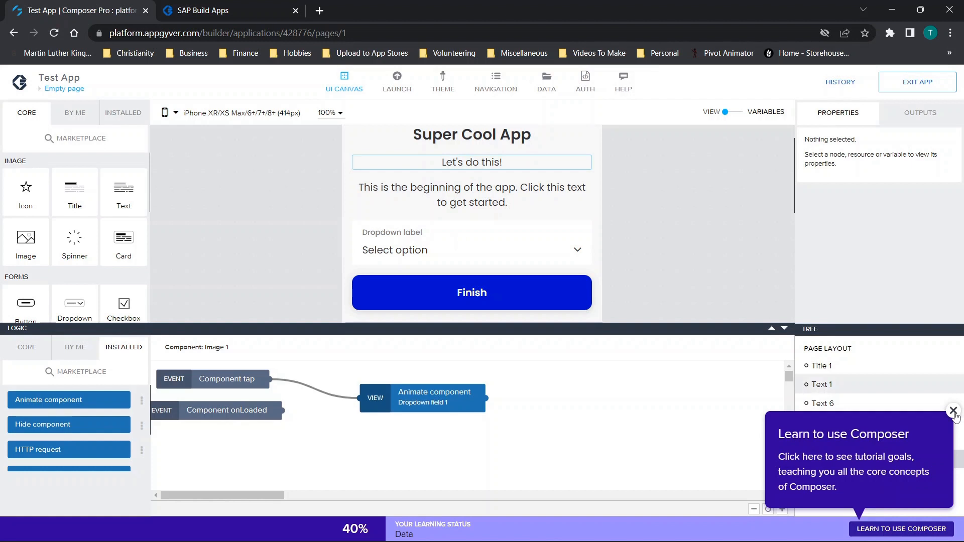
click(954, 410)
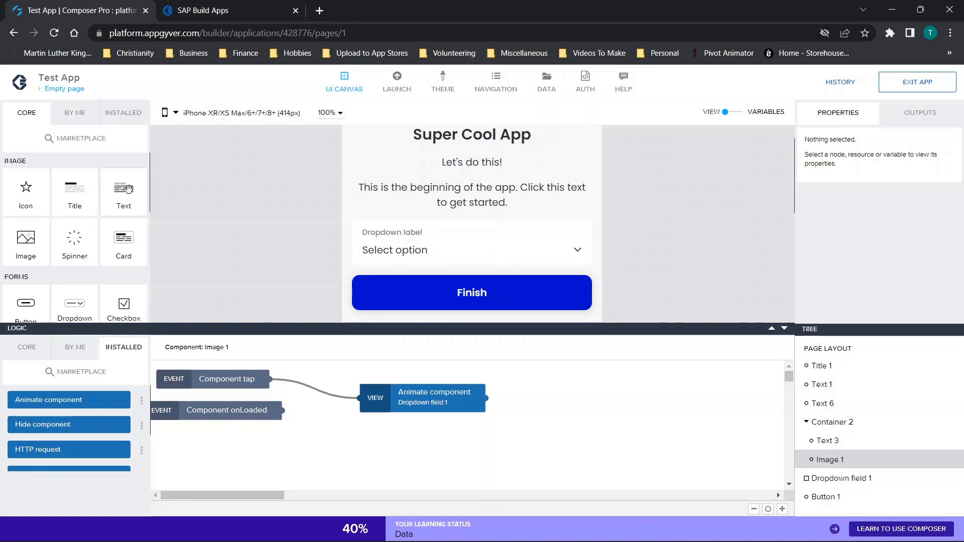
- Add a text below the intro paragraph reading 'Now choose an option' and centre-align it
click(471, 227)
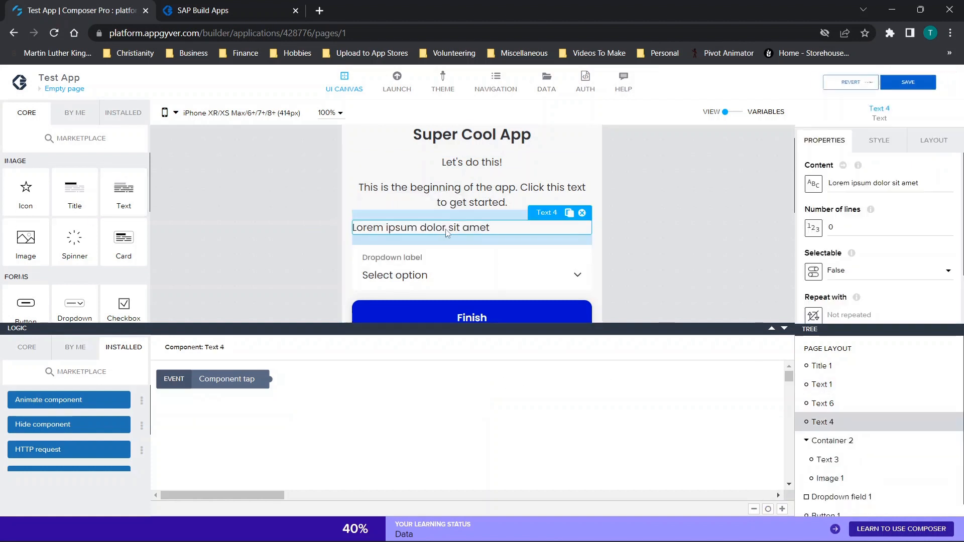
click(889, 183)
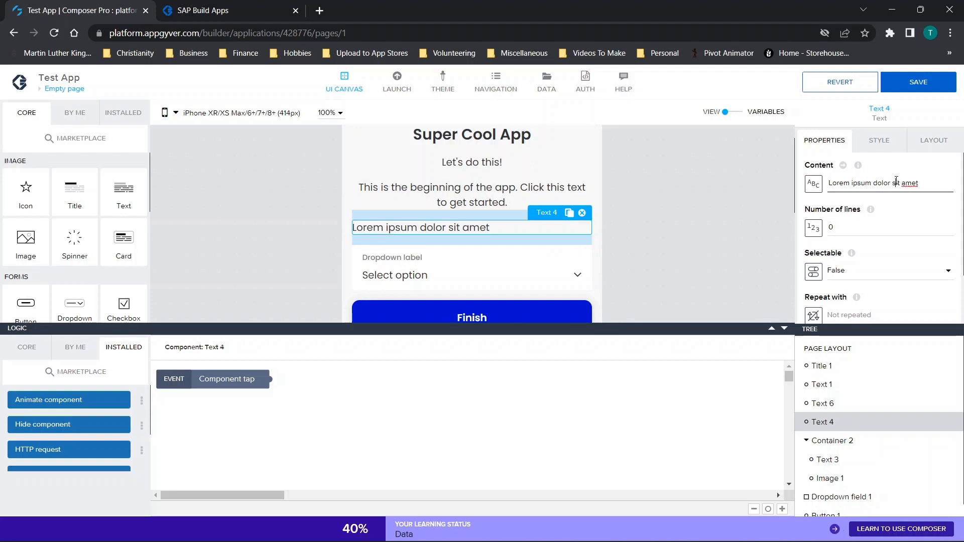
text(Now cho)
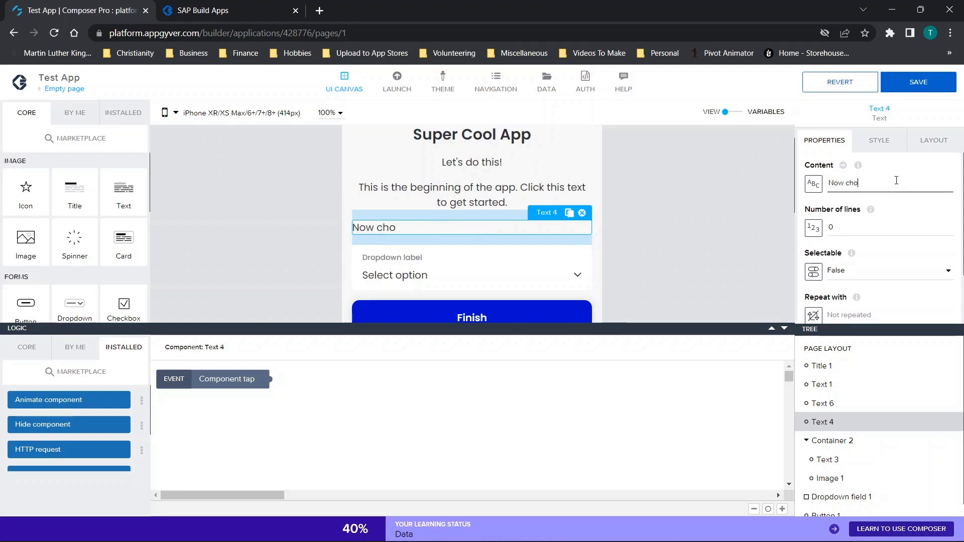
text(ose an option)
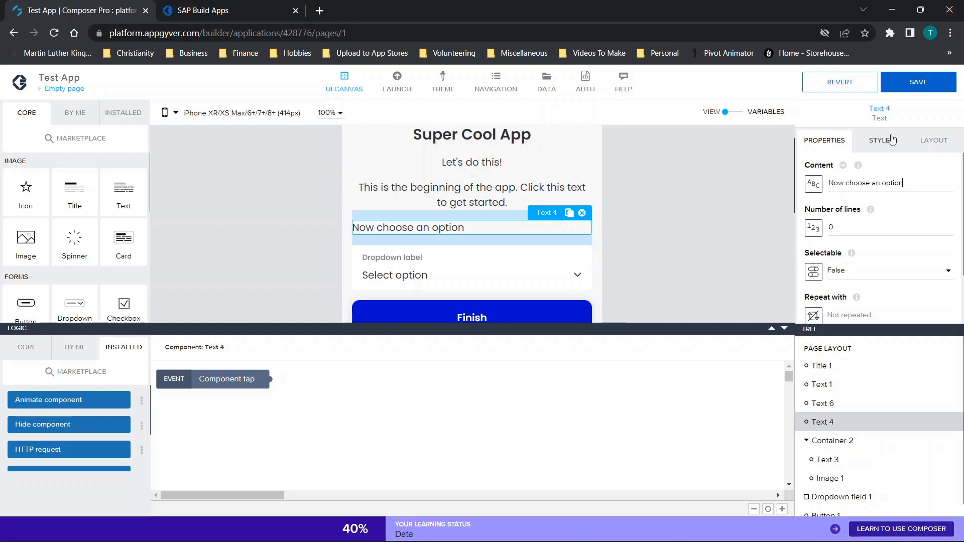
click(933, 141)
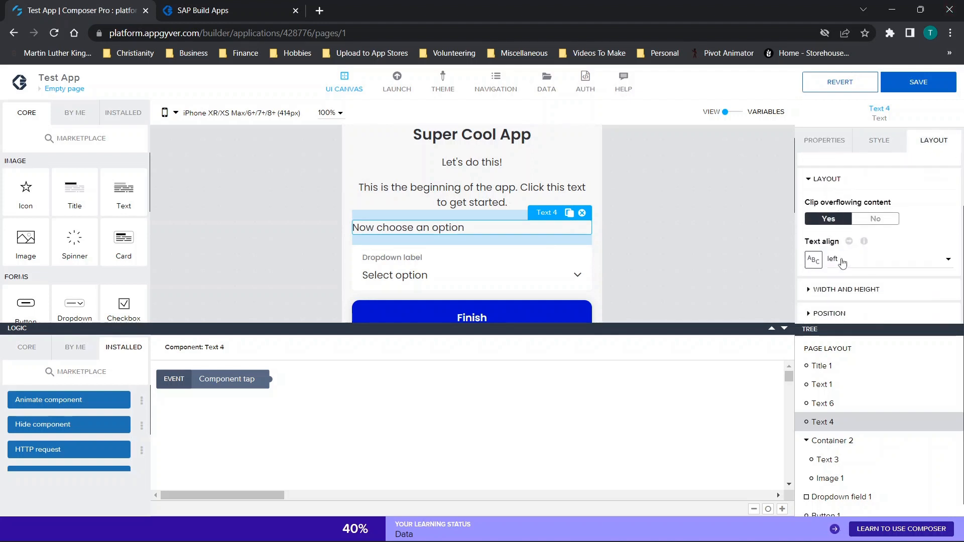
click(886, 259)
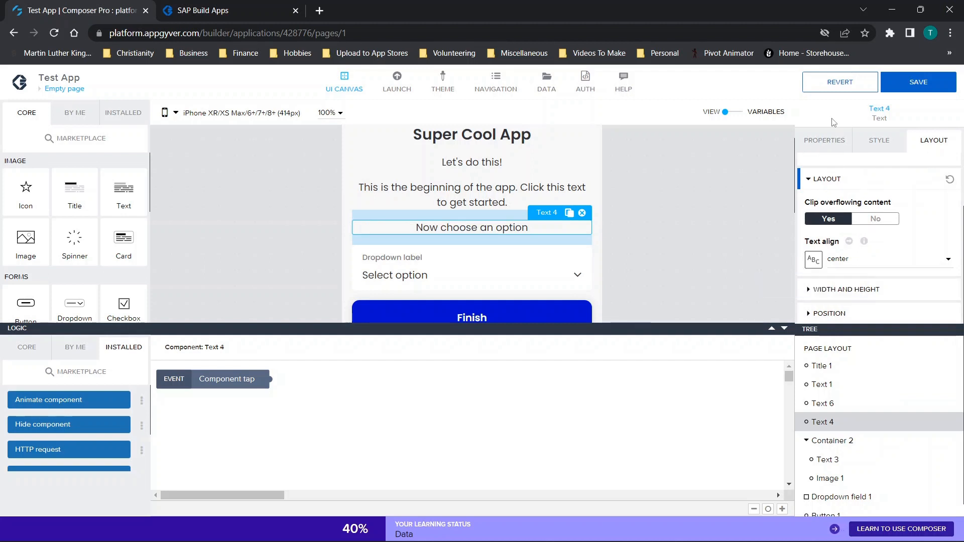
- Set the new text's Visible to False, then select Image 1
click(823, 141)
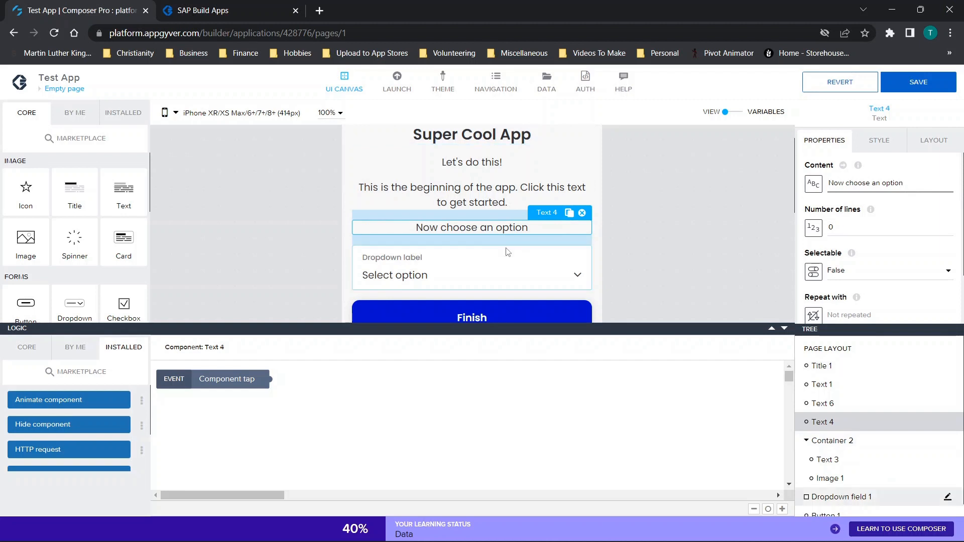
scroll(down, 3)
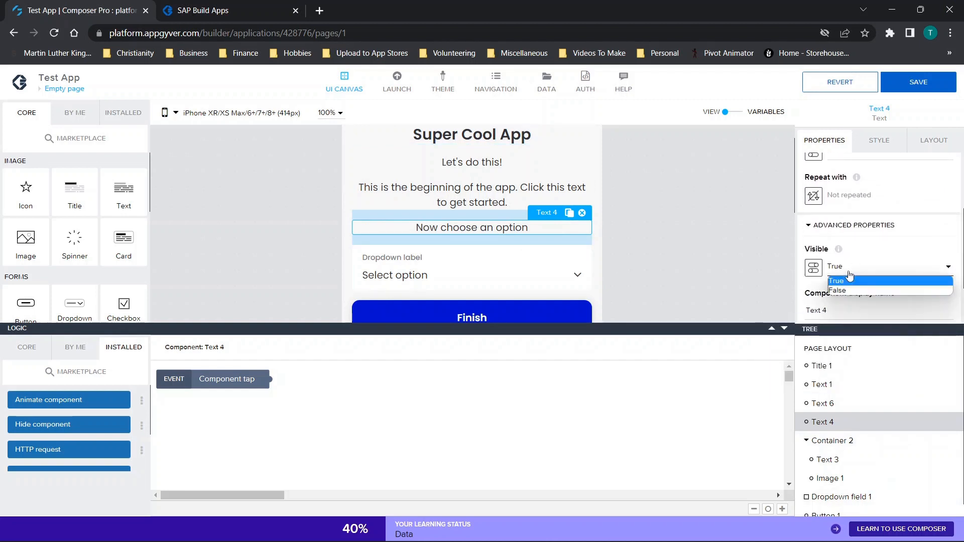
click(837, 289)
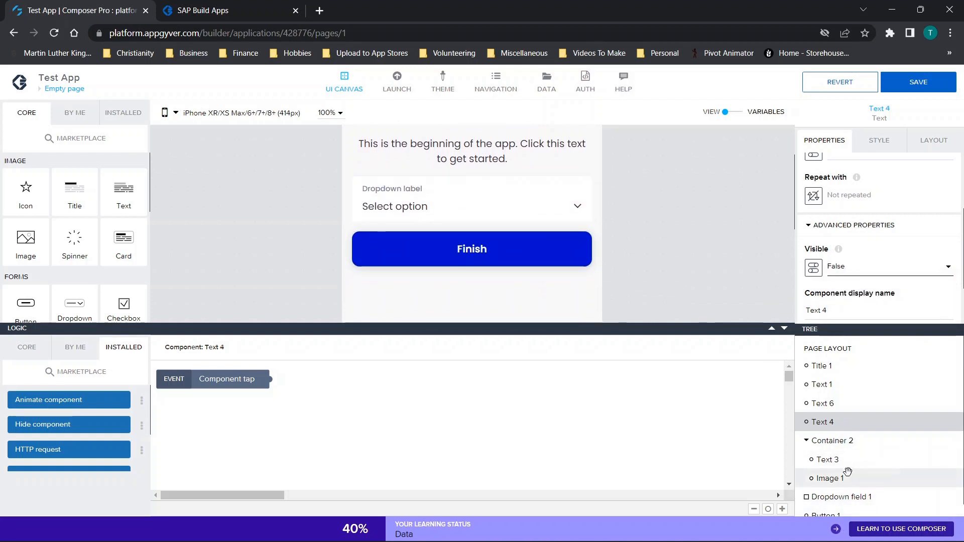
click(829, 478)
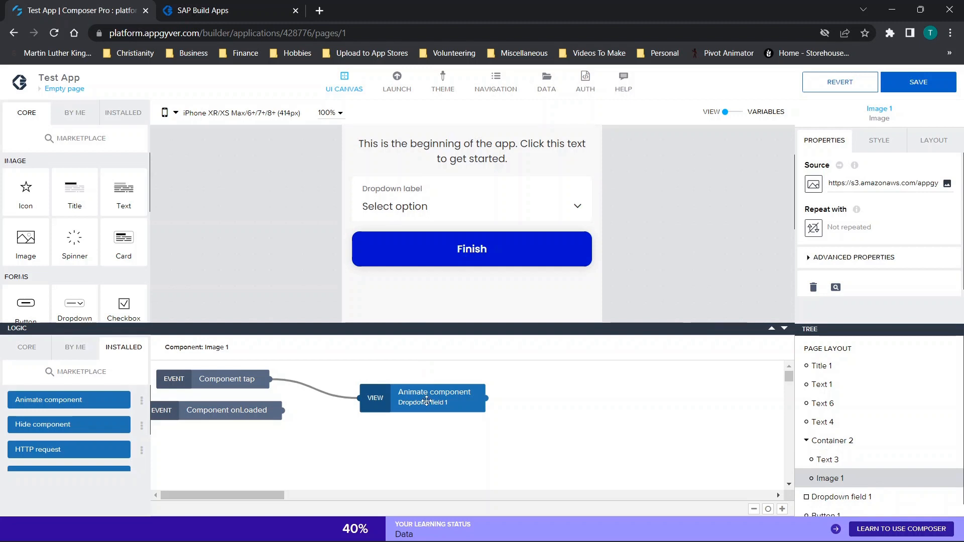
- Chain a Show component step after the image's Animate step, targeting Text 4
click(434, 397)
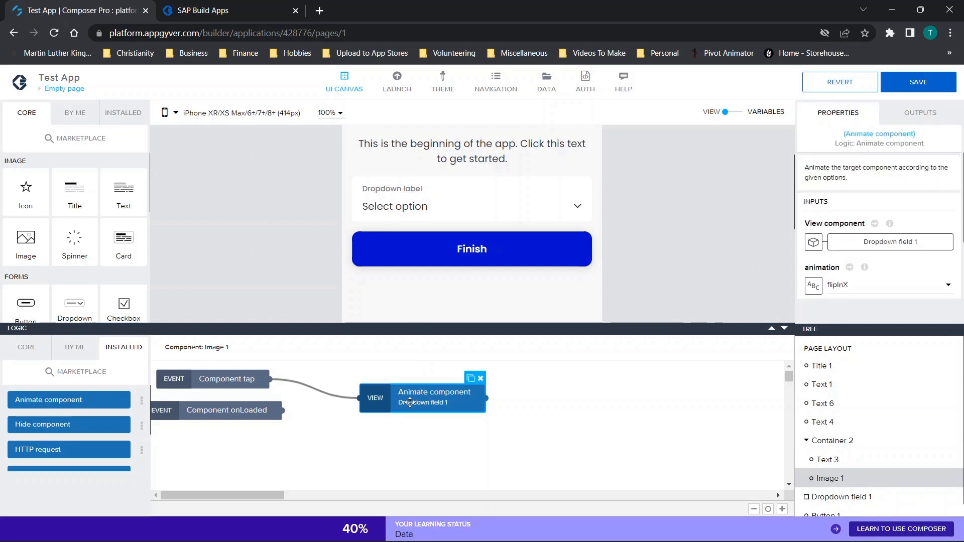
mouse_move(70, 424)
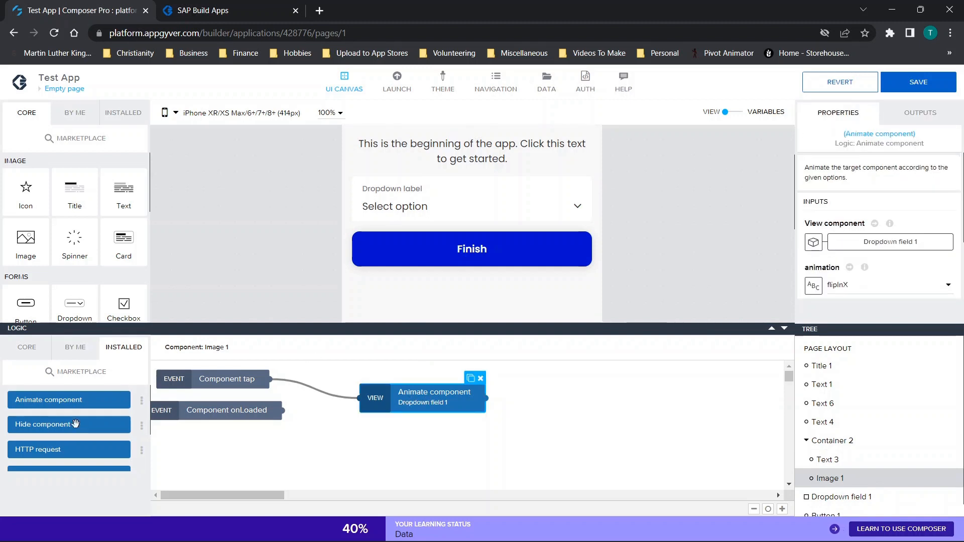
scroll(down, 3)
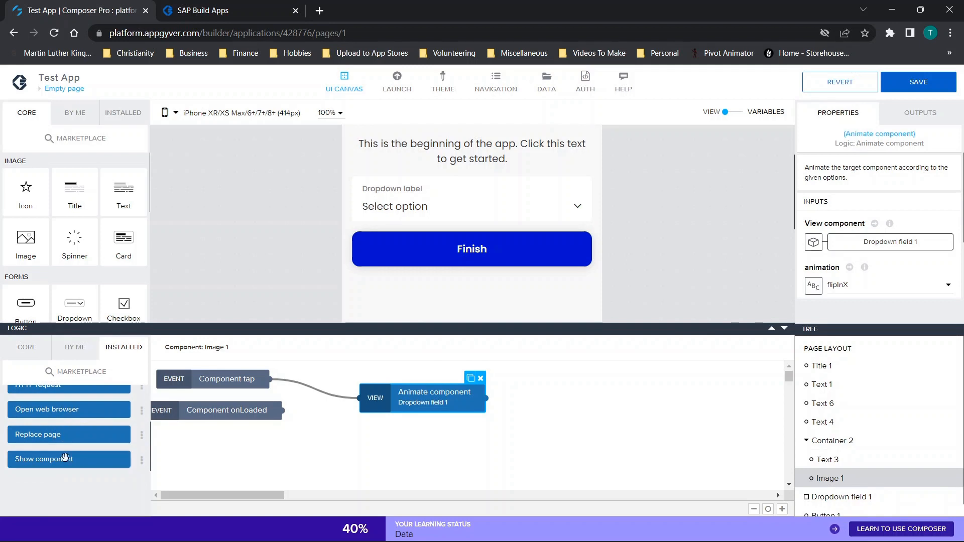
click(68, 459)
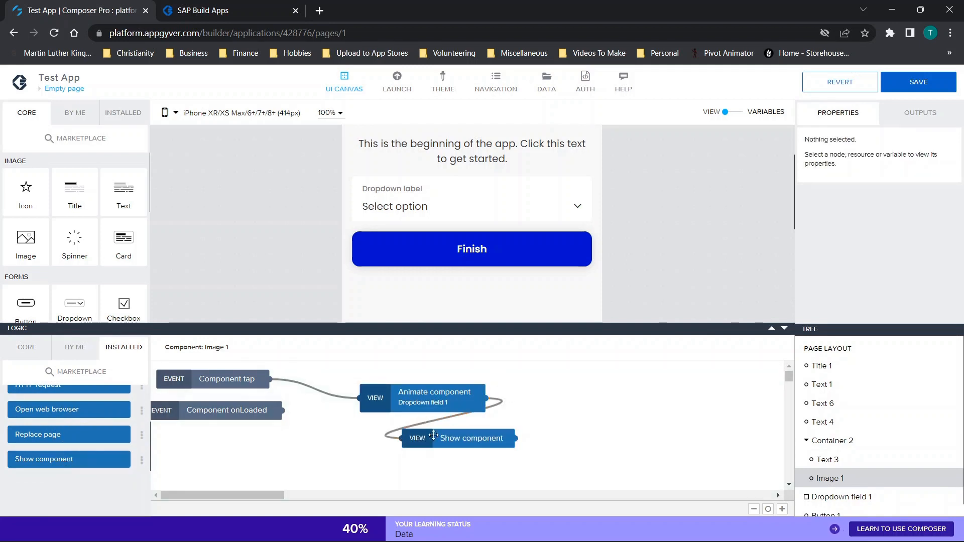
click(472, 438)
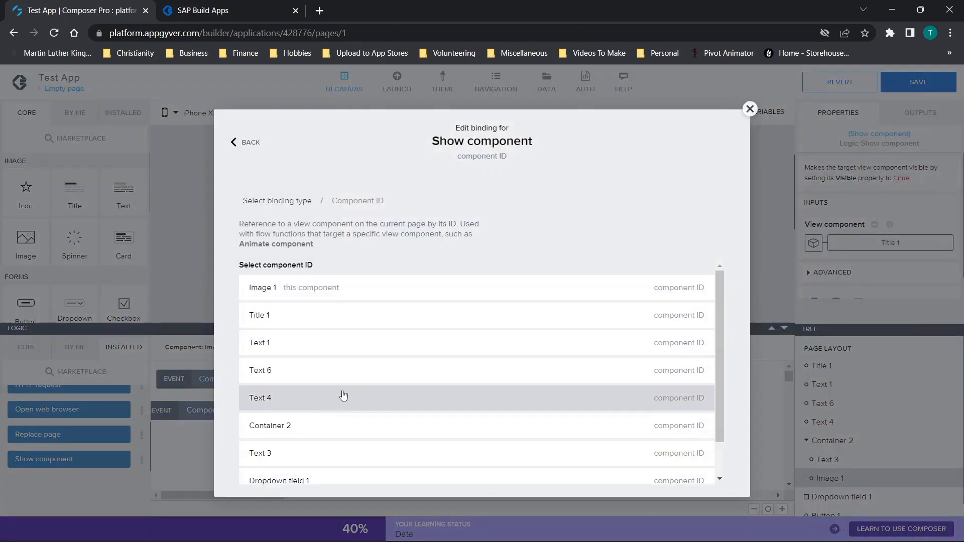
click(344, 398)
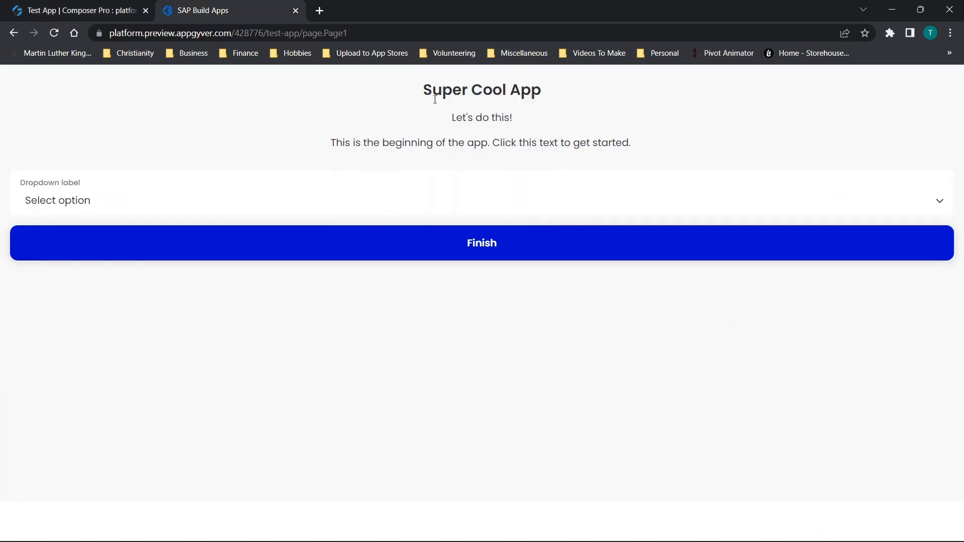
mouse_move(408, 147)
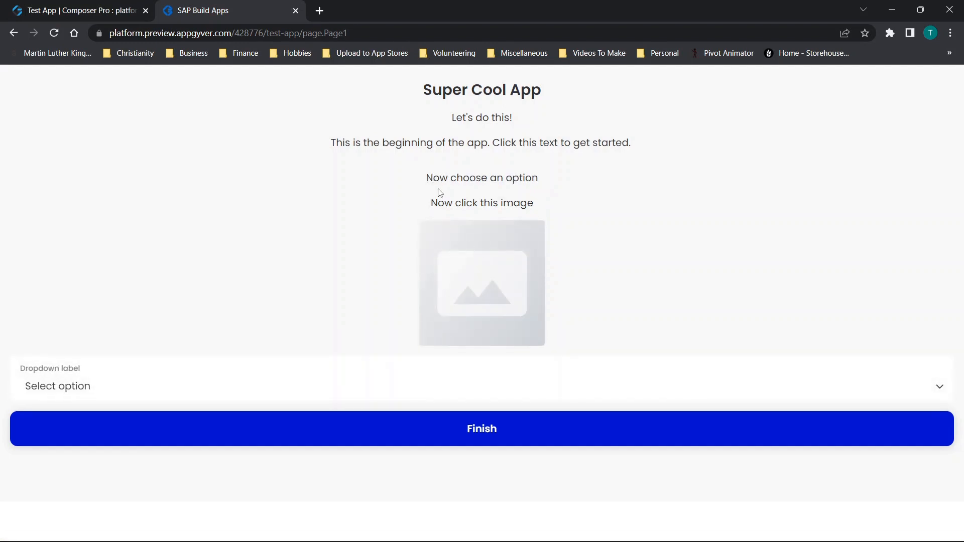
mouse_move(503, 187)
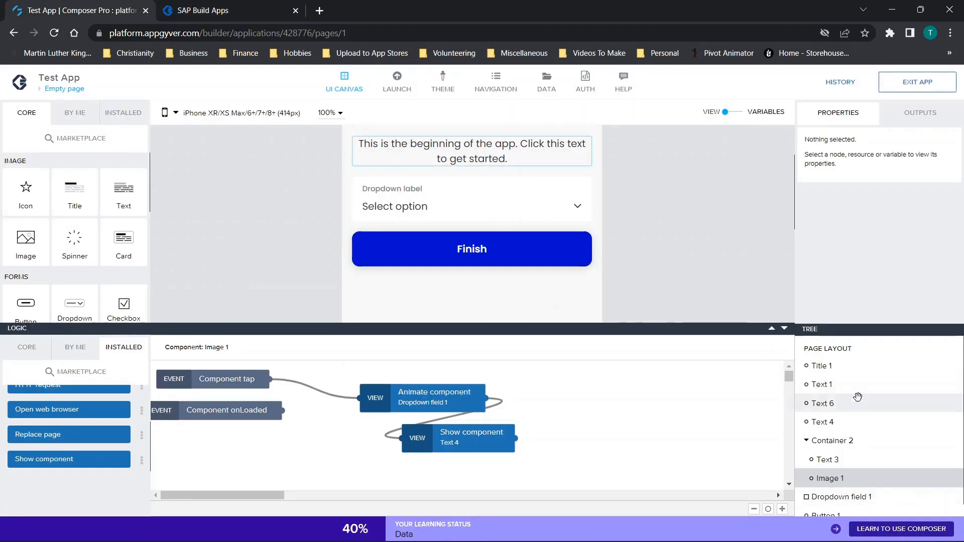
- Reorder the tree so Text 4 sits below Image 1, outside Container 2
scroll(down, 3)
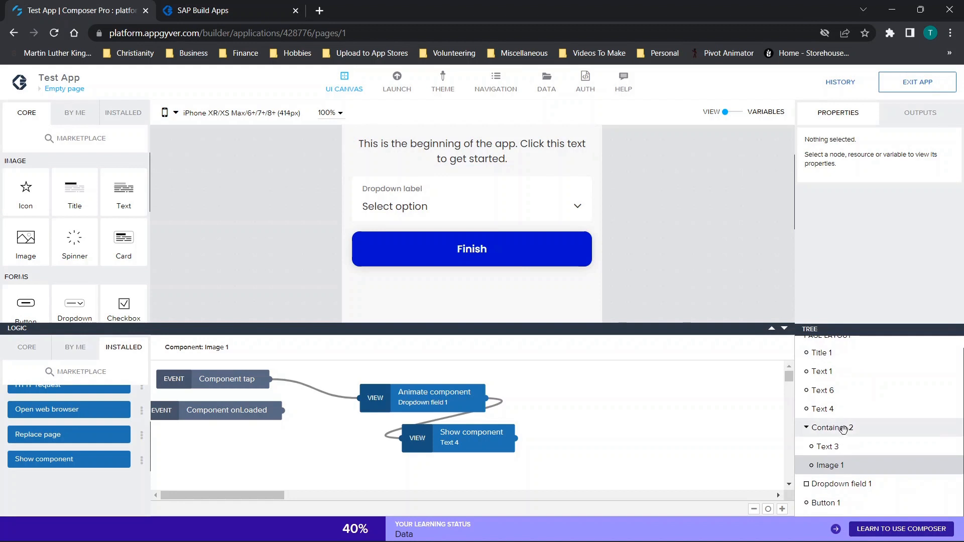
click(823, 408)
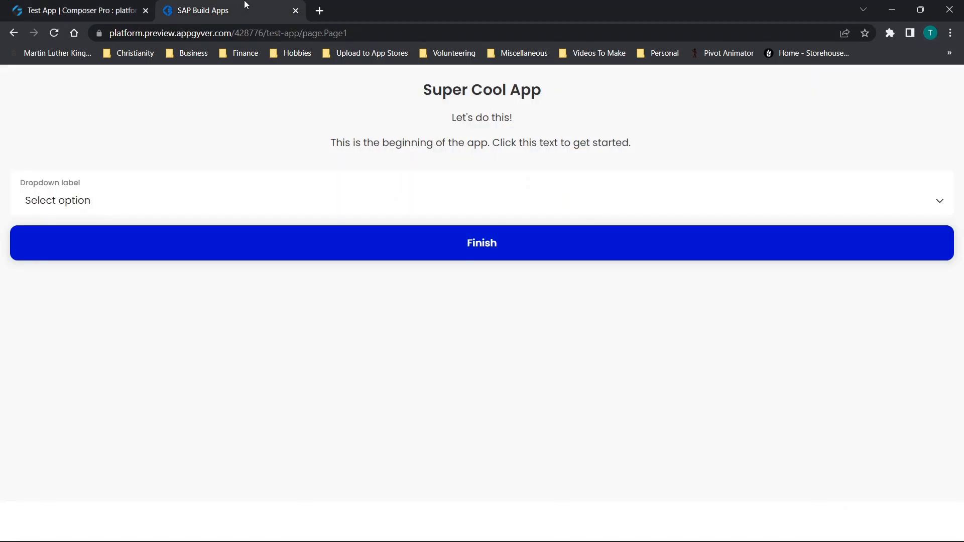
- Tap the intro text then the image to see 'Now choose an option' appear below the image
click(480, 142)
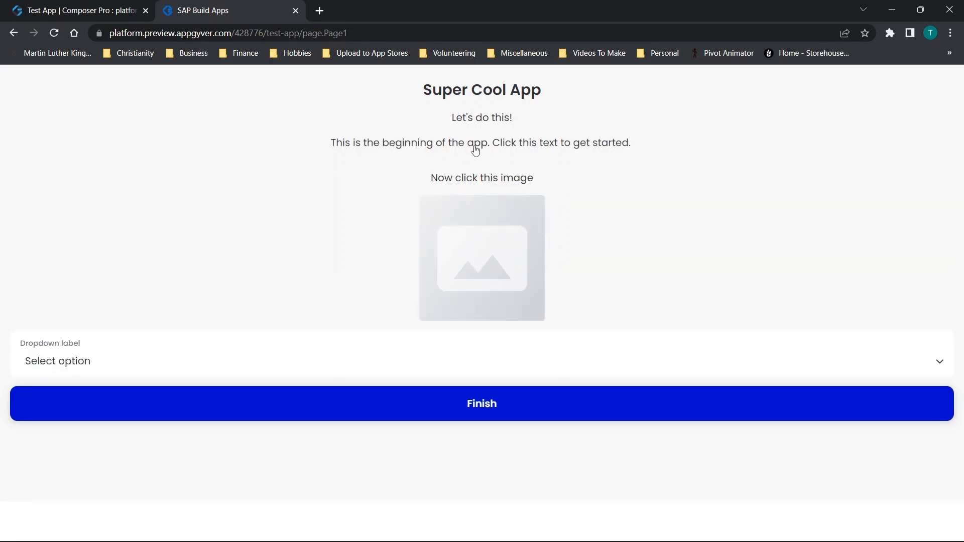
click(481, 259)
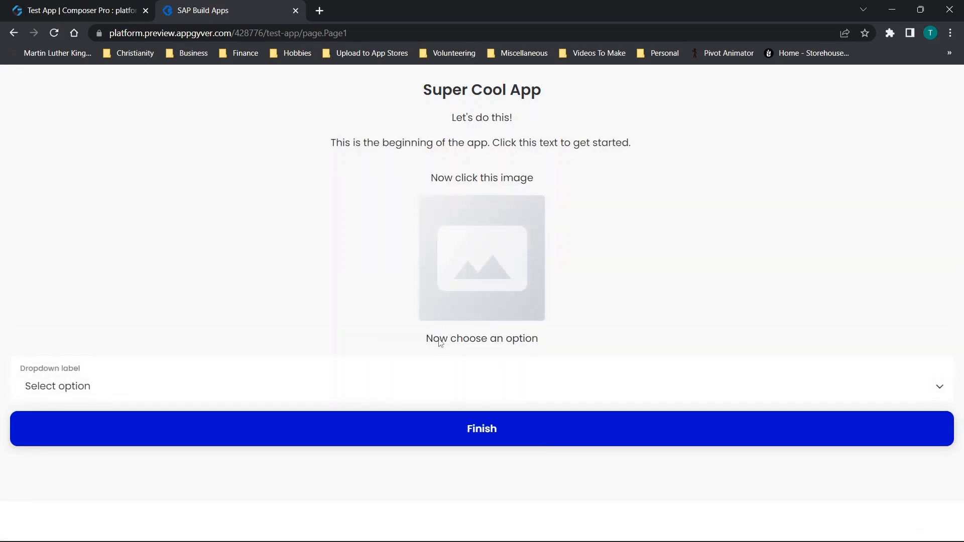
mouse_move(110, 377)
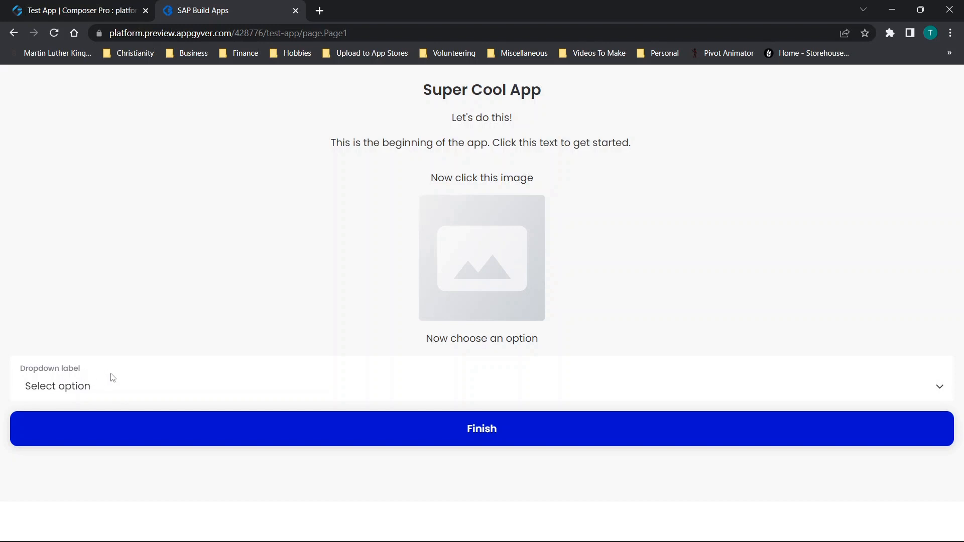
mouse_move(441, 234)
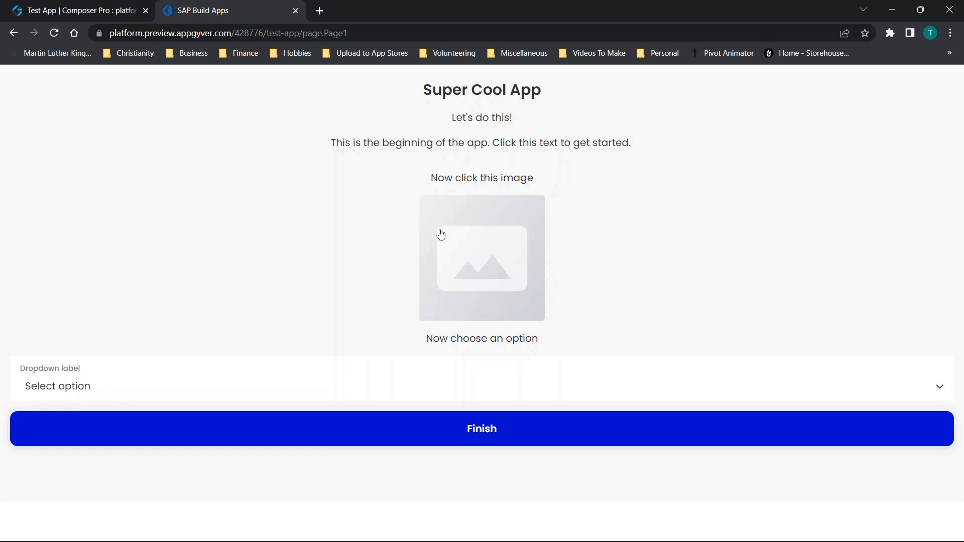
mouse_move(497, 269)
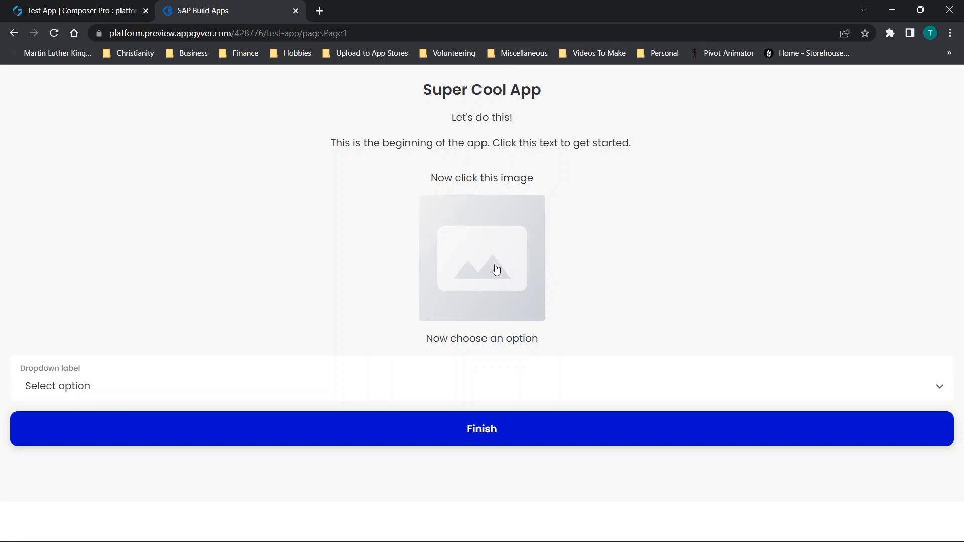
mouse_move(488, 324)
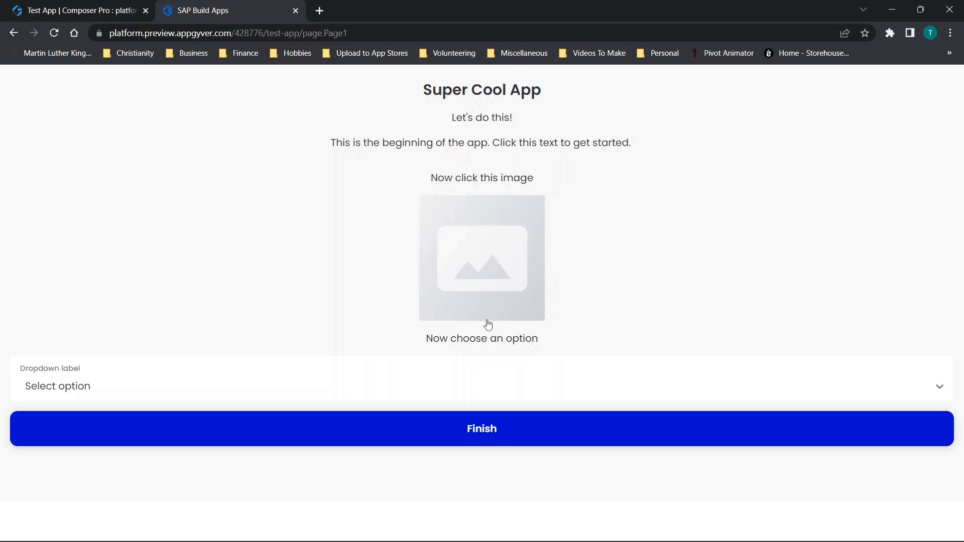
mouse_move(113, 178)
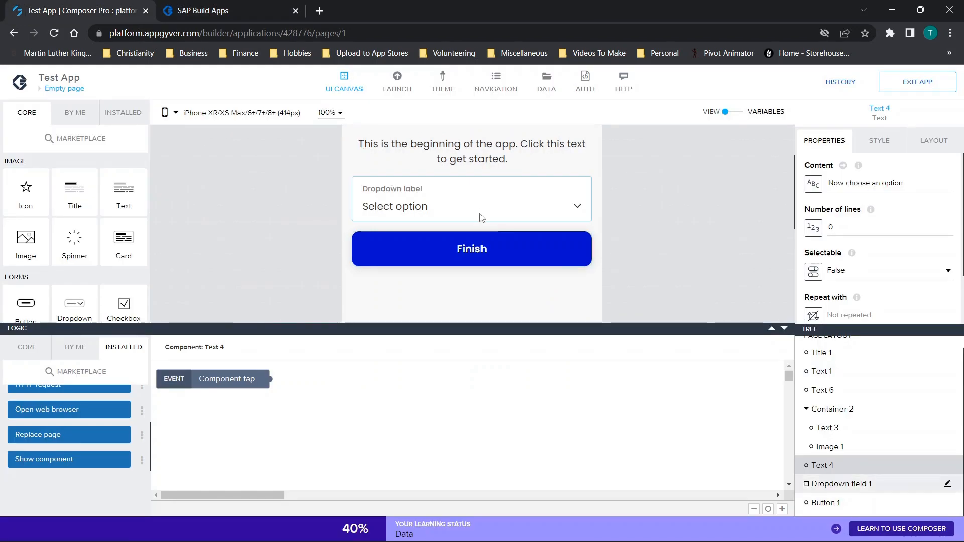
- Add a Hide component step on Text 6's tap flow bound to itself, save and check the preview
click(472, 206)
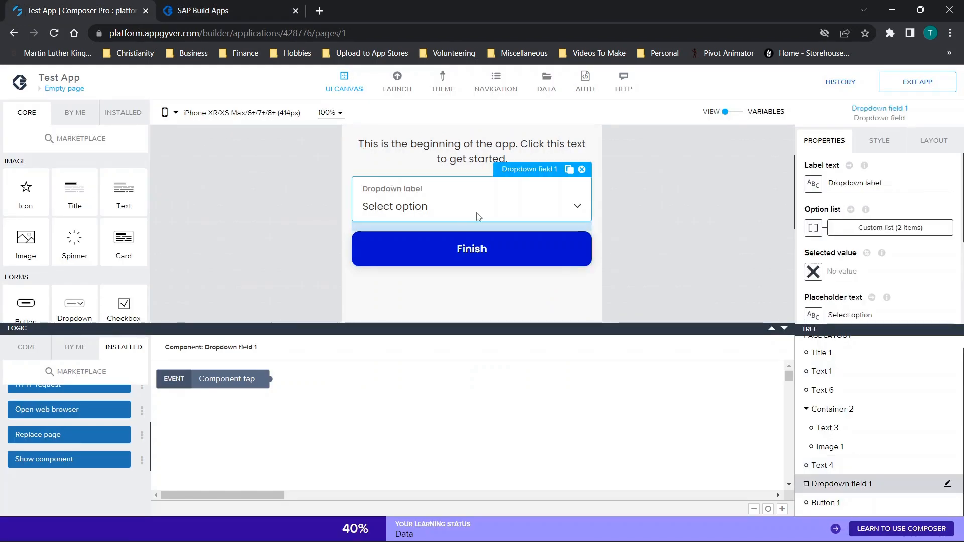
click(471, 151)
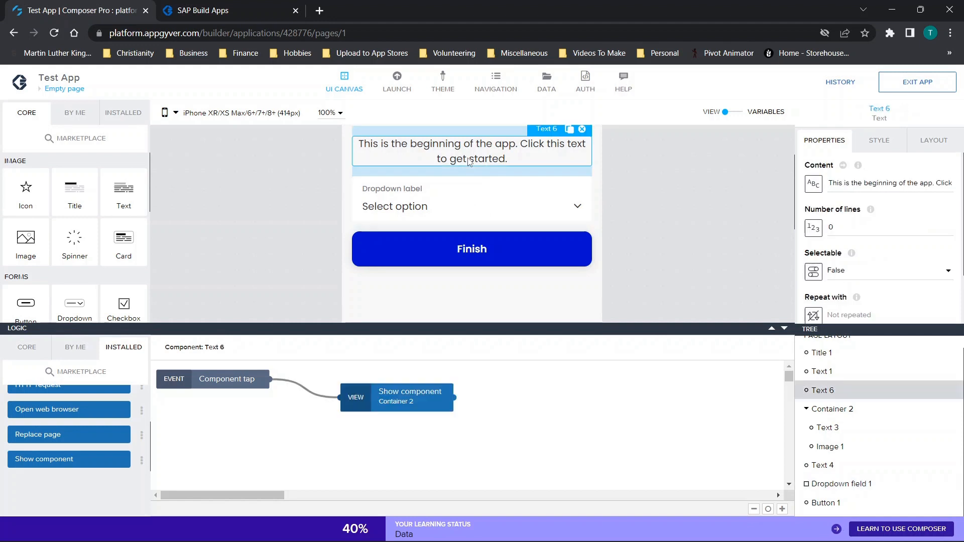
mouse_move(513, 163)
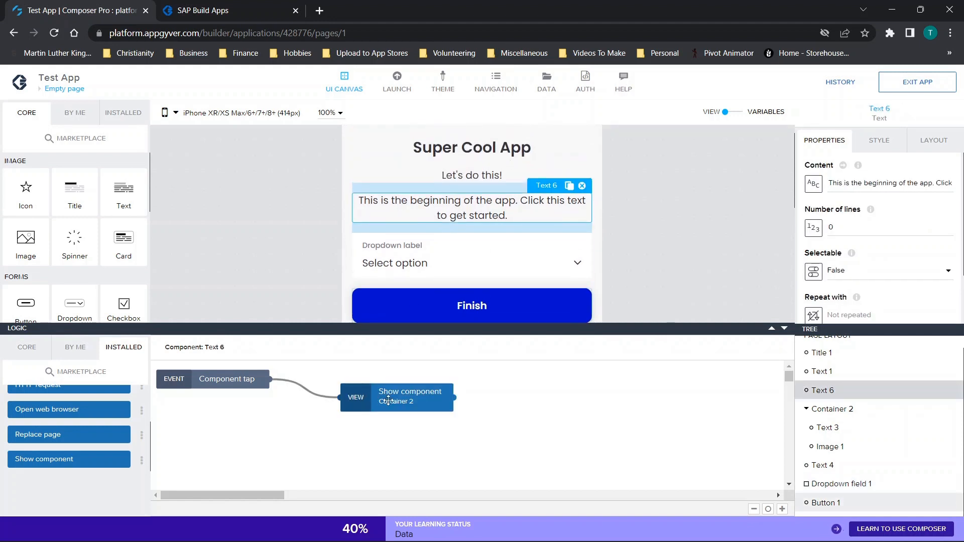
click(410, 395)
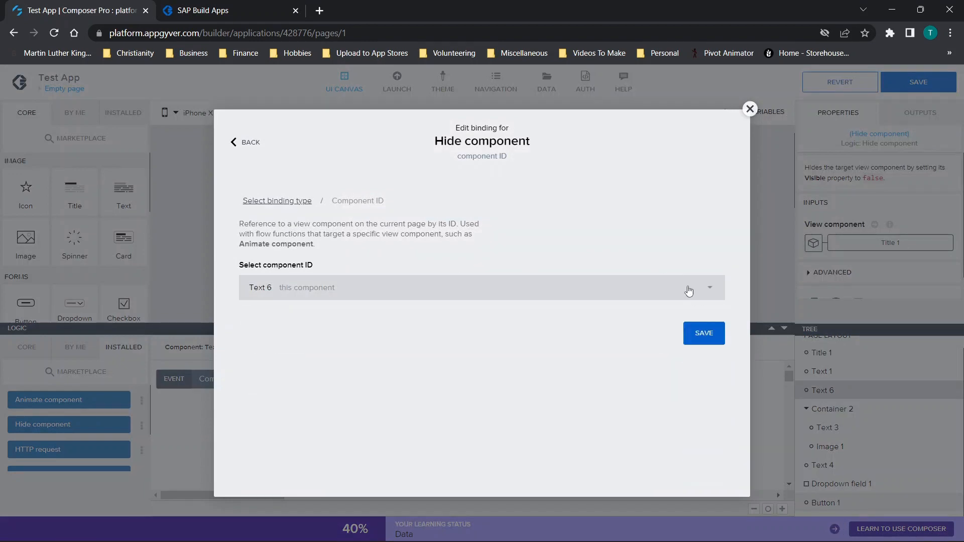
click(704, 332)
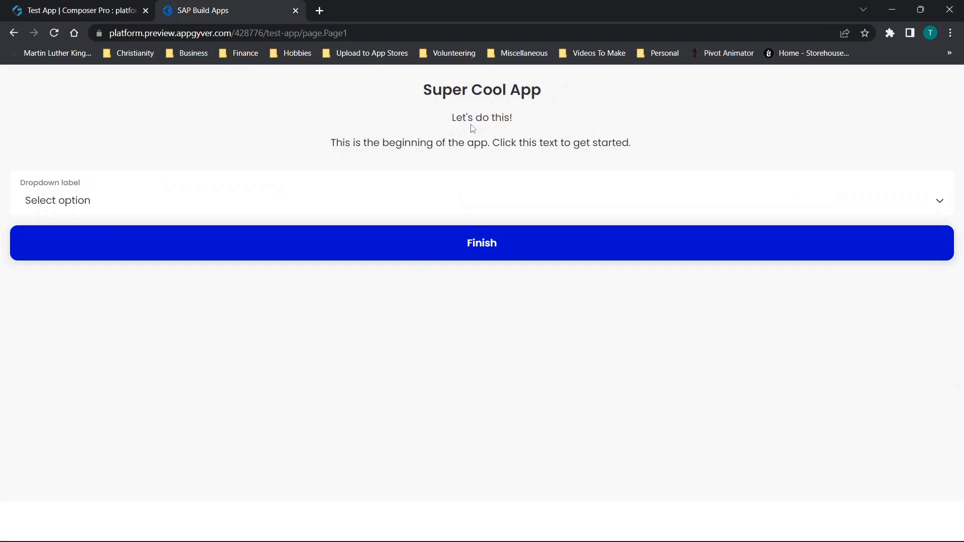
click(482, 142)
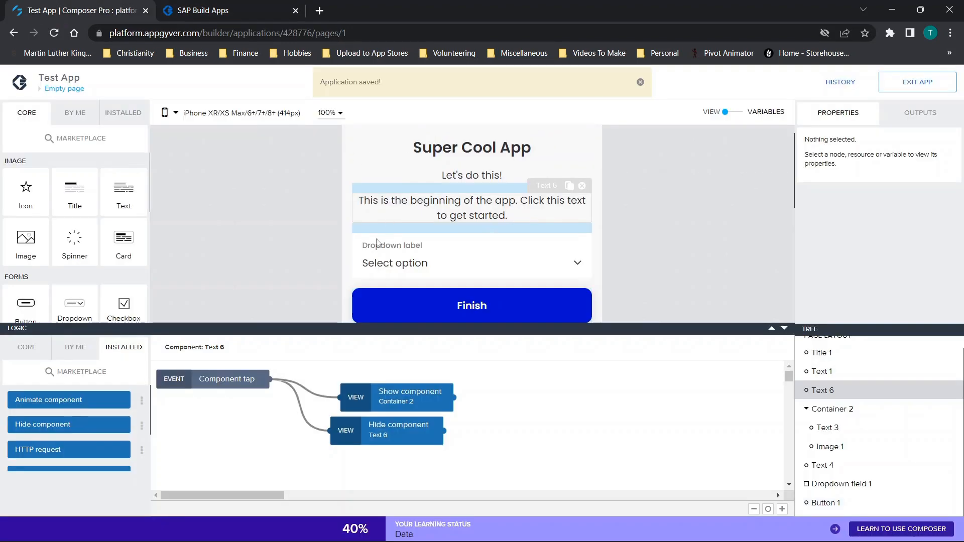
- Delete the Hide component node so Text 6's tap only shows Container 2
click(398, 429)
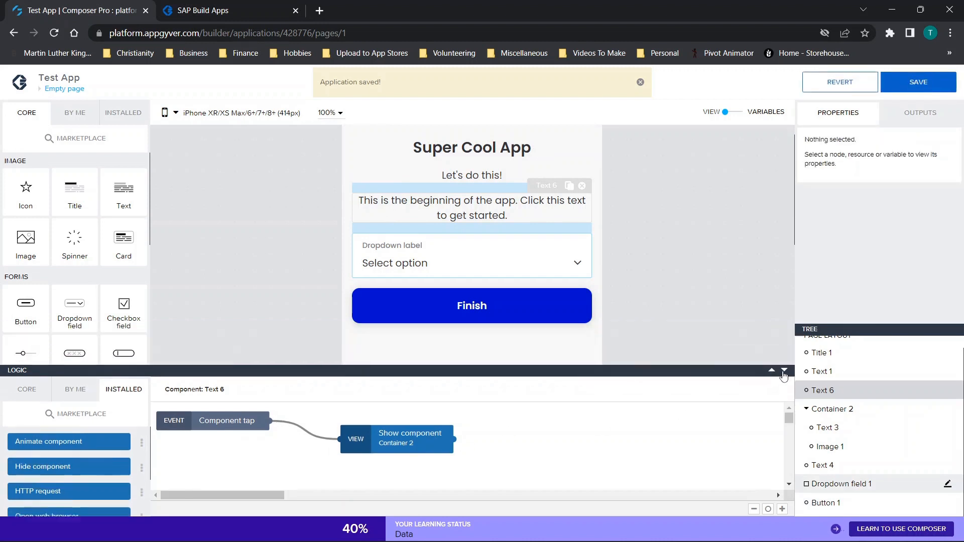
click(472, 262)
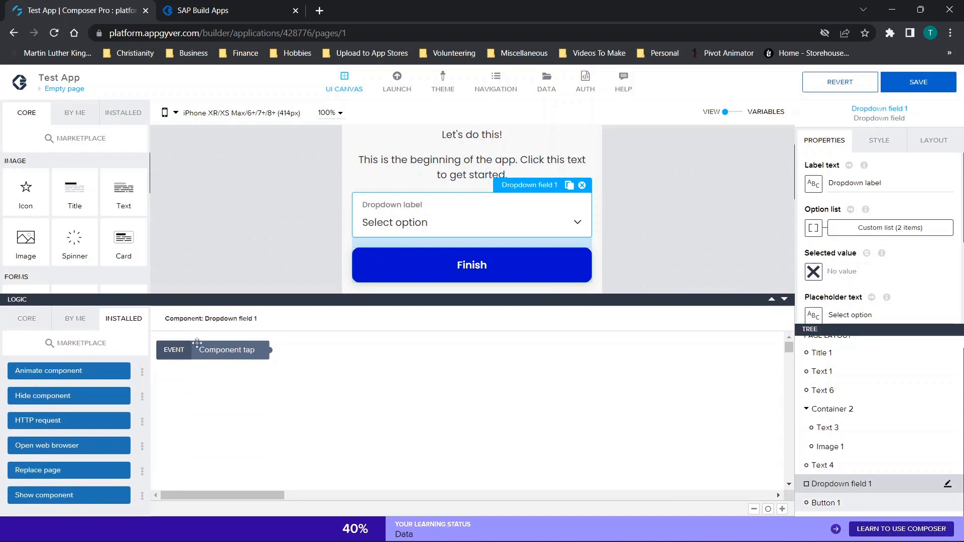
mouse_move(239, 353)
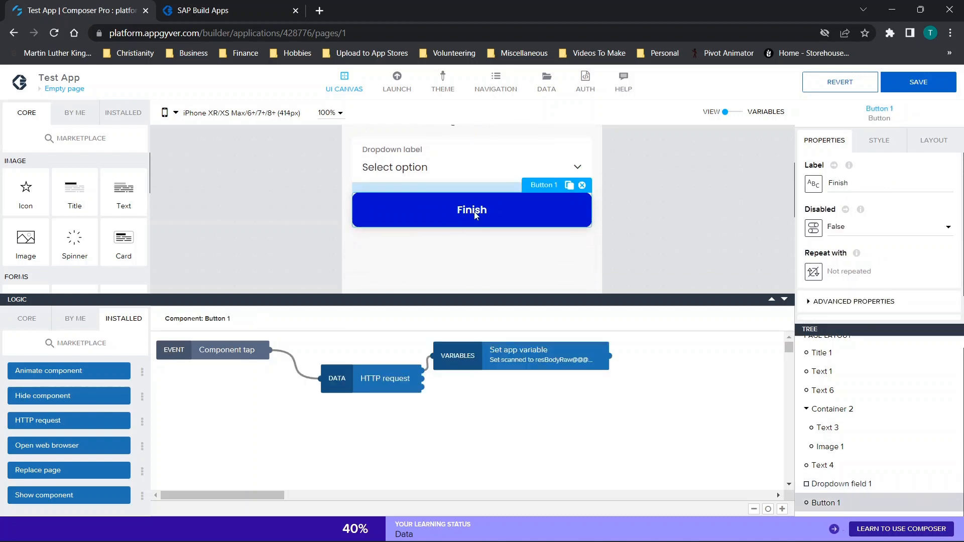
mouse_move(499, 235)
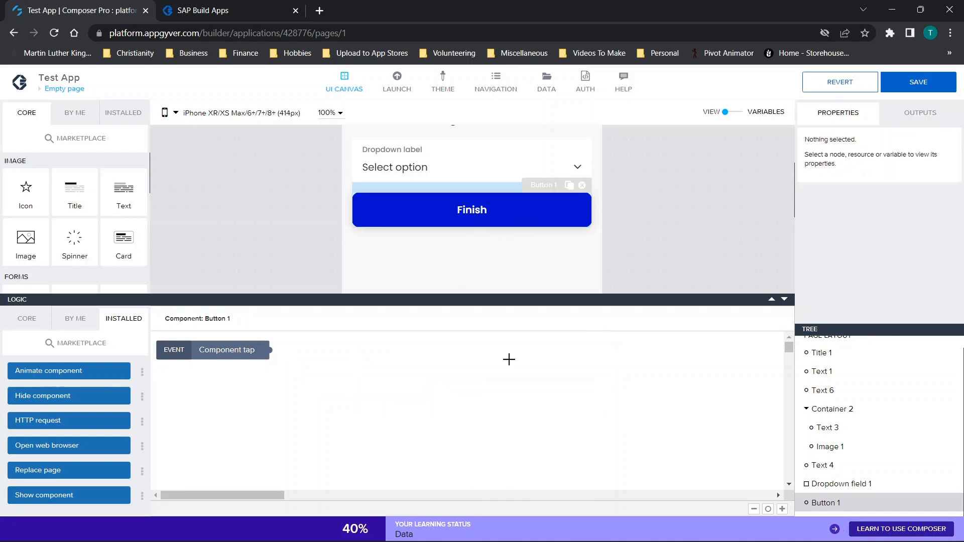
- Set Button 1's Visible advanced property to False so the Finish button starts hidden
click(472, 210)
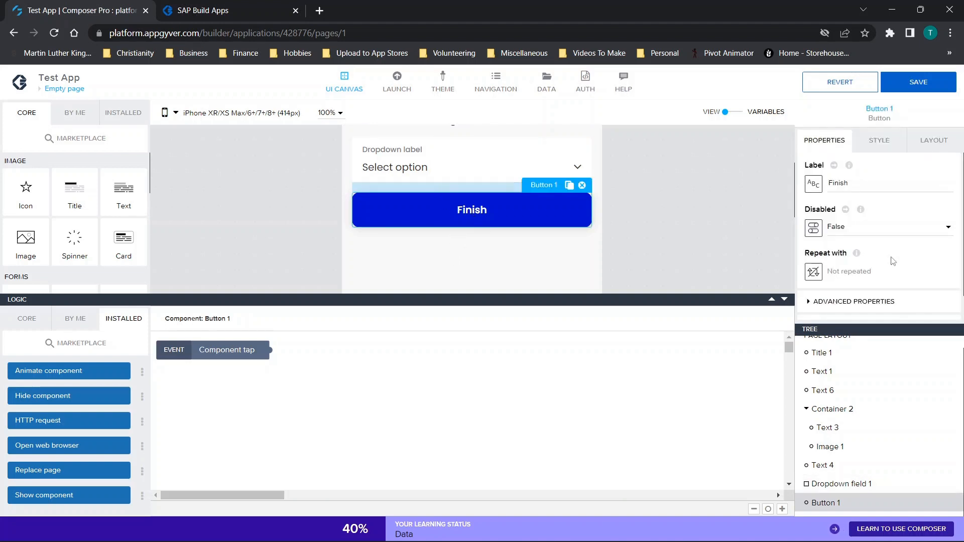
click(854, 302)
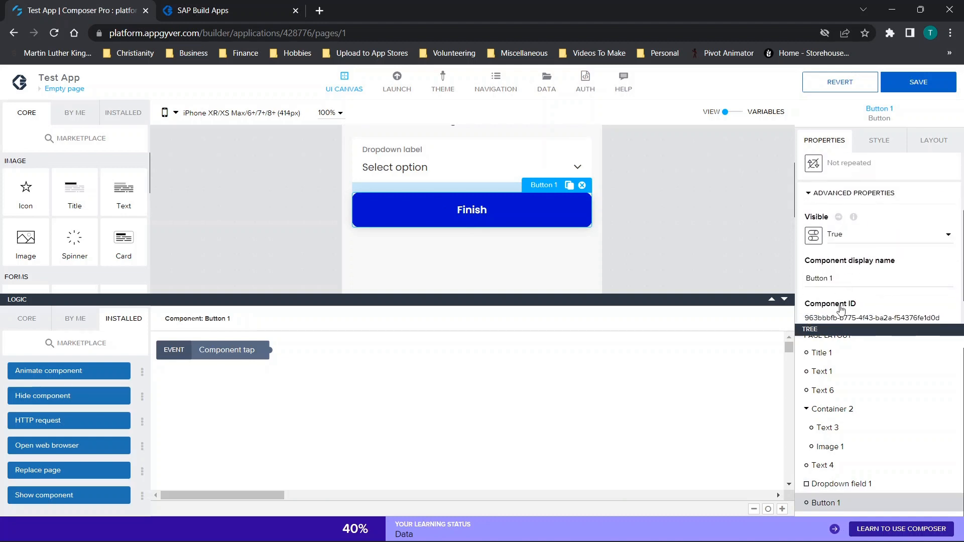
click(886, 234)
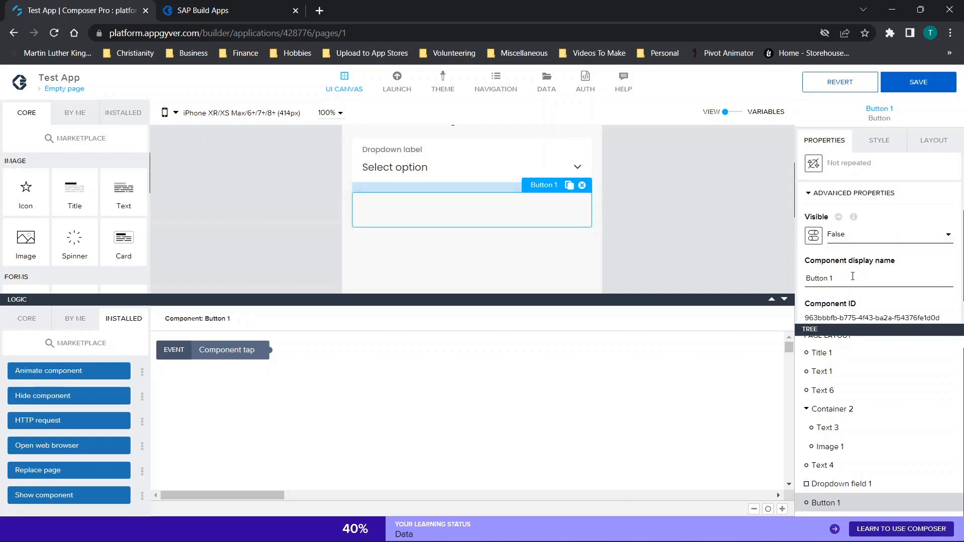
click(470, 167)
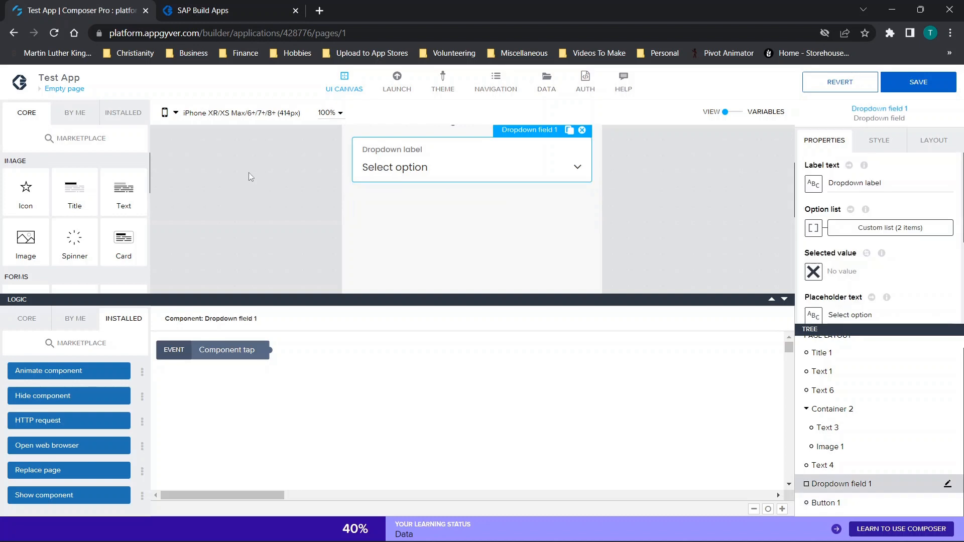
- Add Delay and Show component steps to Dropdown field 1's tap, revealing Button 1
click(26, 318)
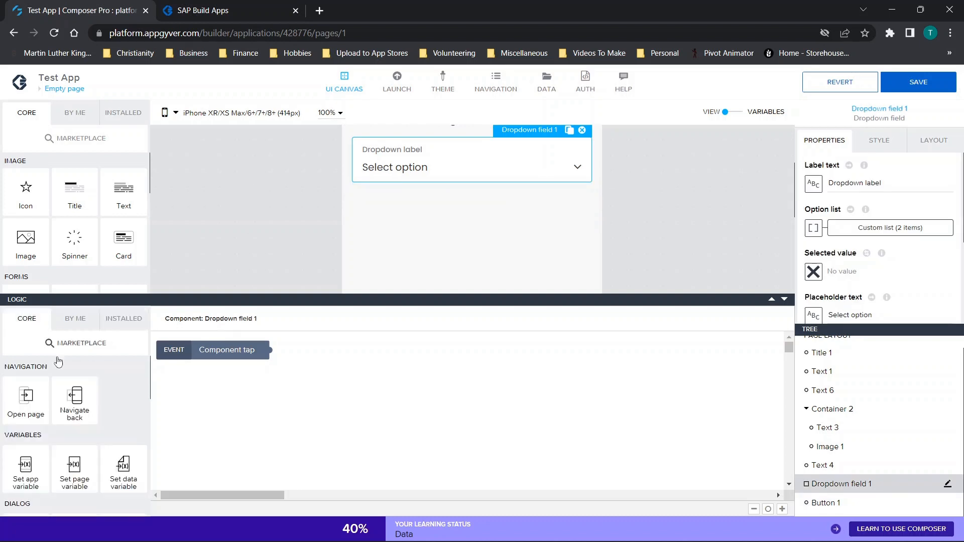
scroll(down, 3)
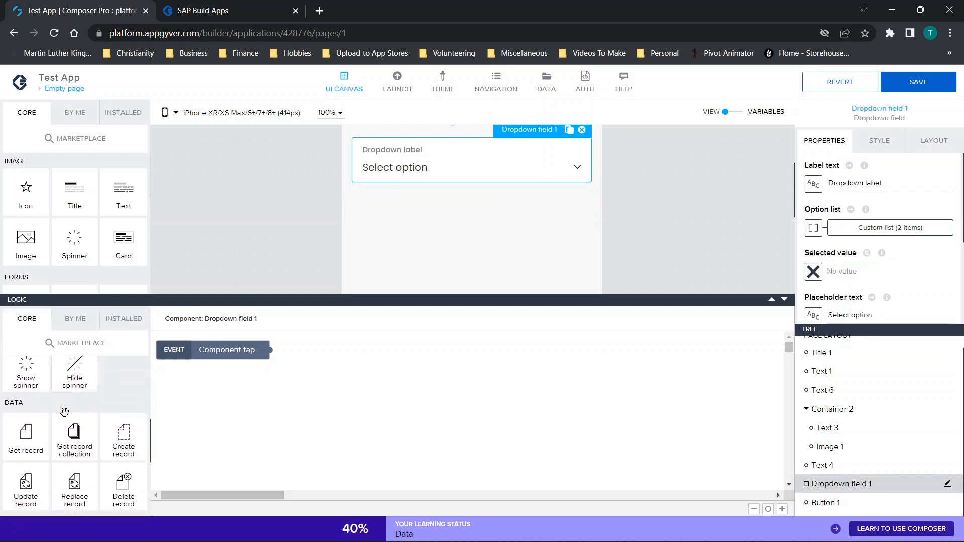
scroll(down, 3)
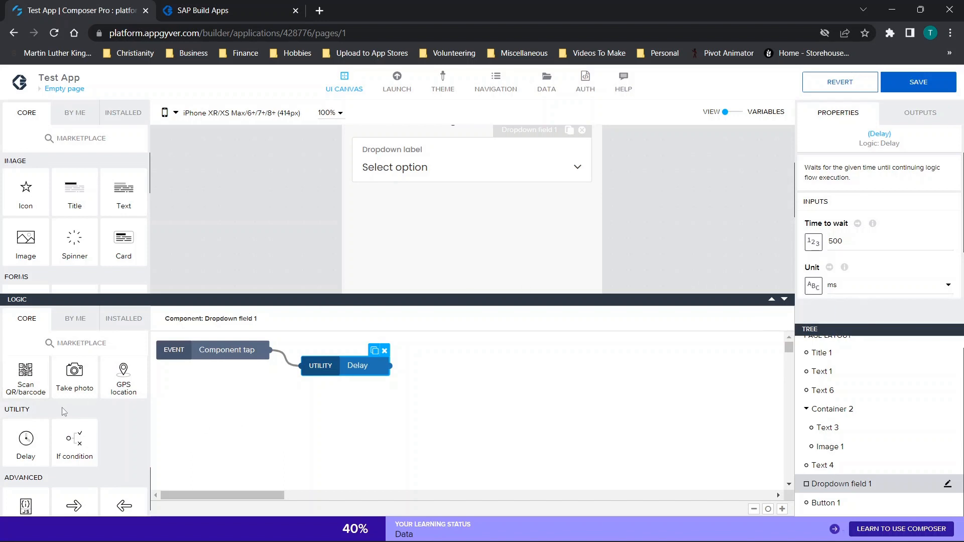
click(123, 319)
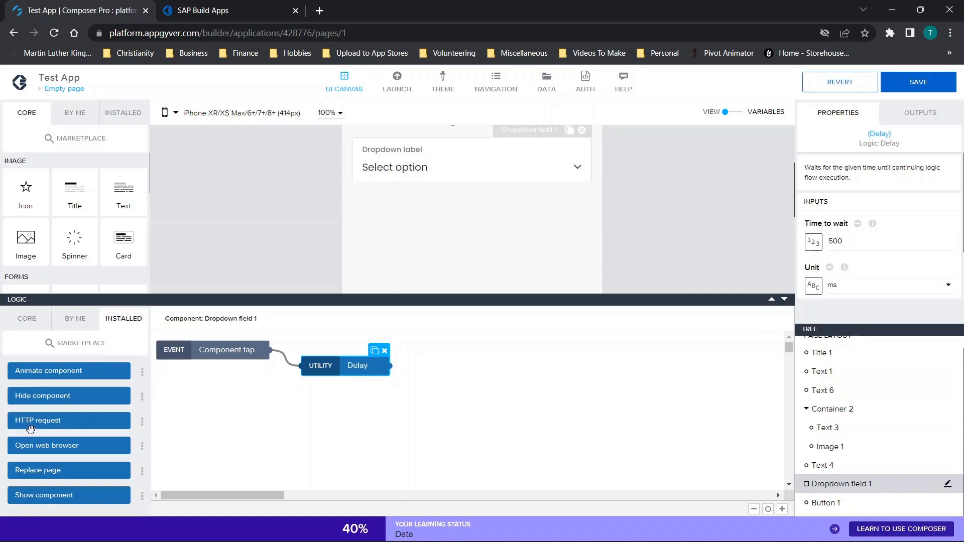
mouse_move(46, 486)
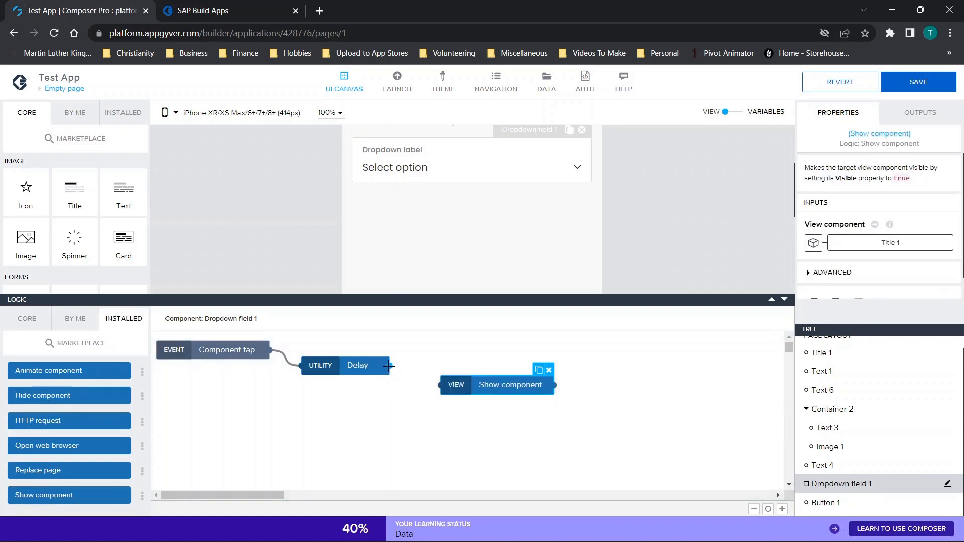
mouse_move(890, 242)
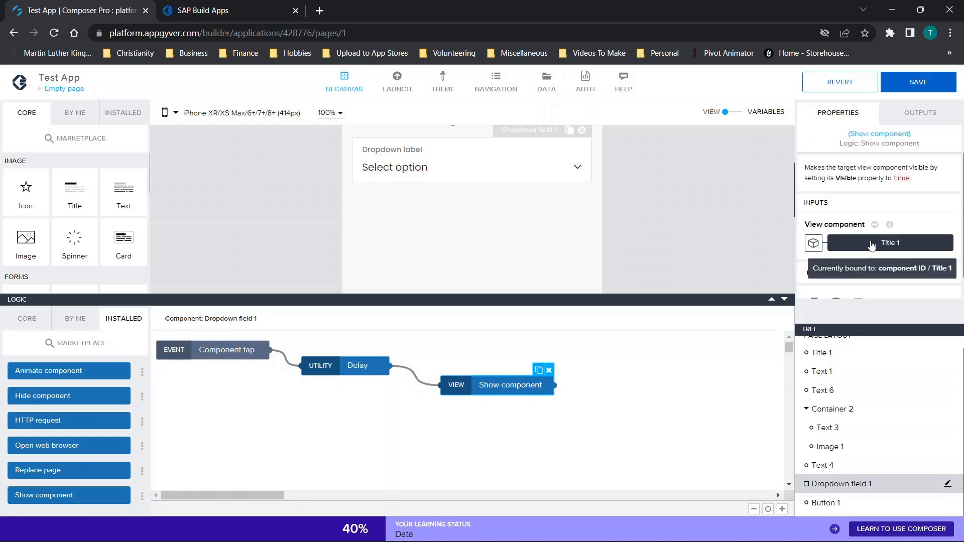
click(889, 242)
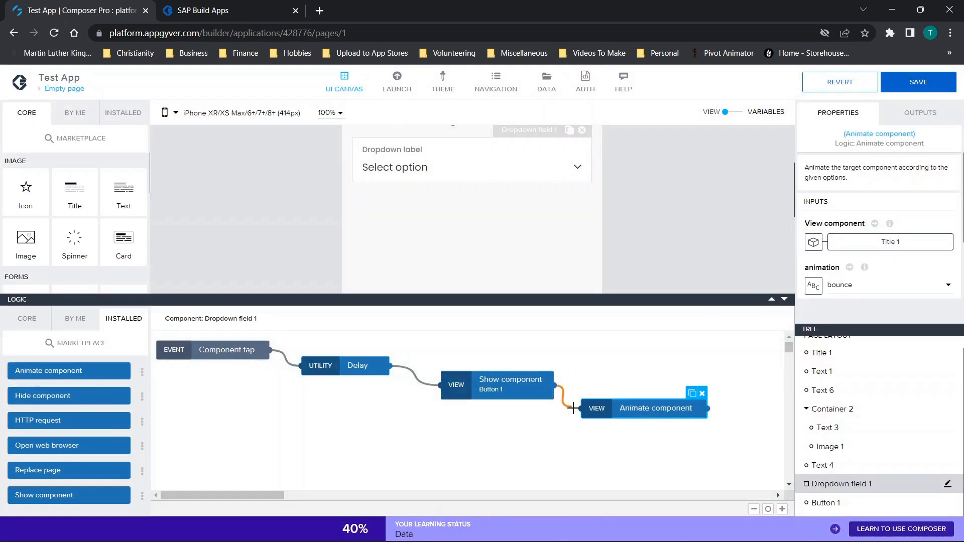
mouse_move(890, 242)
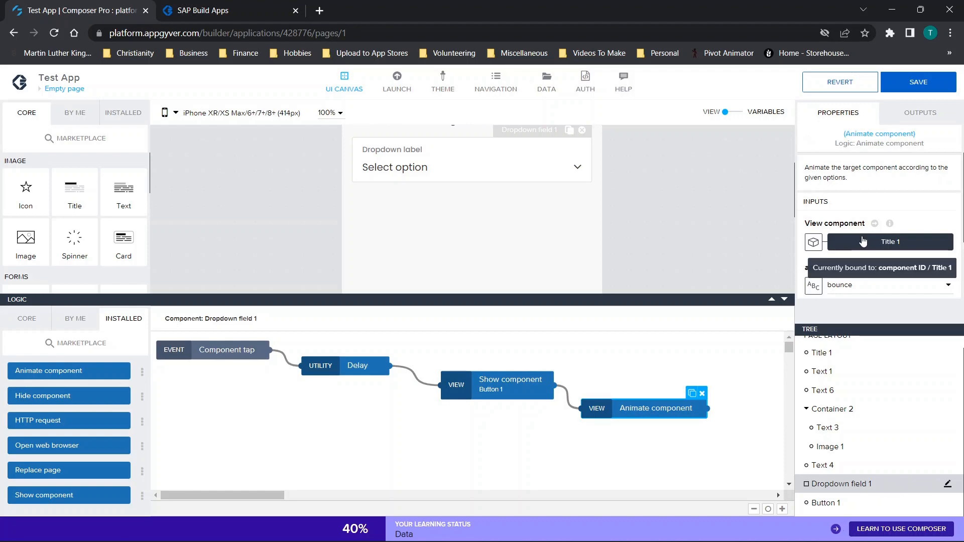
- Add an Animate component step bound to Button 1 with the shake animation
click(890, 241)
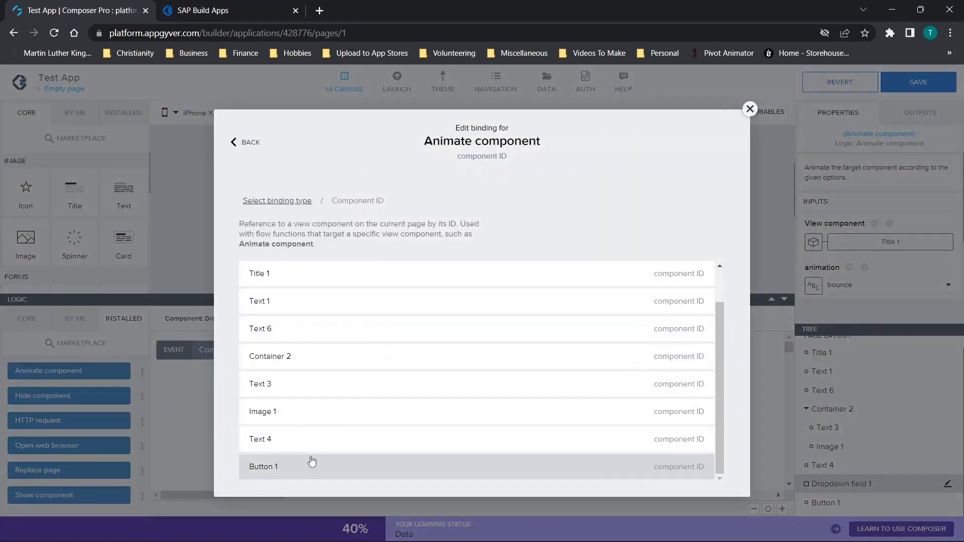
click(885, 284)
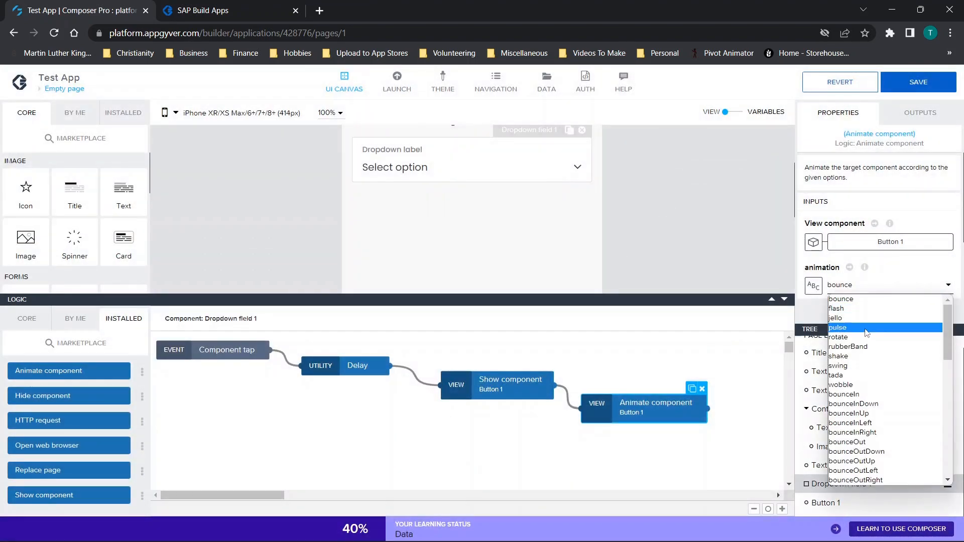
click(837, 356)
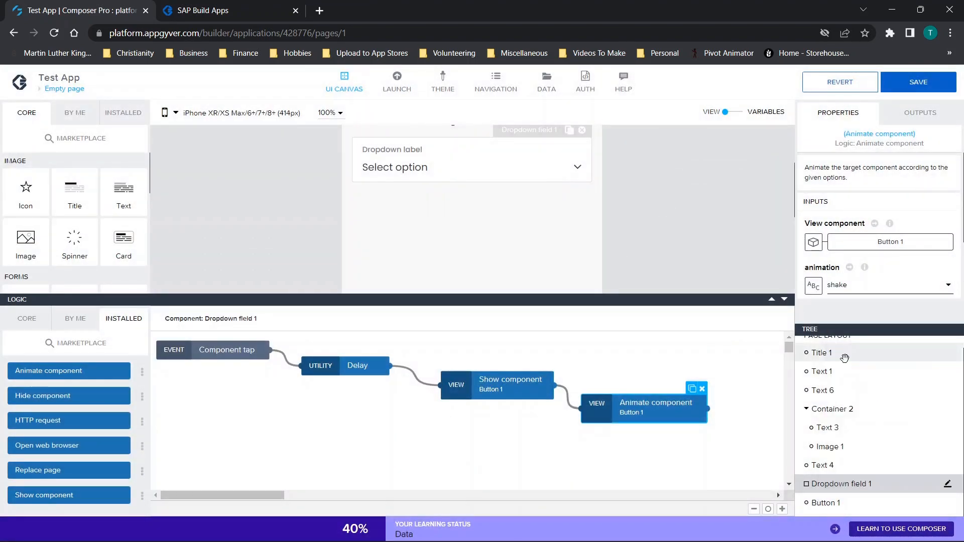
click(918, 81)
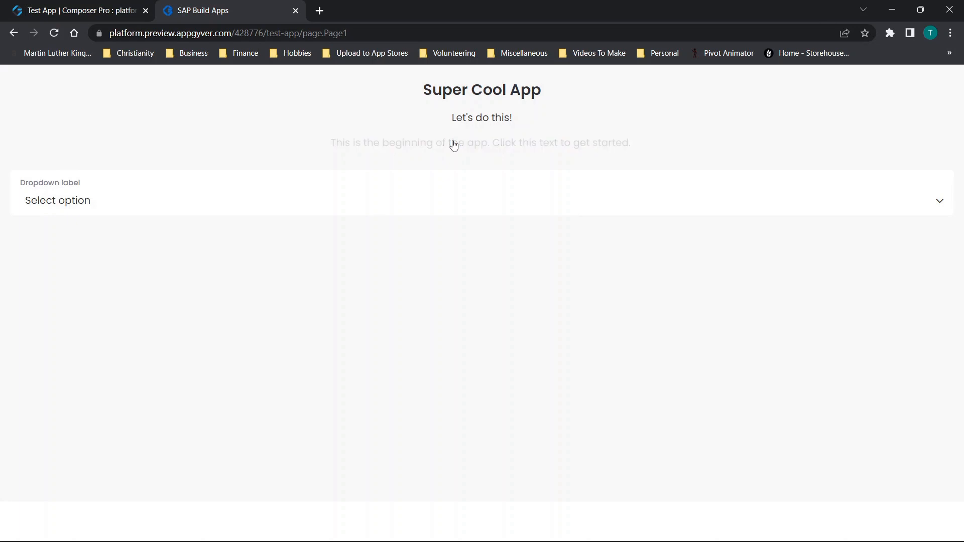
- Test in the preview that picking option 1 reveals the shaking Finish button
click(480, 142)
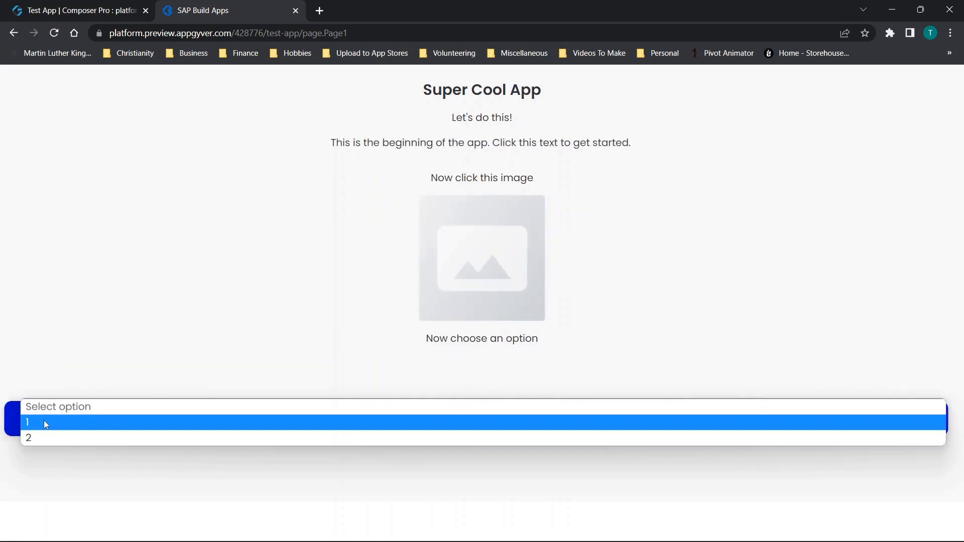
click(28, 424)
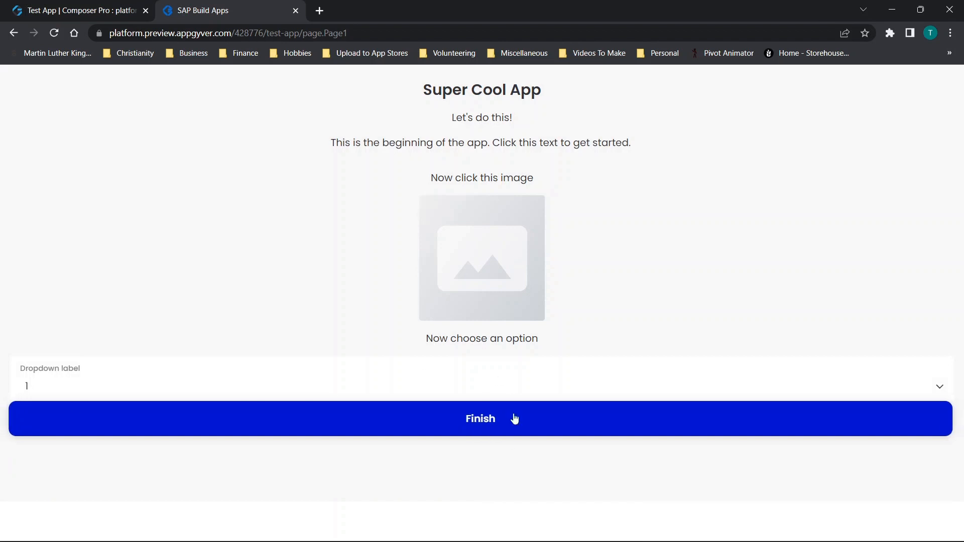
mouse_move(499, 427)
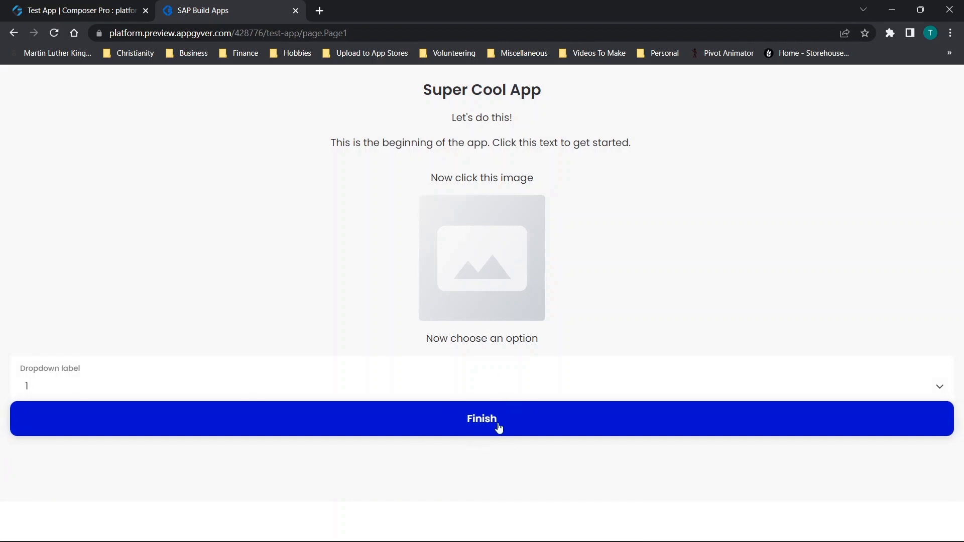
mouse_move(467, 428)
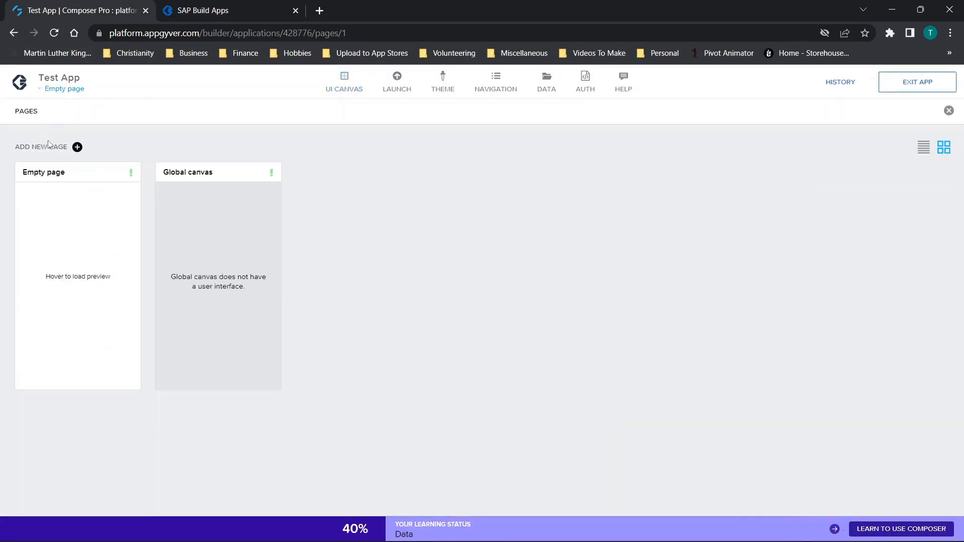
- Create a new page named Home and return to the Empty page
click(76, 147)
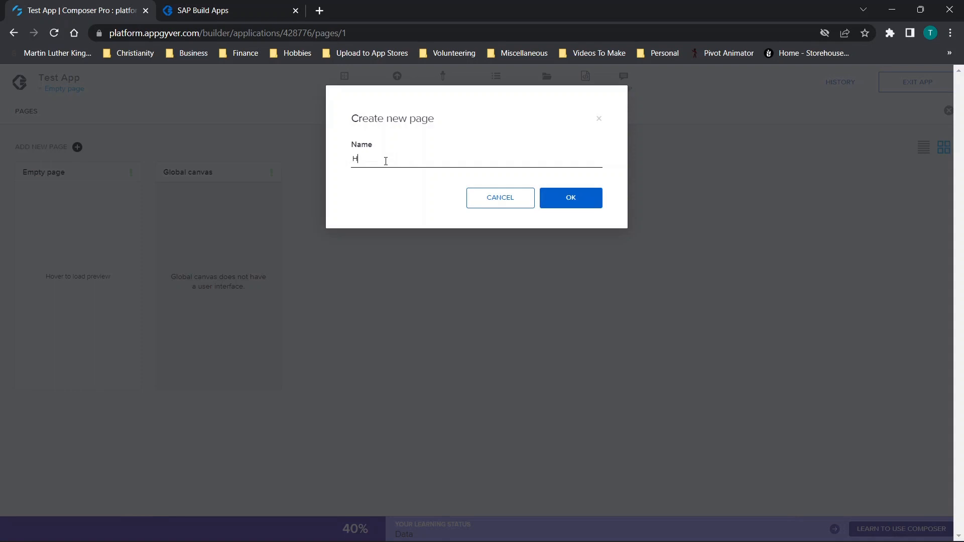
click(569, 198)
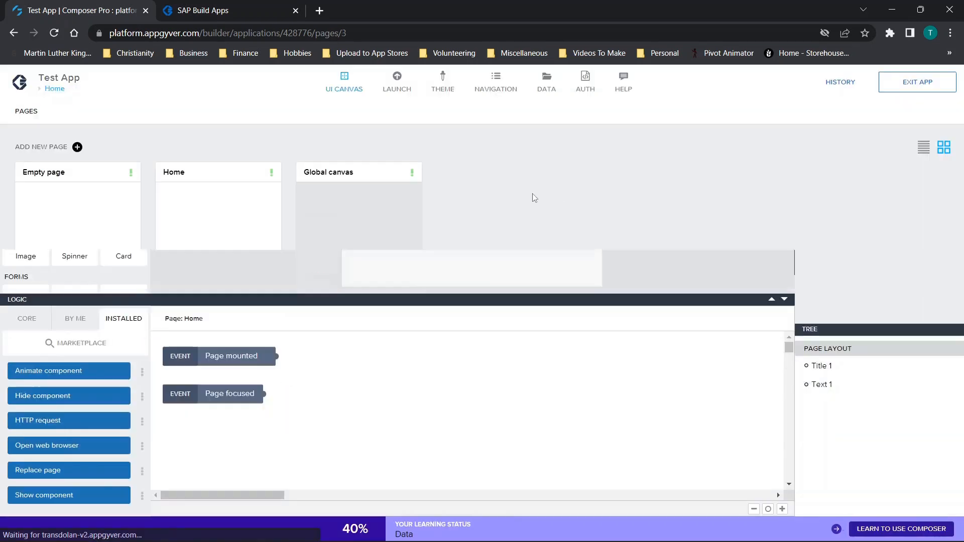
click(217, 206)
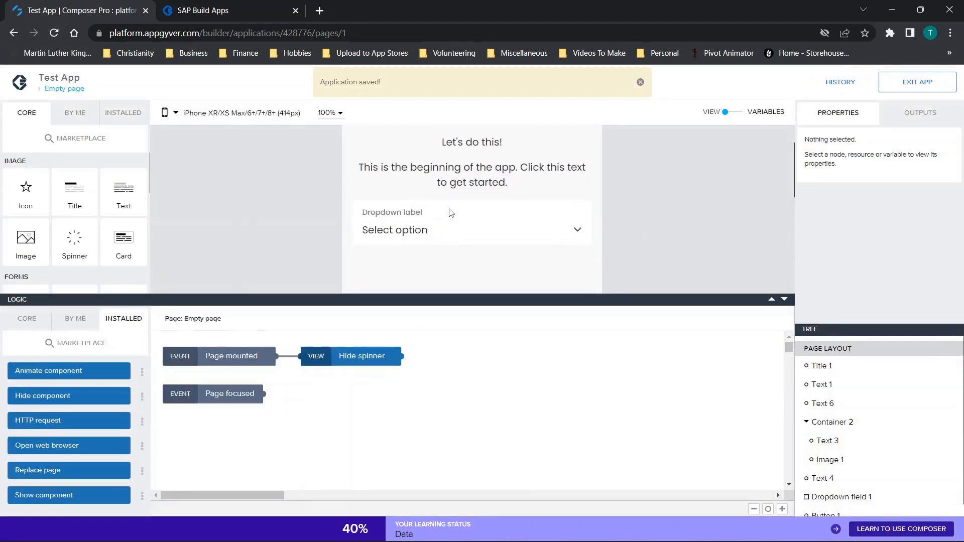
- Give Button 1's tap an Open page step with Home as the target page
click(825, 502)
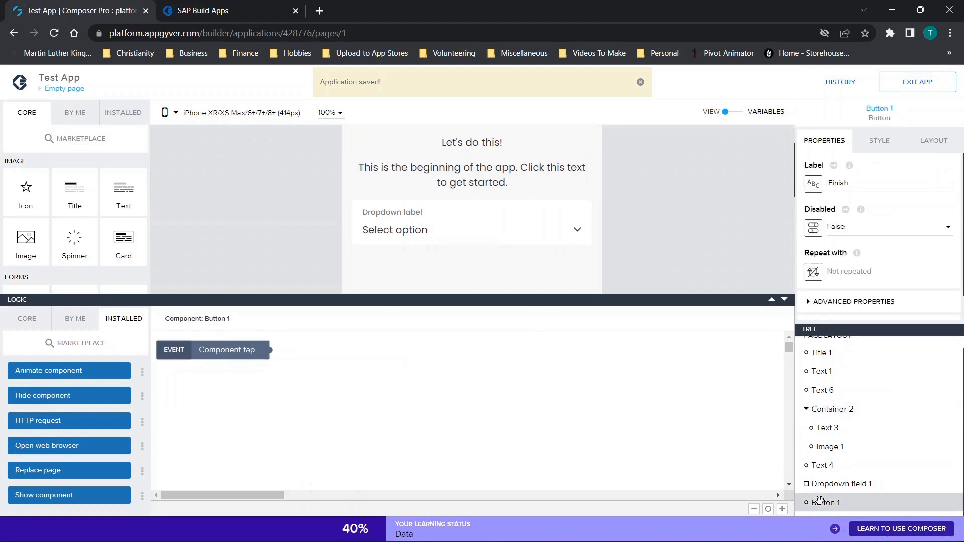
mouse_move(47, 445)
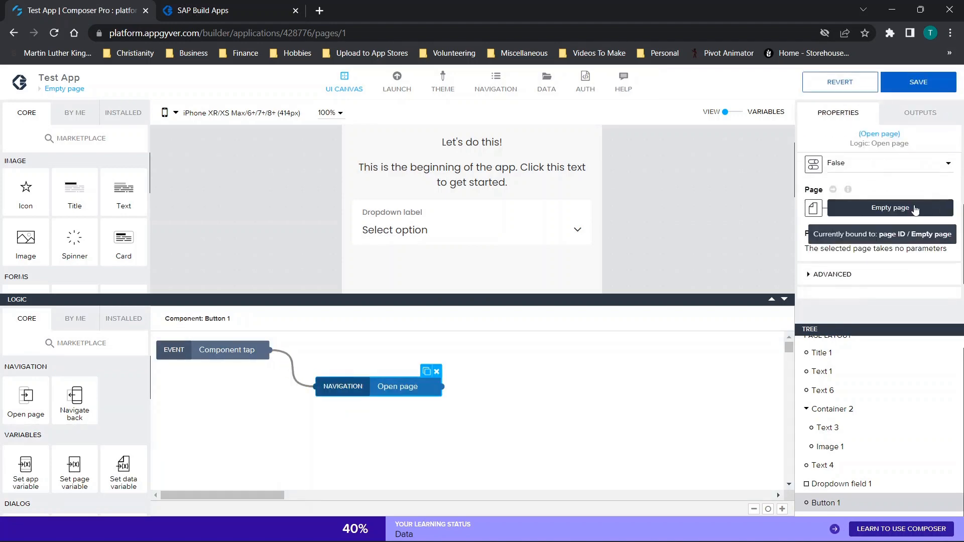
click(889, 207)
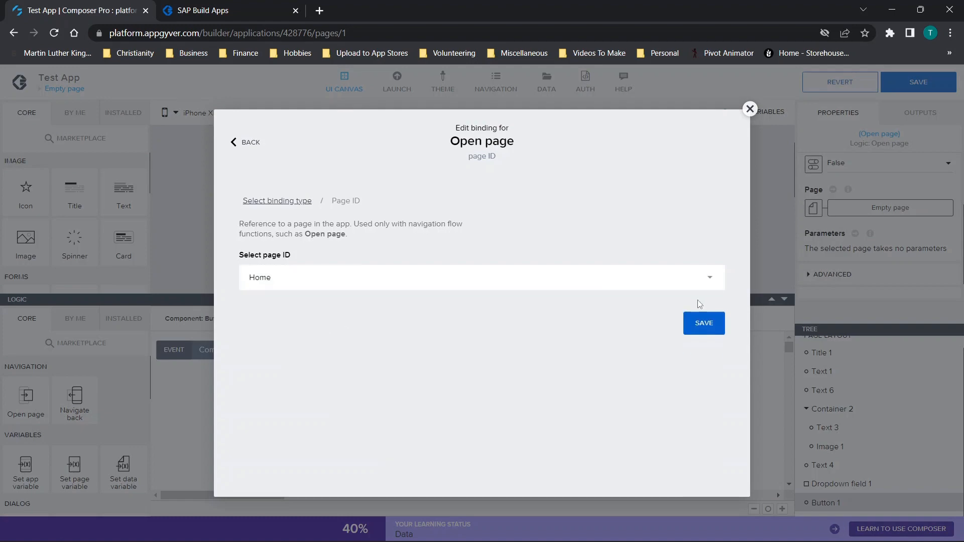
click(703, 323)
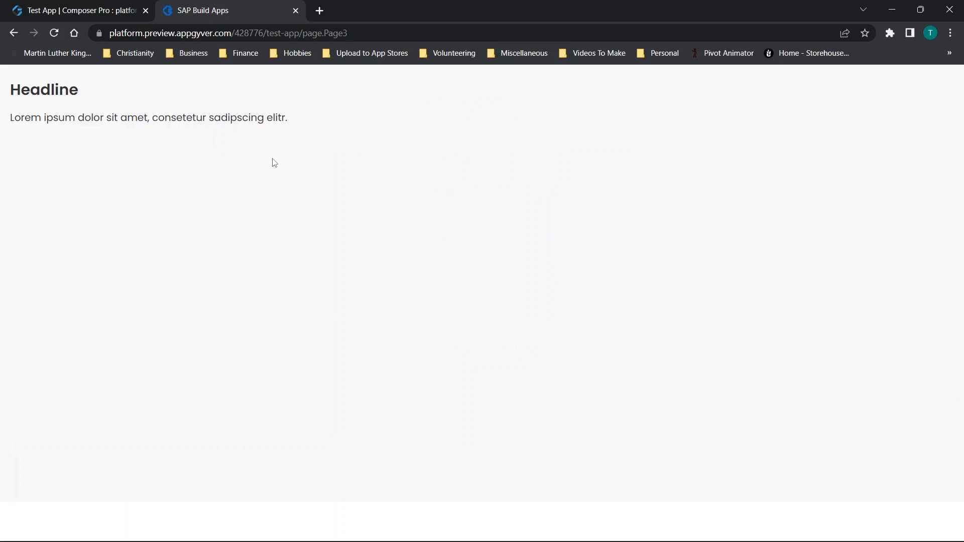
click(79, 10)
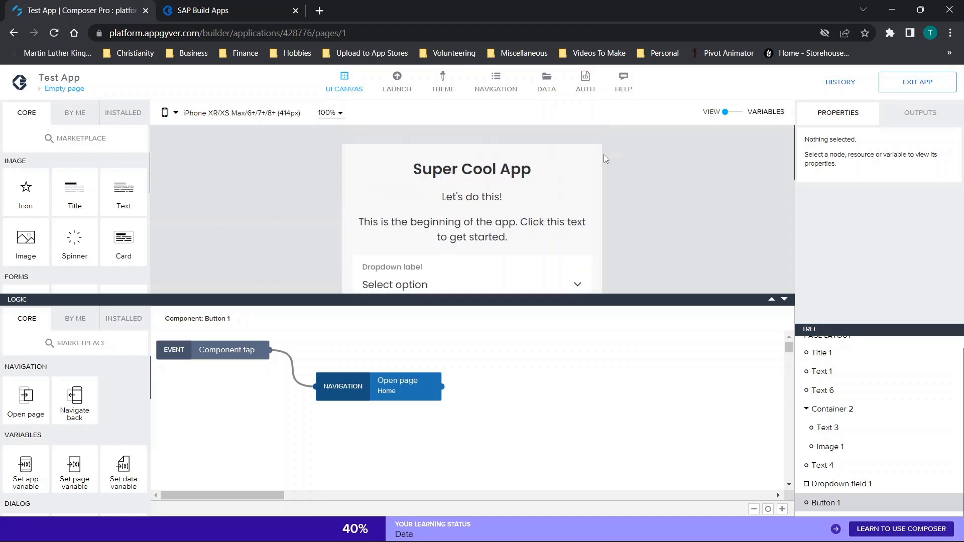
mouse_move(831, 291)
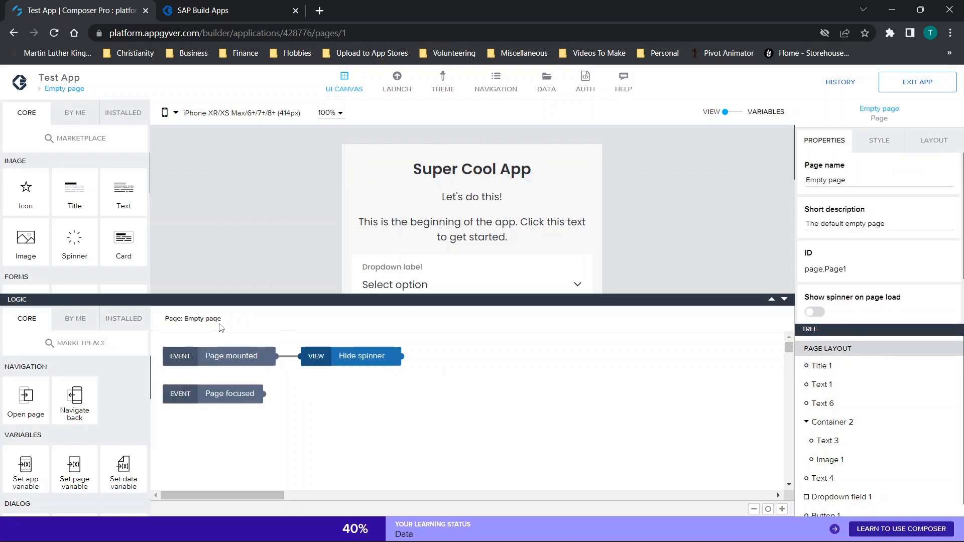
mouse_move(117, 330)
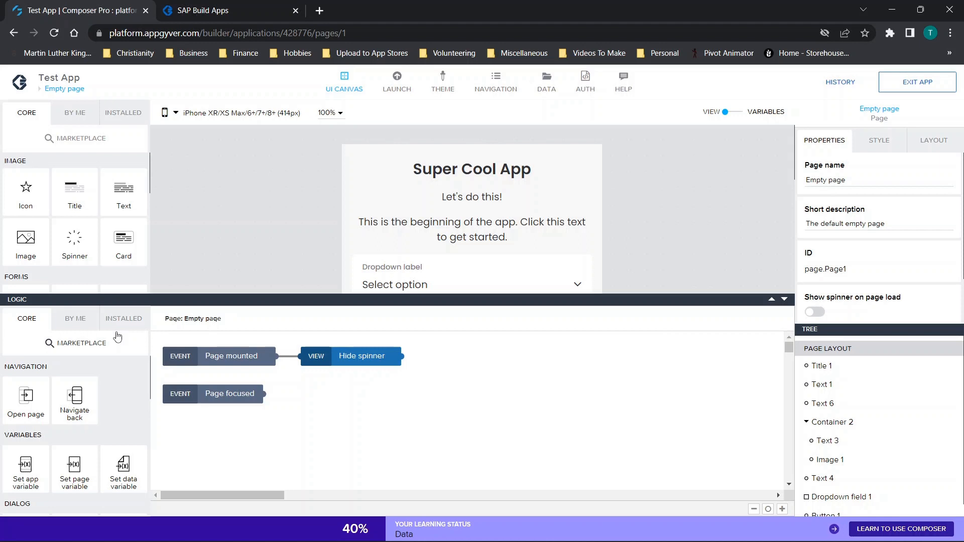
mouse_move(73, 467)
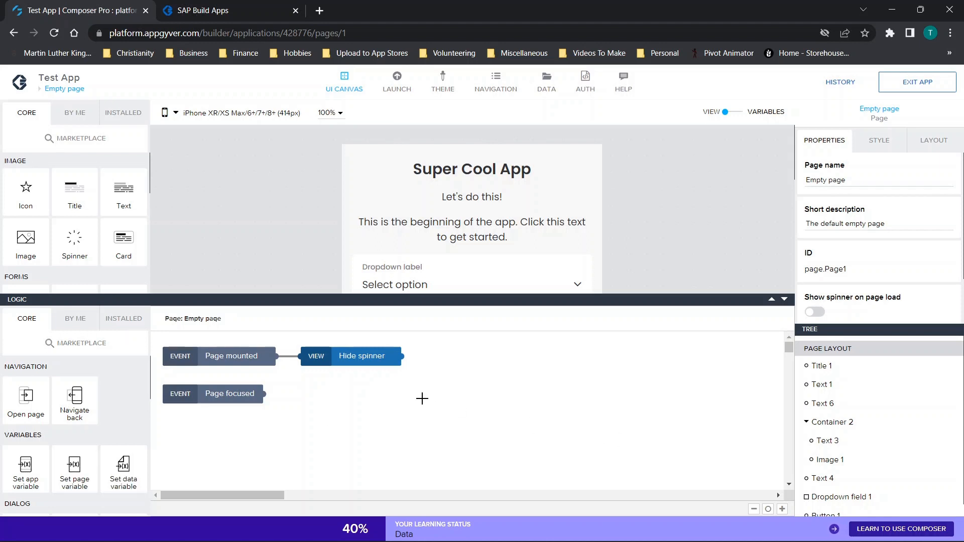
mouse_move(407, 439)
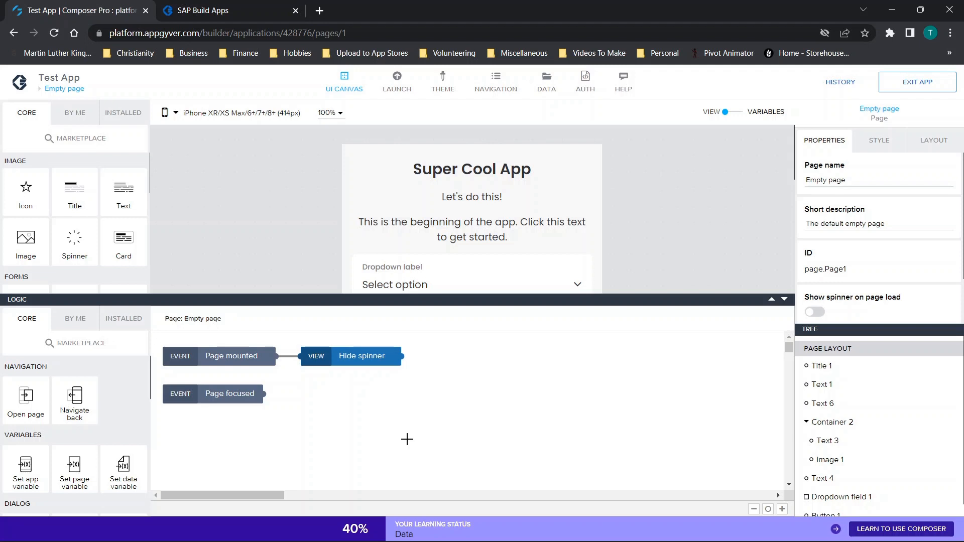
- Return to Button 1's tap logic and review the Open page step's inputs (modal off)
click(472, 229)
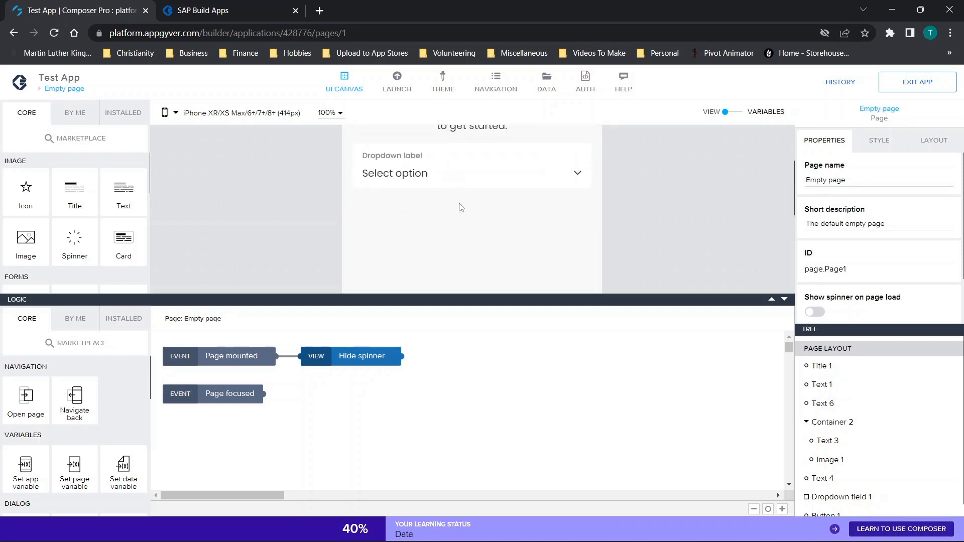
click(825, 502)
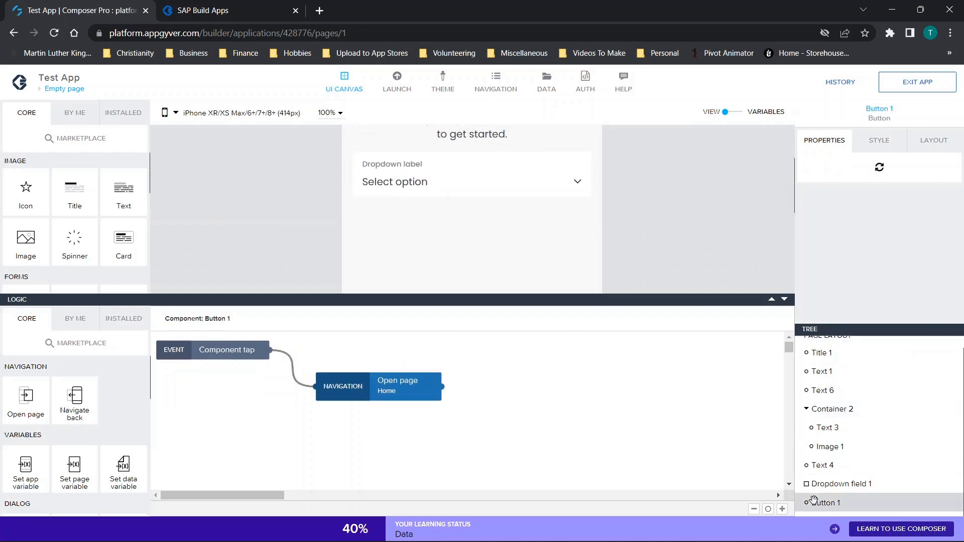
click(398, 382)
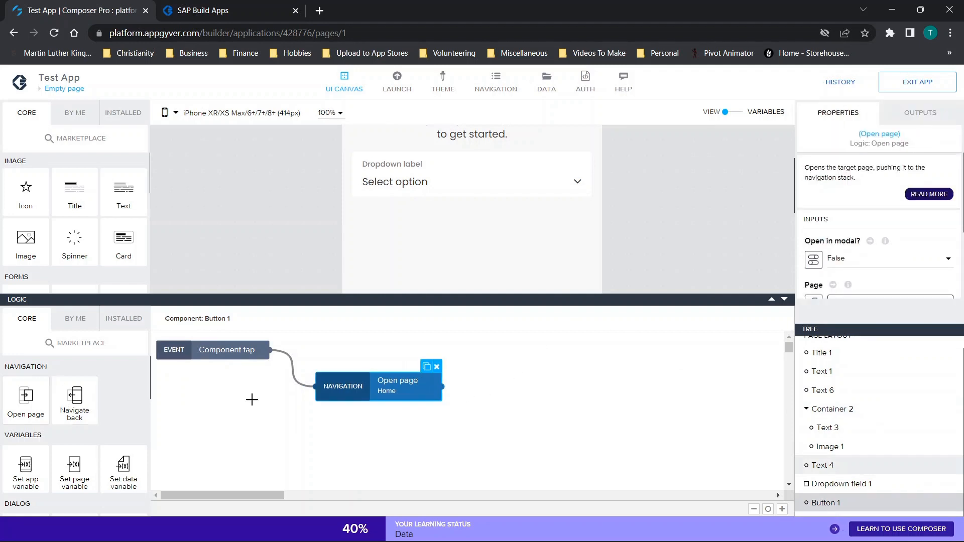
mouse_move(500, 401)
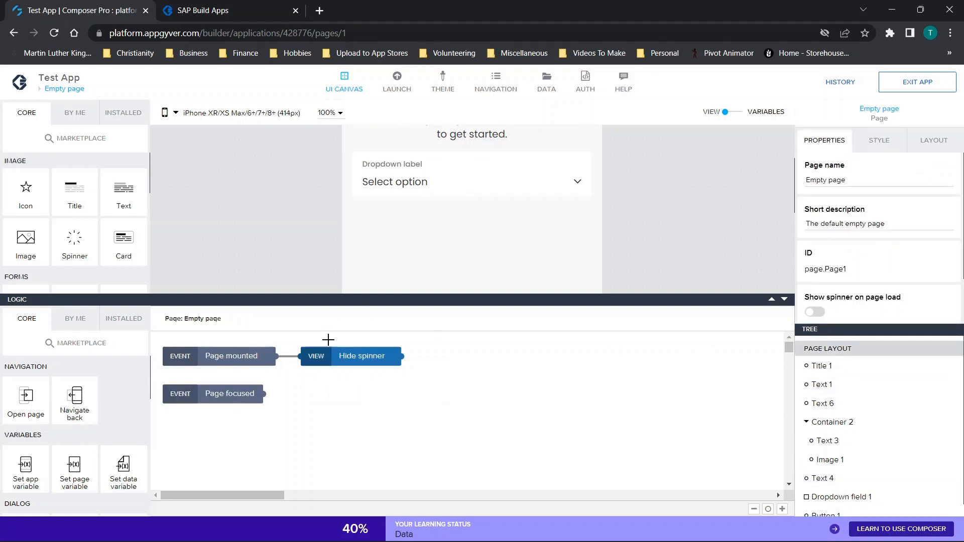
mouse_move(334, 385)
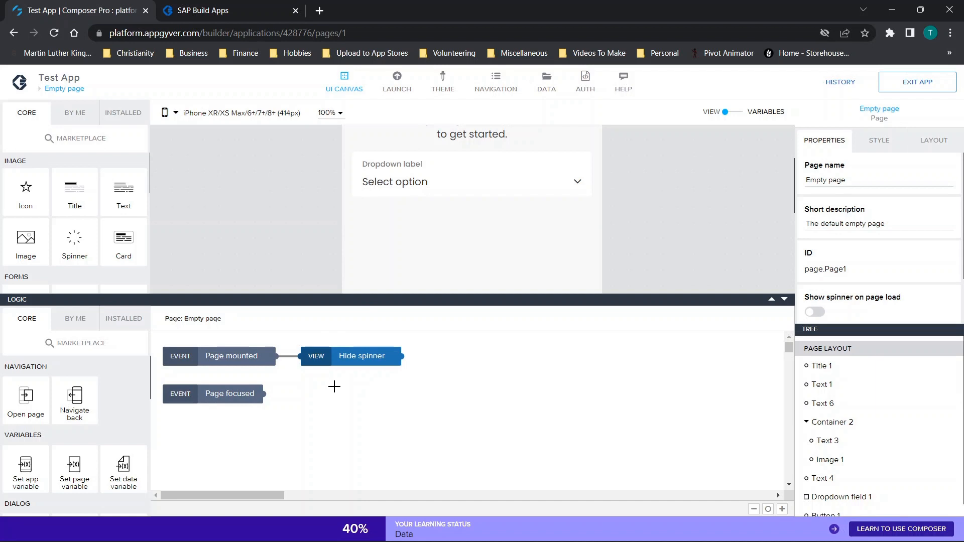